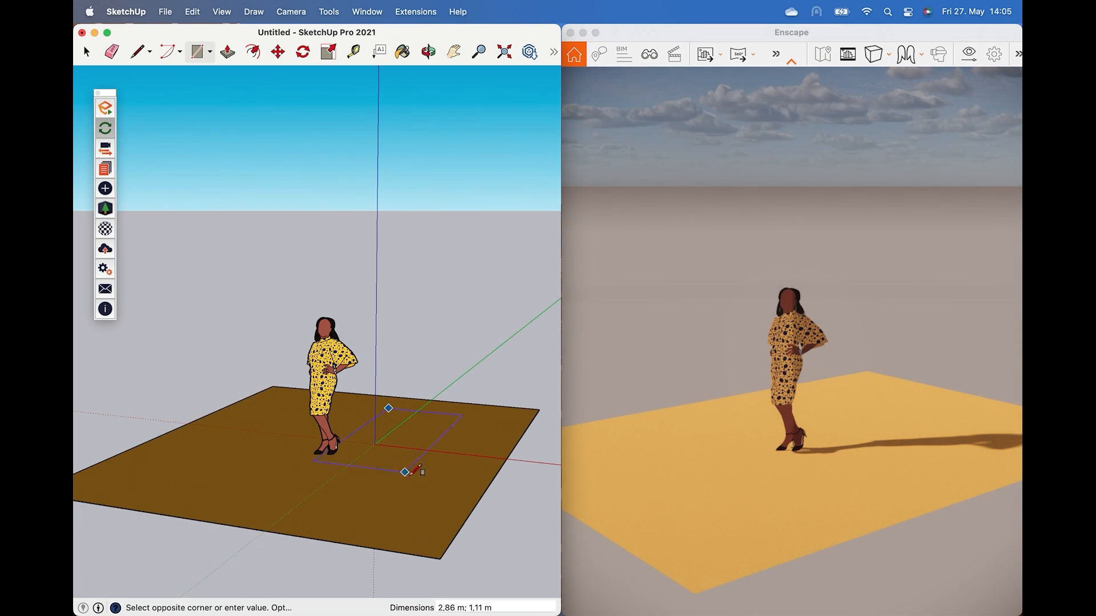
- Give the wood floor a Displacement height map with the WoodFloor texture at amount 1.80
{"action": "left_click", "coordinate": [367, 11]}
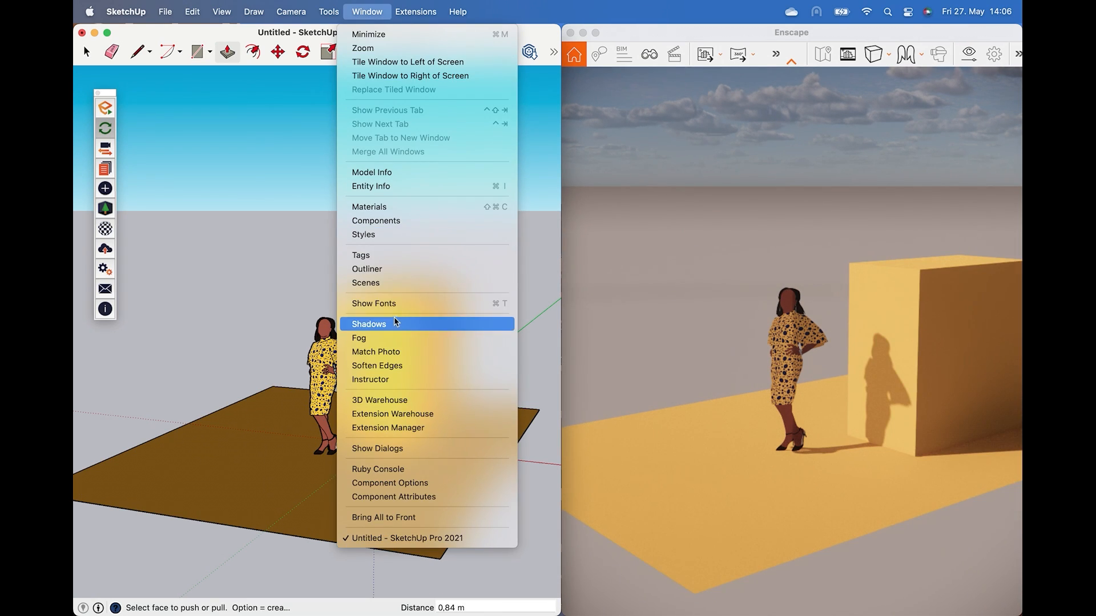
{"action": "left_click", "coordinate": [369, 323]}
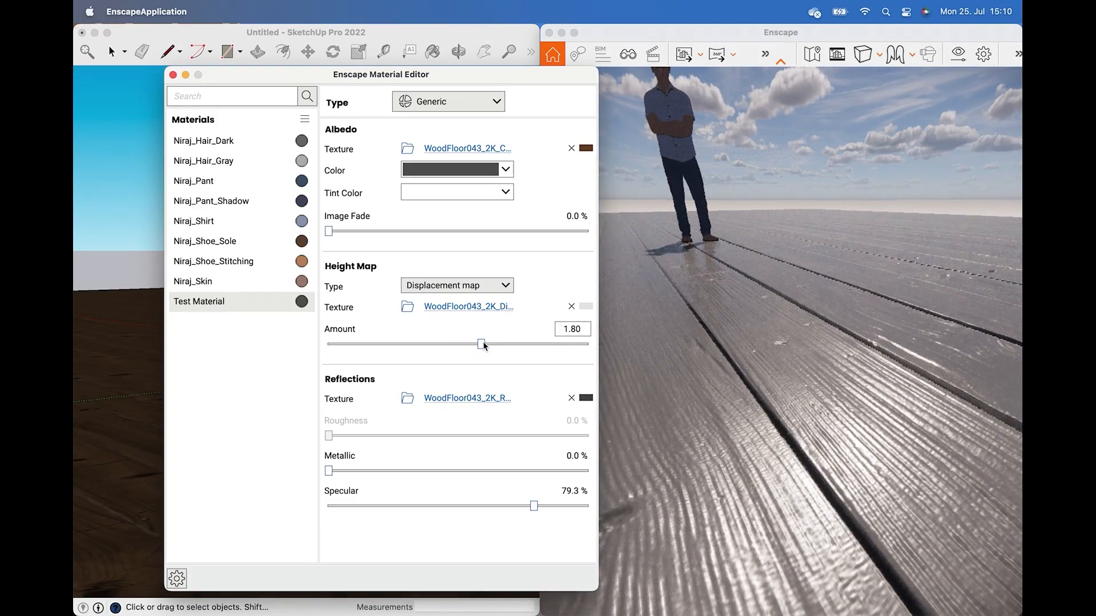
{"action": "left_click_drag", "start_coordinate": [328, 232], "coordinate": [473, 231]}
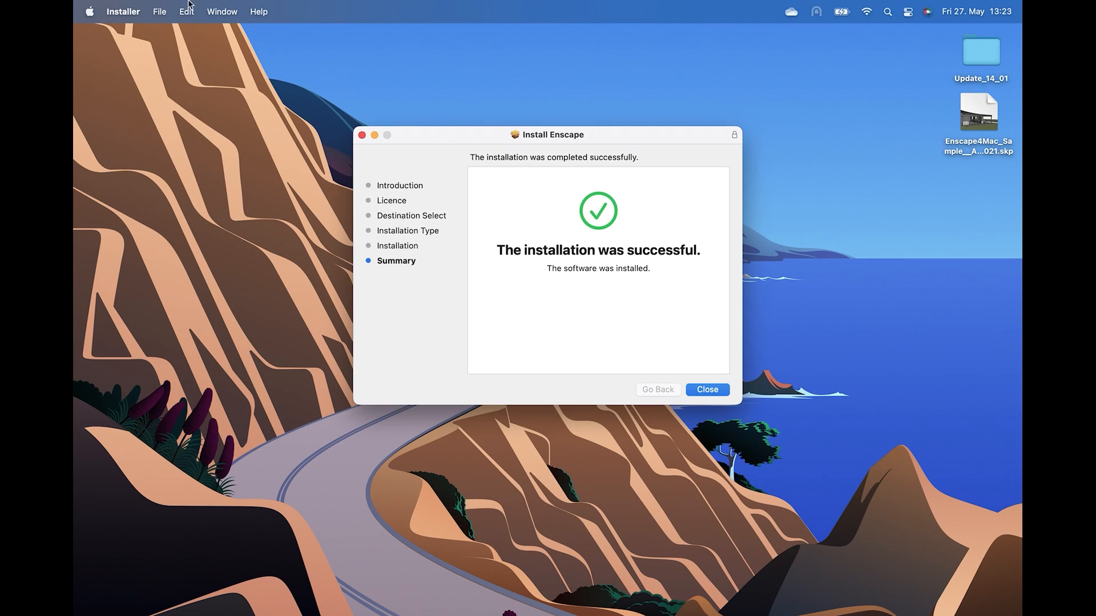
- Close the finished Enscape installer, keep its package, and launch SketchUp from the Dock
{"action": "left_click", "coordinate": [706, 389]}
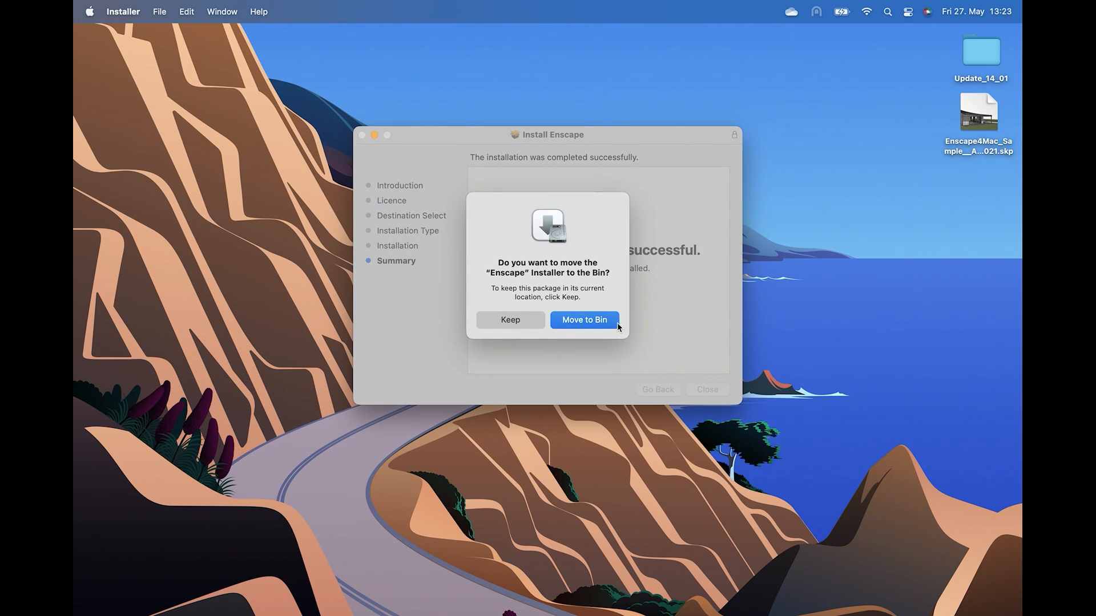
{"action": "mouse_move", "coordinate": [509, 319]}
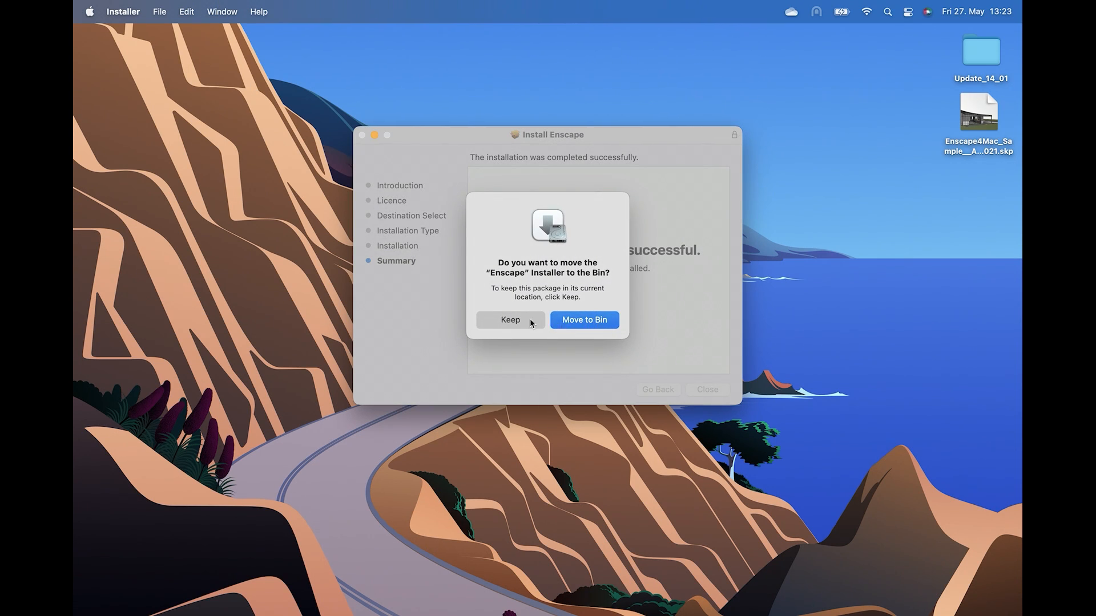
{"action": "left_click", "coordinate": [509, 319]}
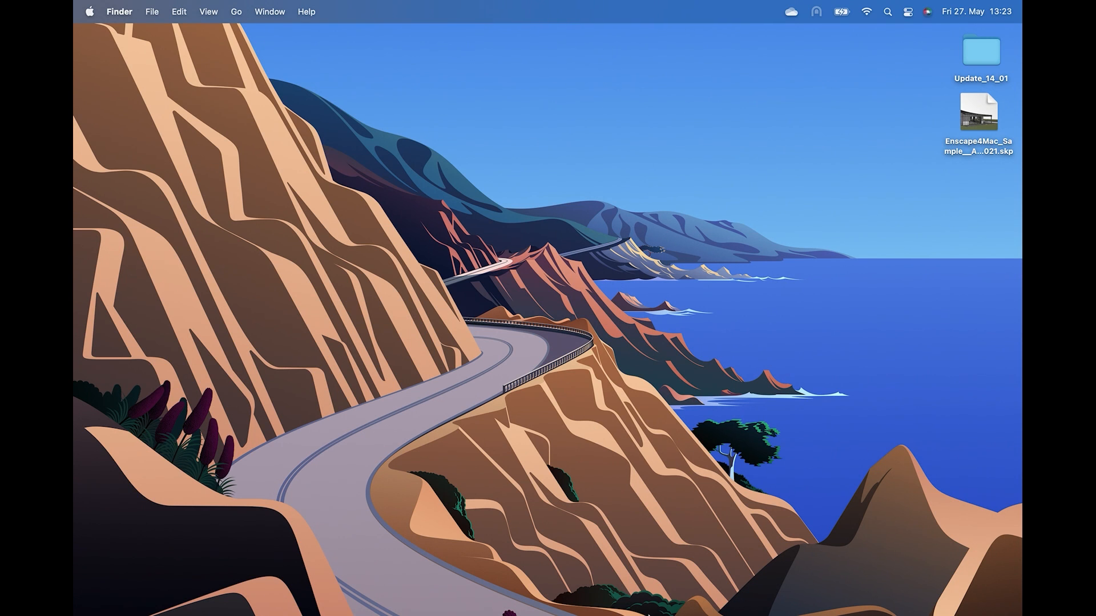
{"action": "mouse_move", "coordinate": [891, 590]}
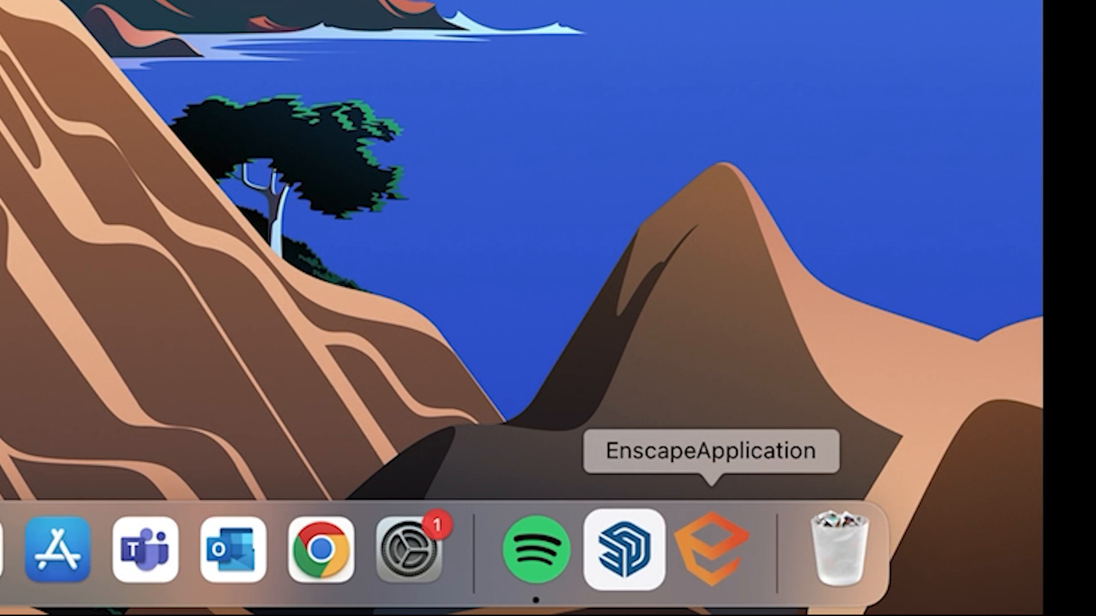
{"action": "mouse_move", "coordinate": [702, 564]}
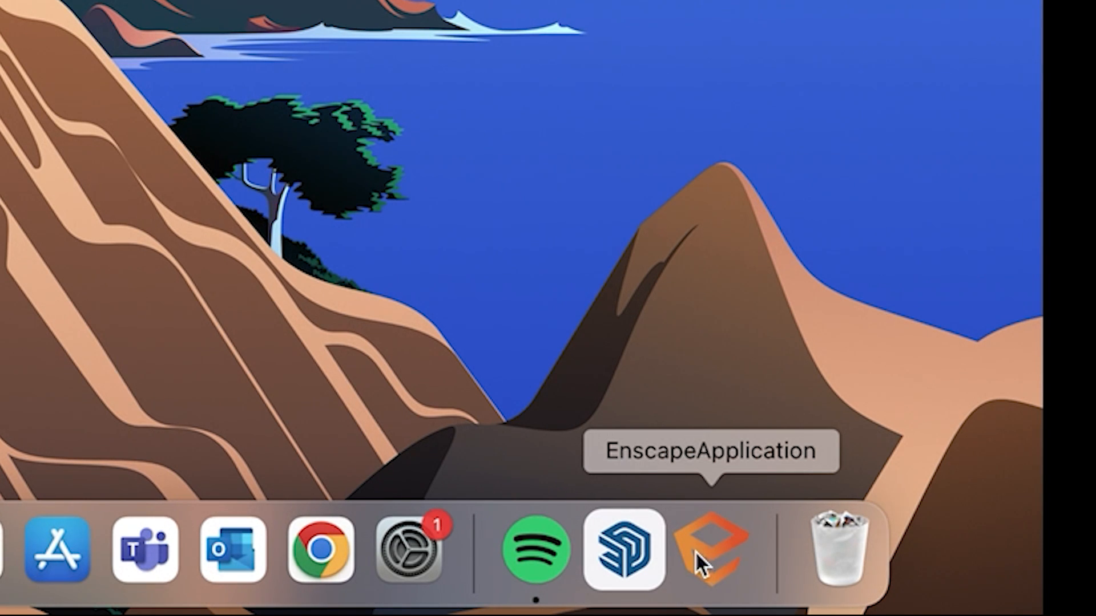
{"action": "mouse_move", "coordinate": [625, 550]}
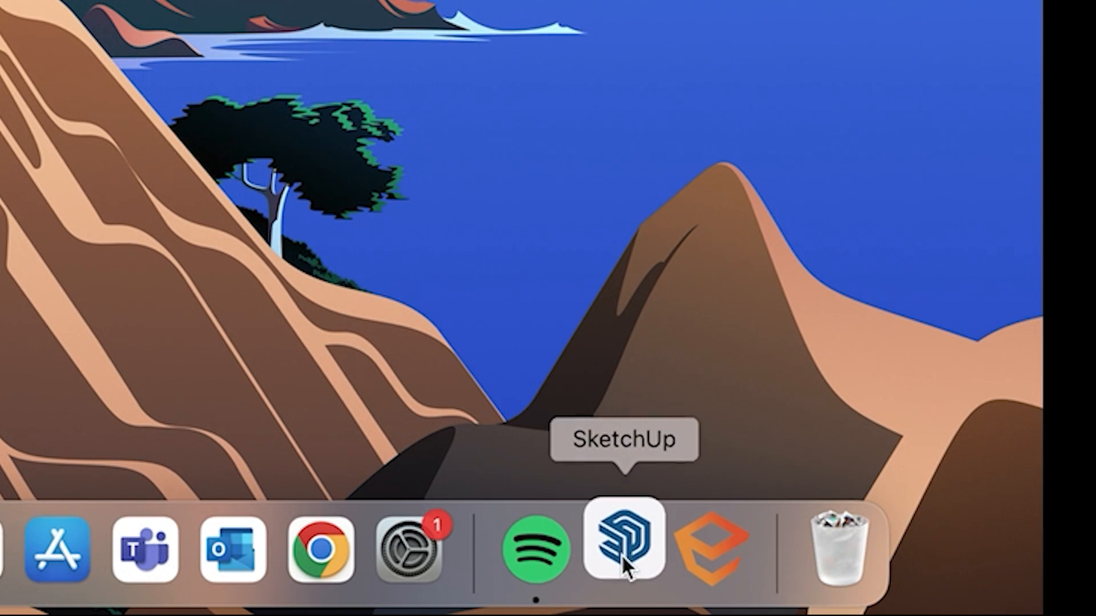
{"action": "left_click", "coordinate": [623, 550]}
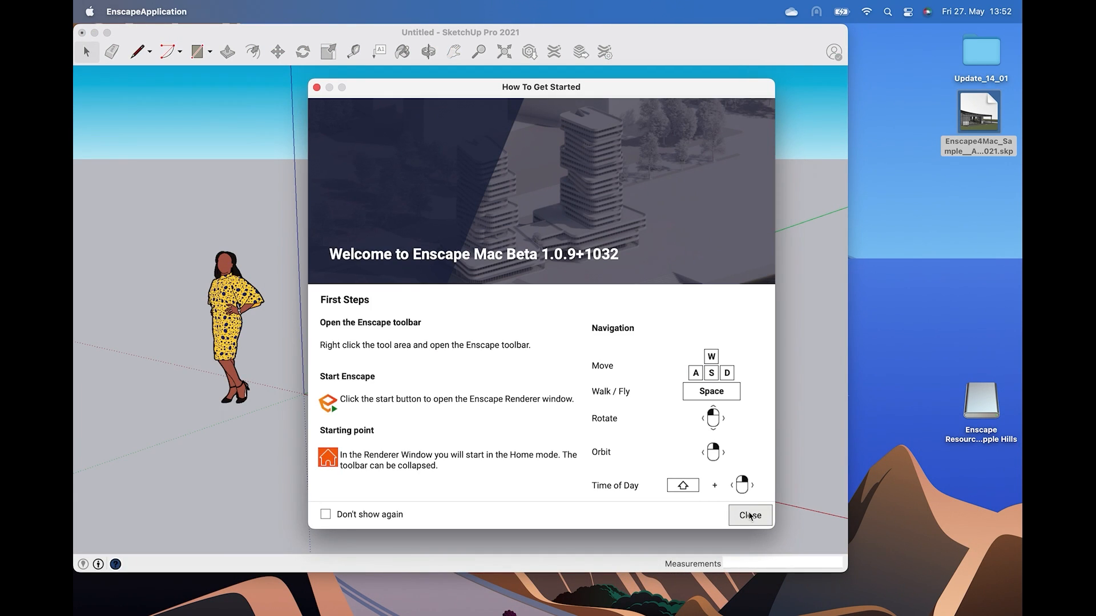
- Dismiss the getting-started guide, start Enscape, and continue the 62-day trial evaluation
{"action": "left_click", "coordinate": [748, 515]}
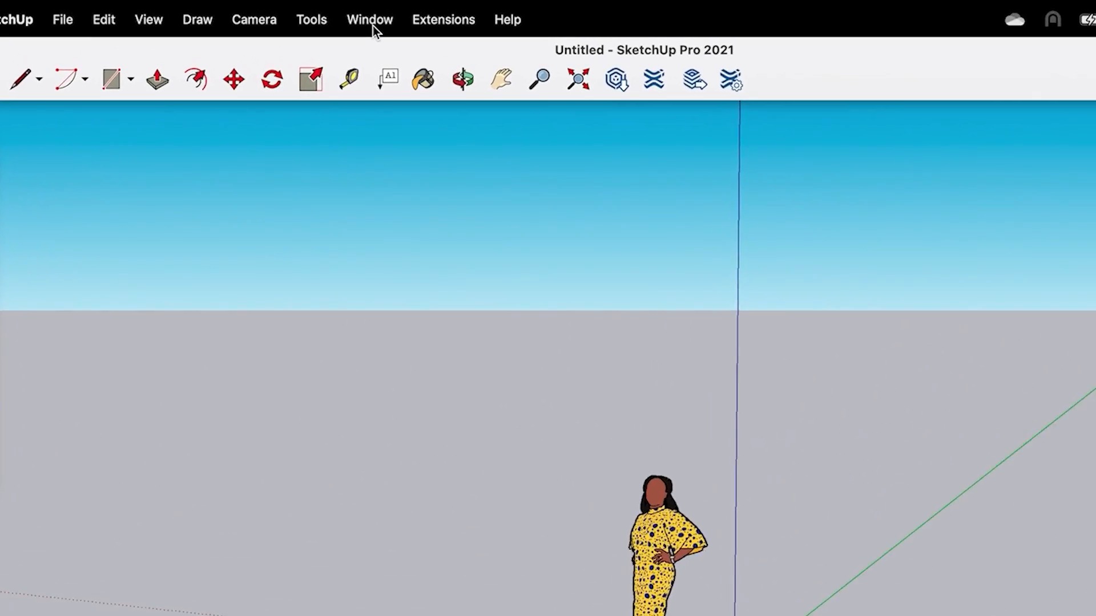
{"action": "left_click", "coordinate": [443, 19]}
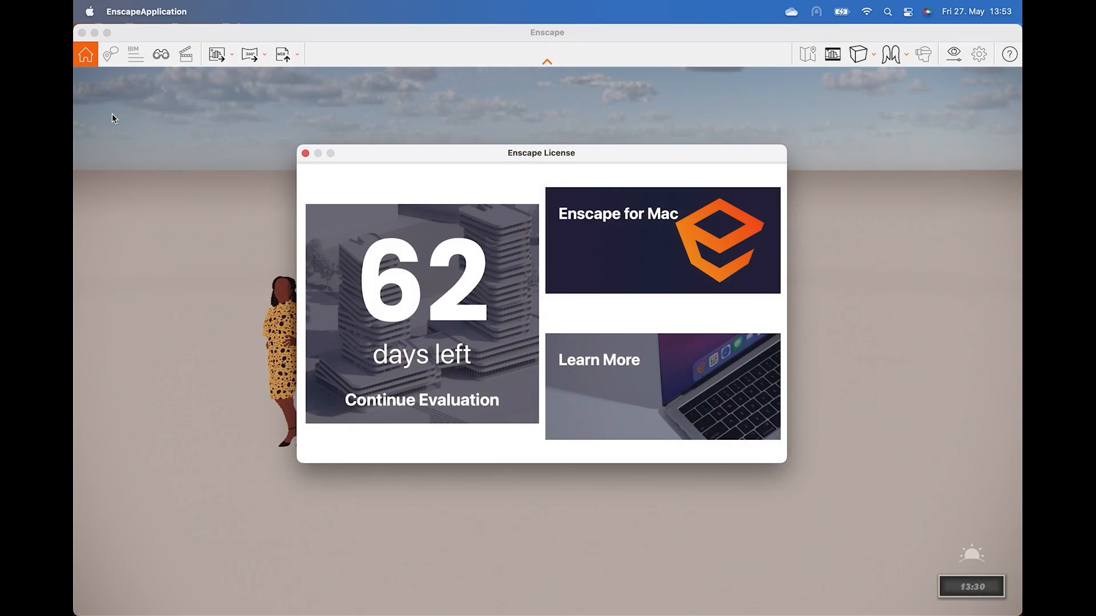
{"action": "left_click", "coordinate": [306, 153]}
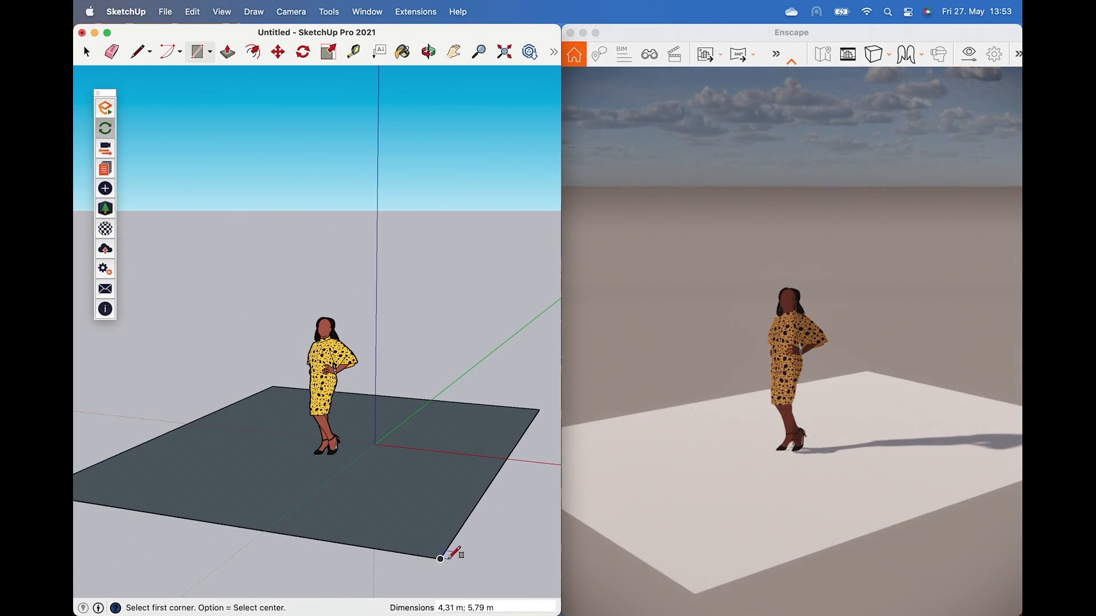
- Draw a floor rectangle, paint it orange, and add a yellow box with the sun at 01:42 PM
{"action": "left_click", "coordinate": [400, 52]}
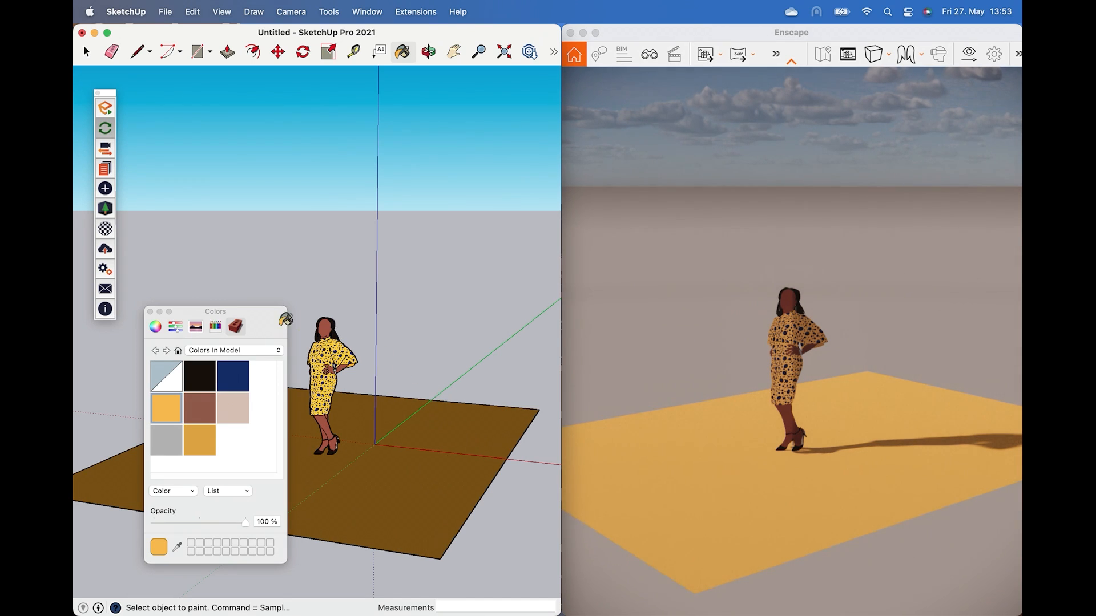
{"action": "left_click", "coordinate": [152, 310]}
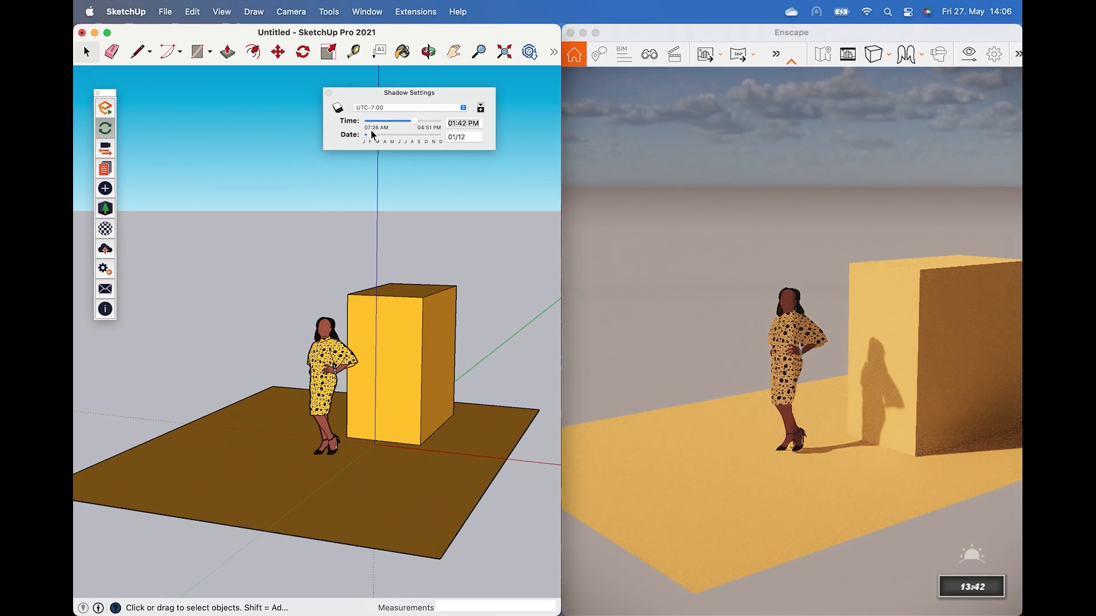
{"action": "right_click", "coordinate": [318, 385]}
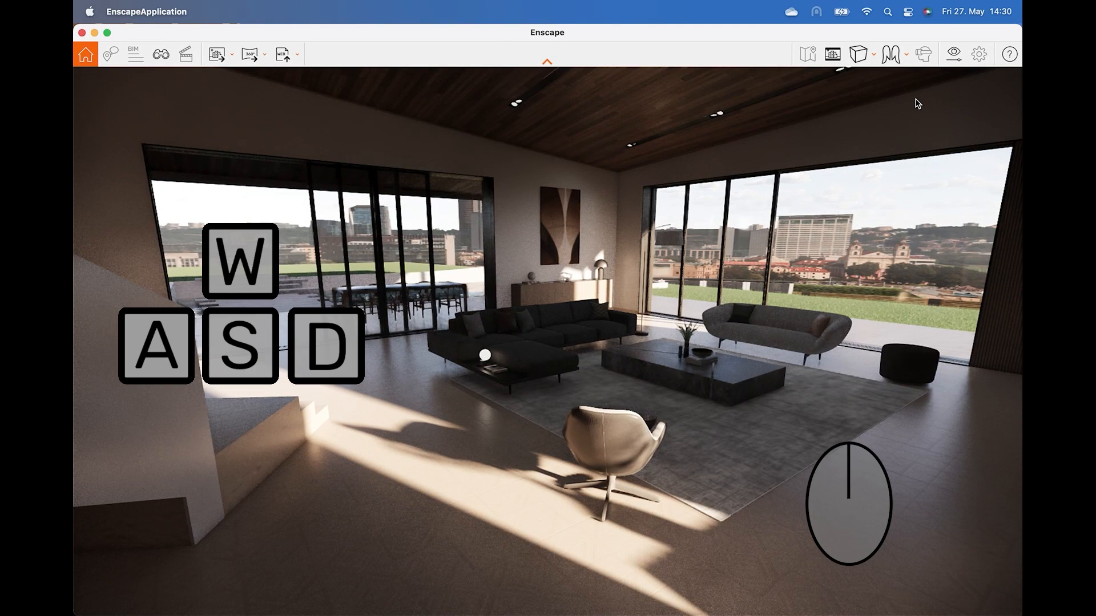
{"action": "mouse_move", "coordinate": [661, 180]}
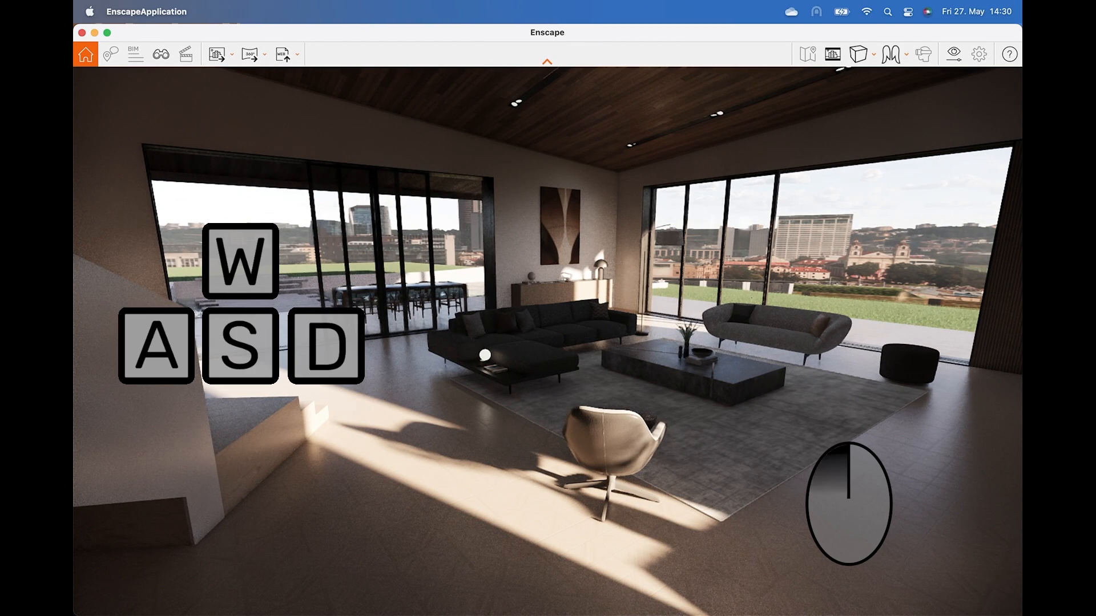
- Walk forward and sideways through the sample house living room with the W/A/S/D keys
{"action": "key", "text": "w"}
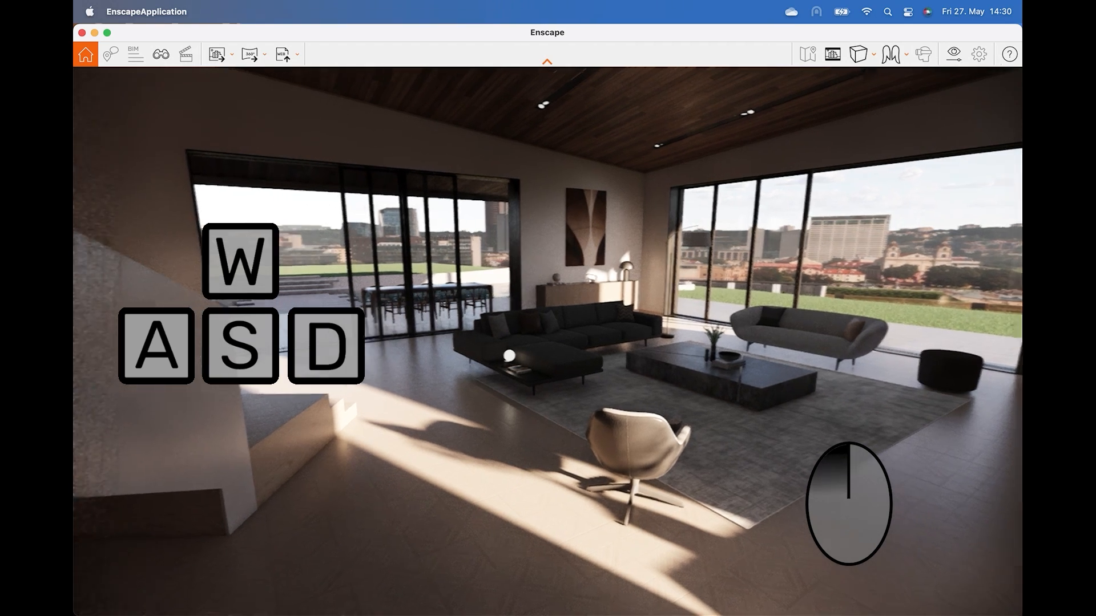
{"action": "key", "text": "w"}
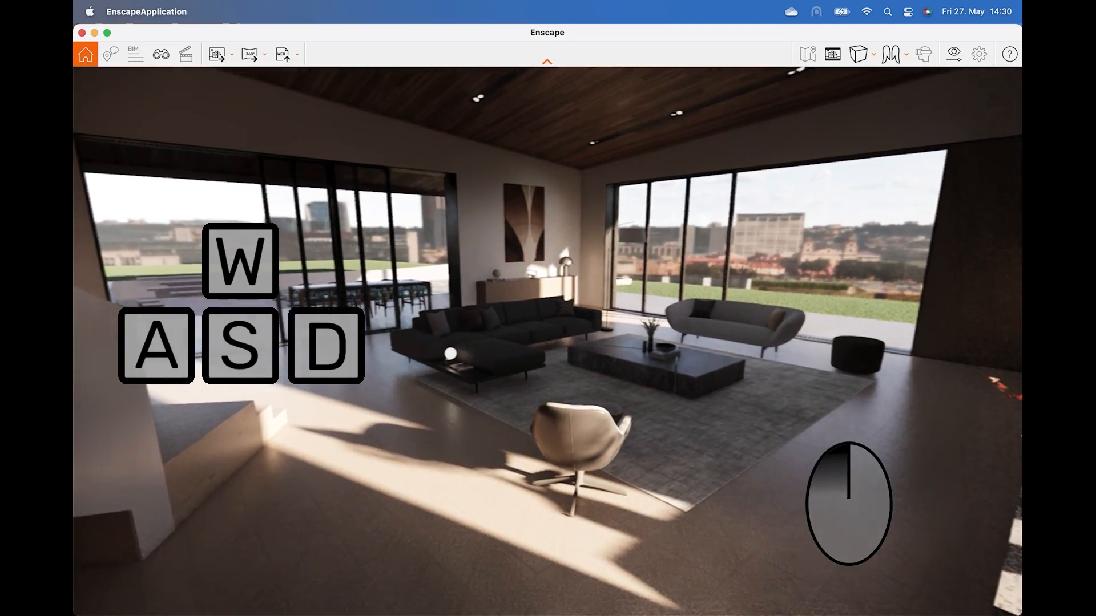
{"action": "key", "text": "w"}
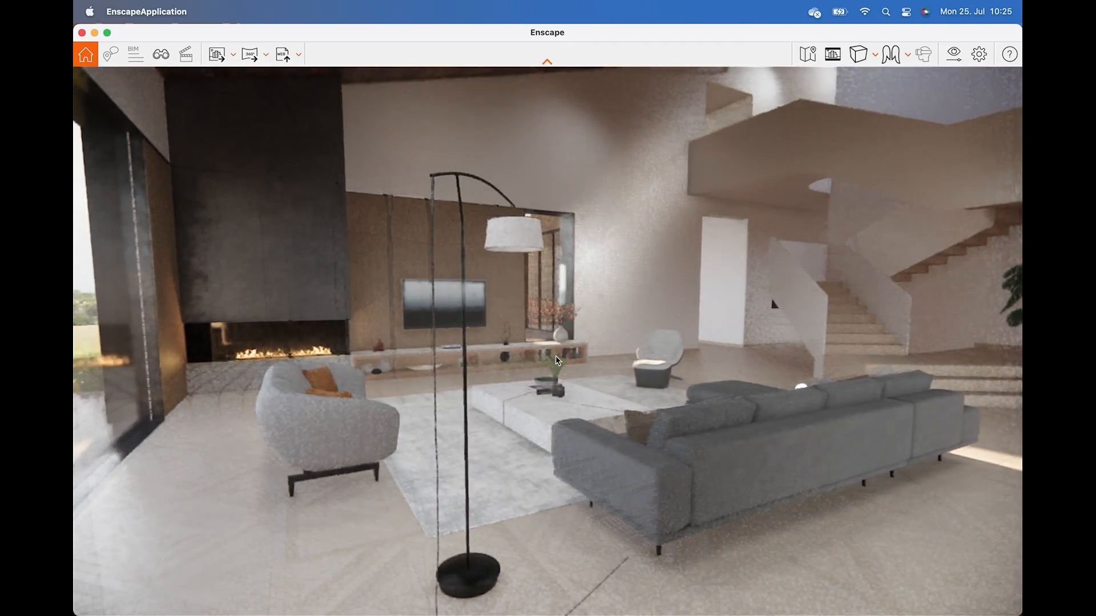
- Set Enscape's movement speed to 0.356 in the window settings
{"action": "left_click", "coordinate": [978, 54]}
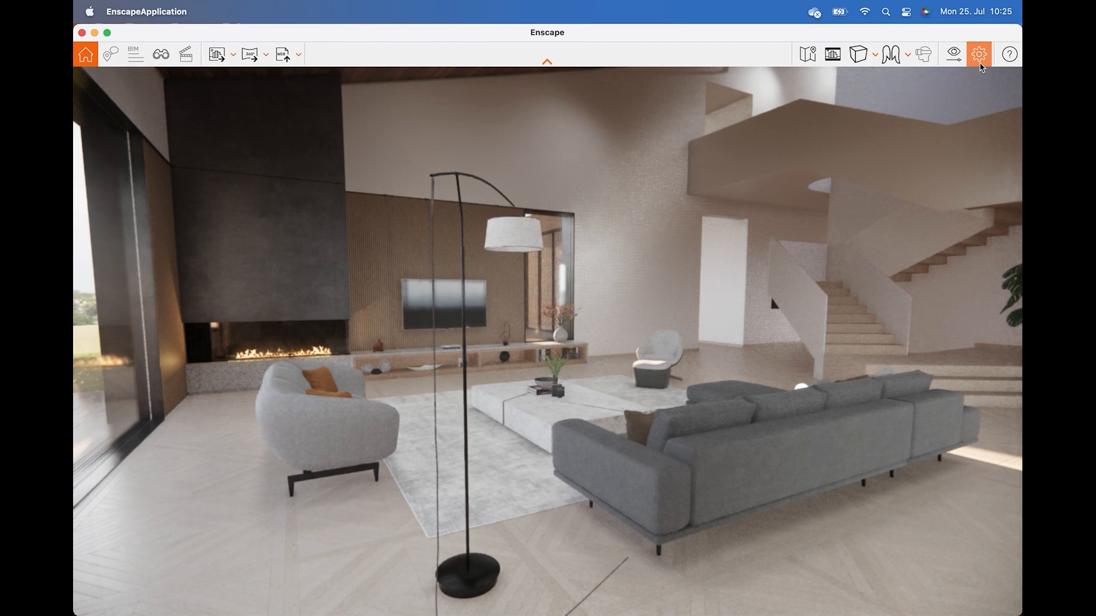
{"action": "left_click", "coordinate": [978, 54]}
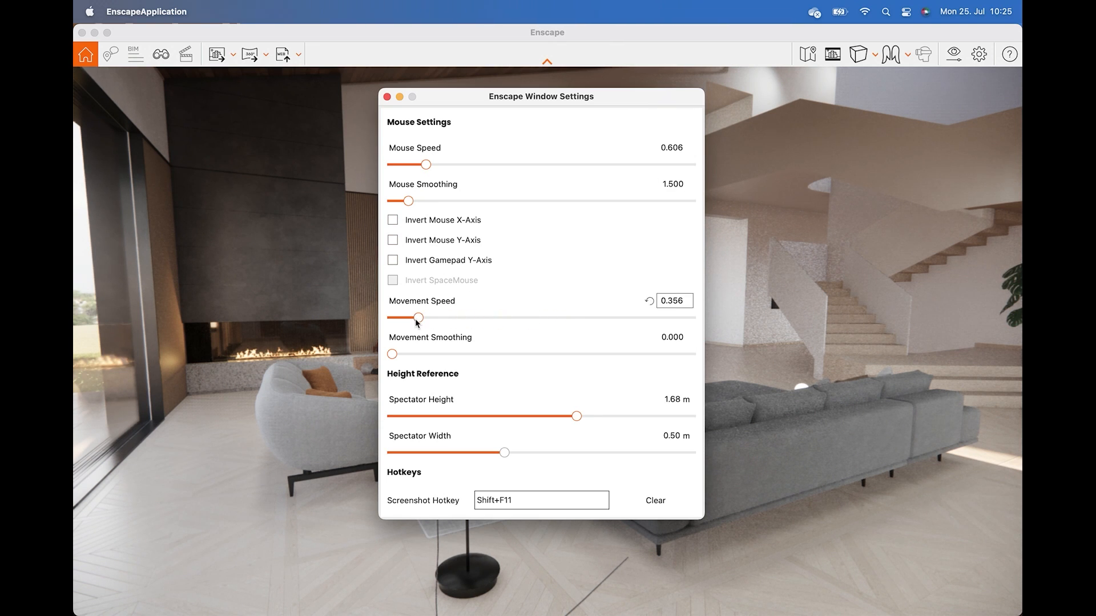
{"action": "left_click", "coordinate": [387, 96]}
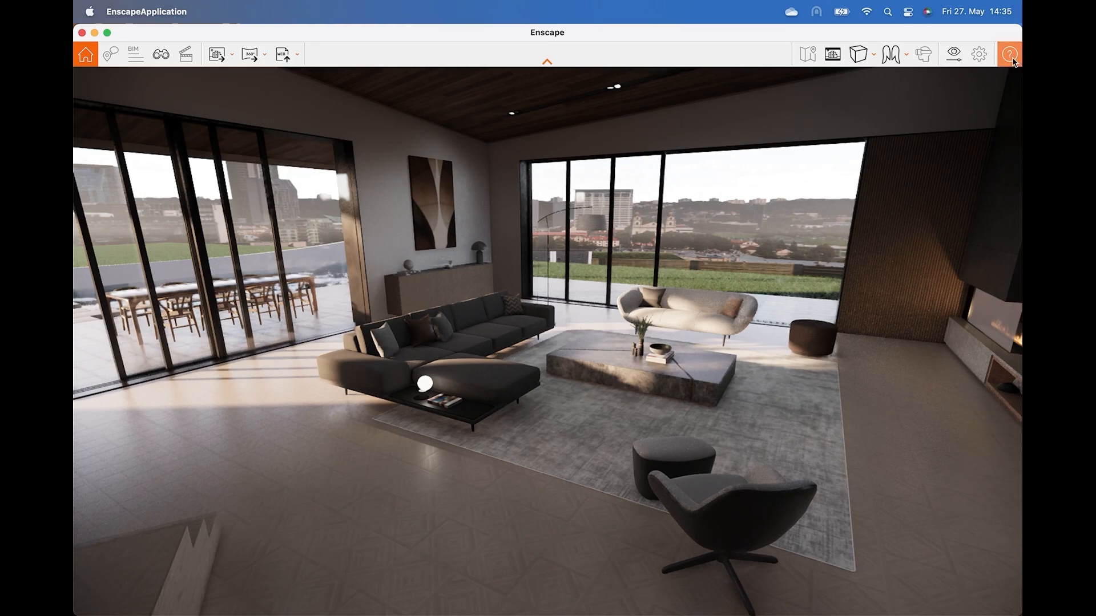
{"action": "mouse_move", "coordinate": [1009, 54]}
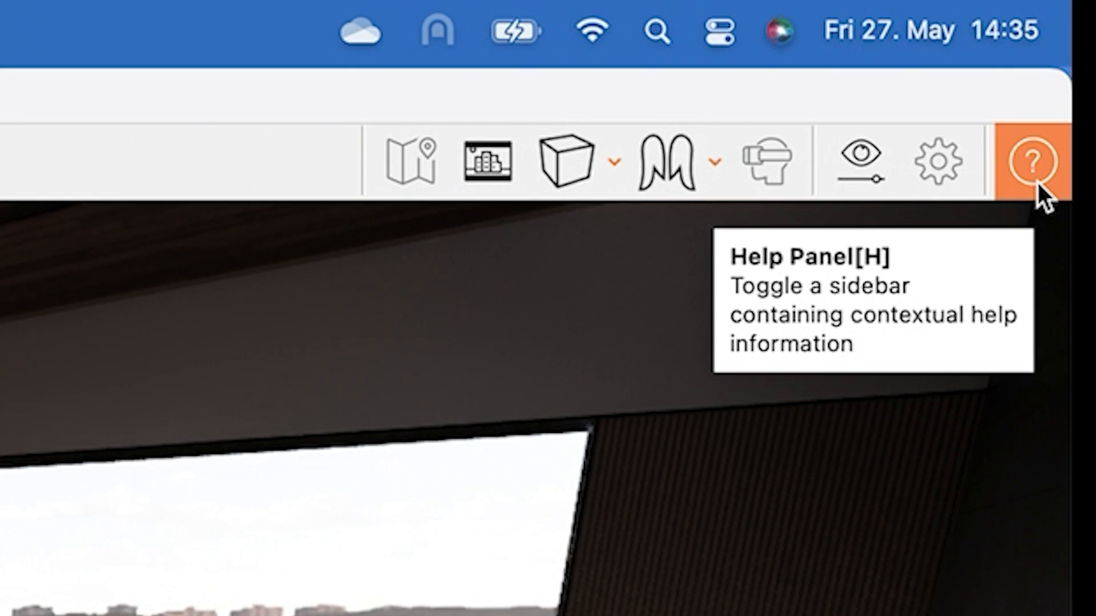
- Show Enscape's help sidebar listing the navigation controls
{"action": "left_click", "coordinate": [1030, 160]}
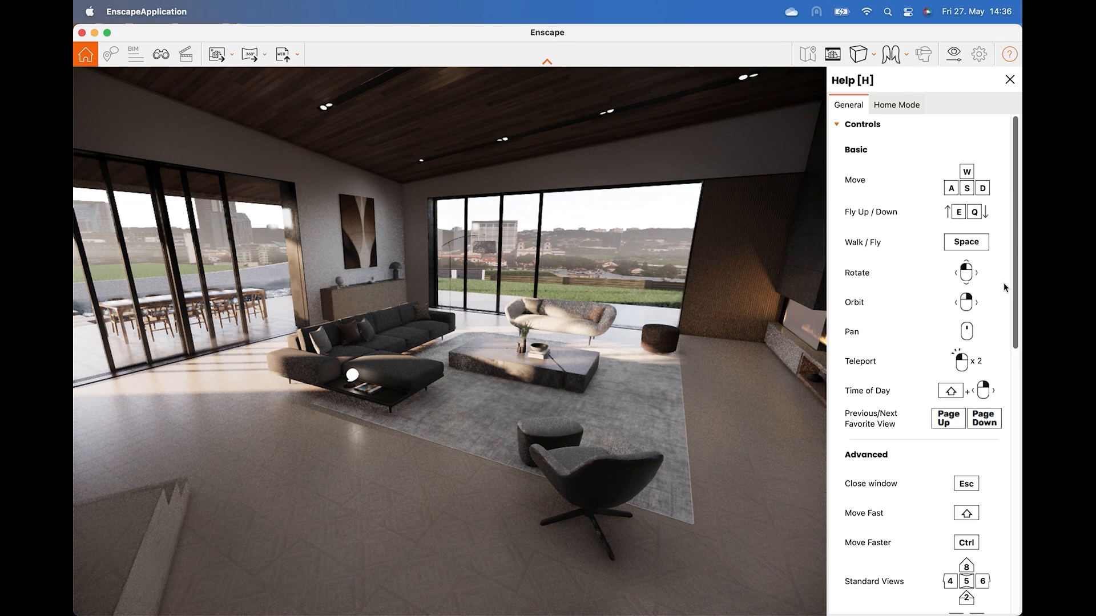
{"action": "mouse_move", "coordinate": [1001, 303]}
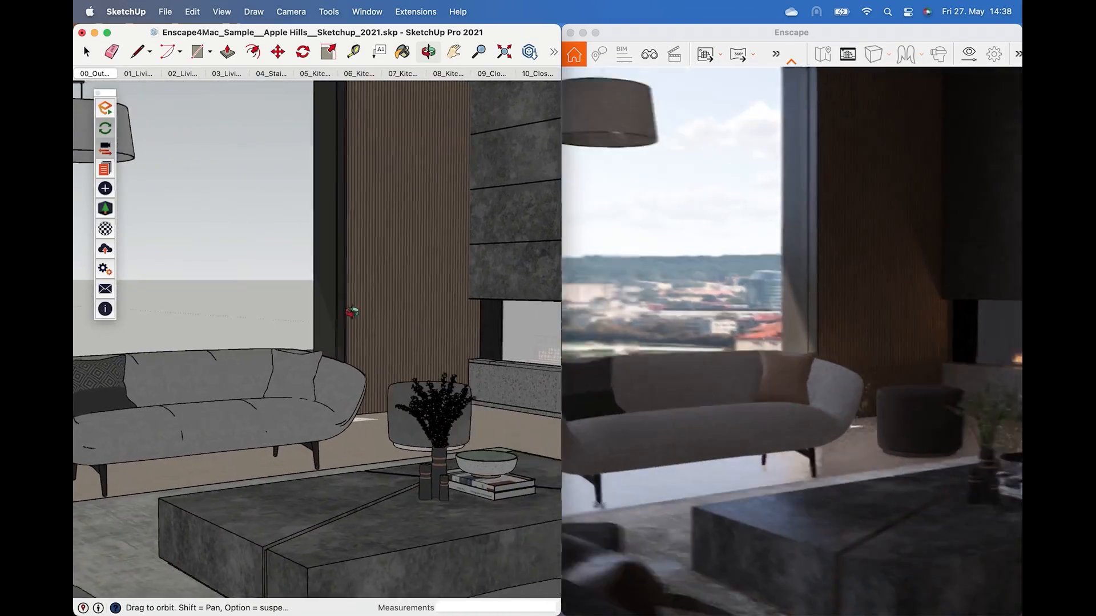
- Switch between the kitchen and dining SketchUp scenes, then show Enscape's View Management list
{"action": "left_click", "coordinate": [402, 73]}
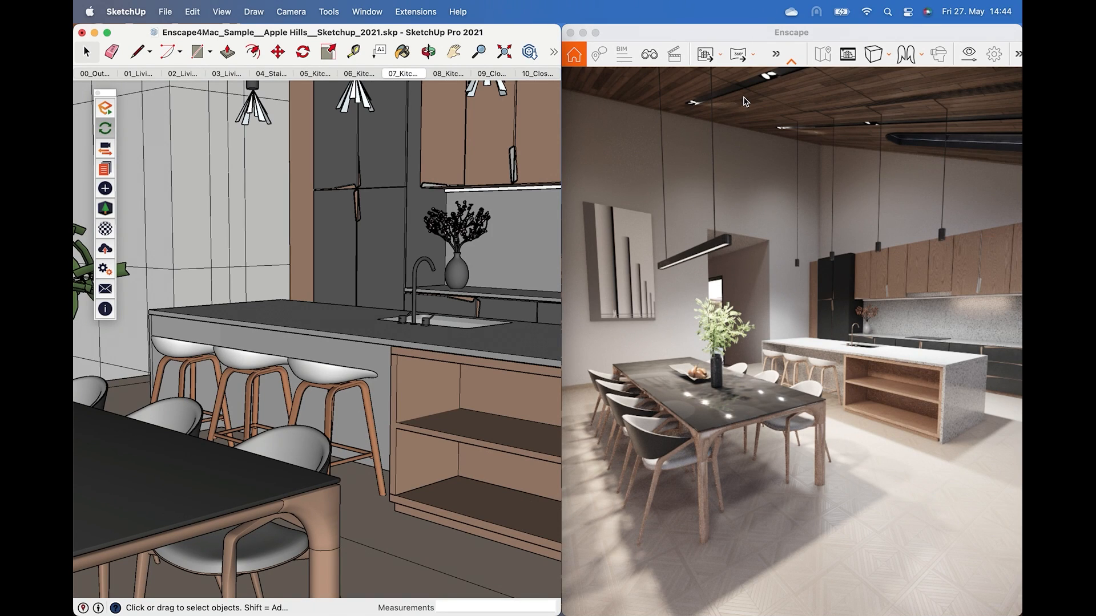
{"action": "mouse_move", "coordinate": [145, 135]}
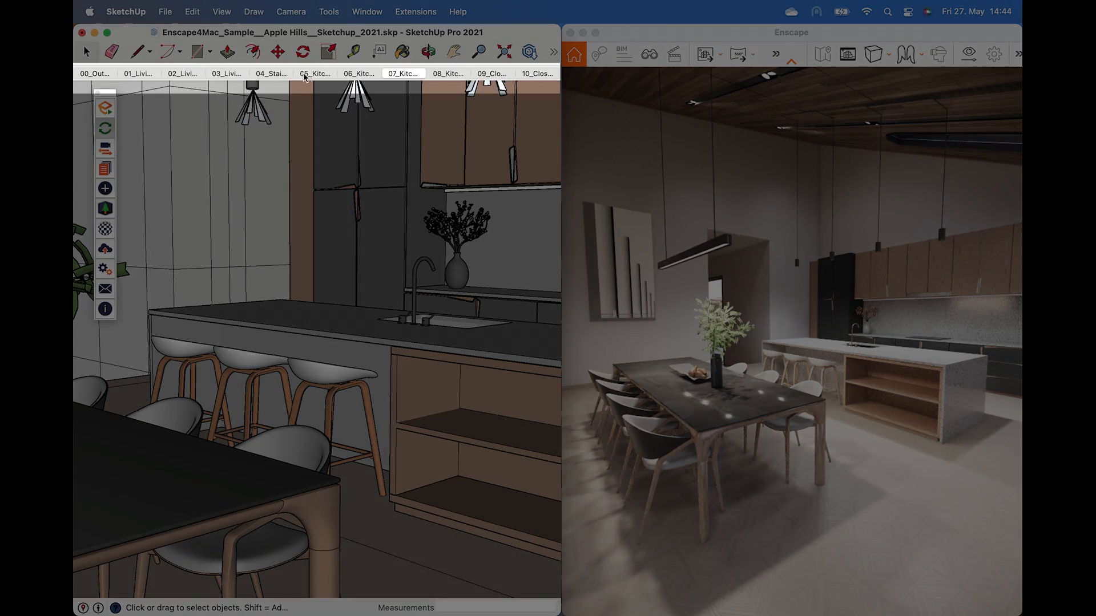
{"action": "left_click", "coordinate": [314, 73]}
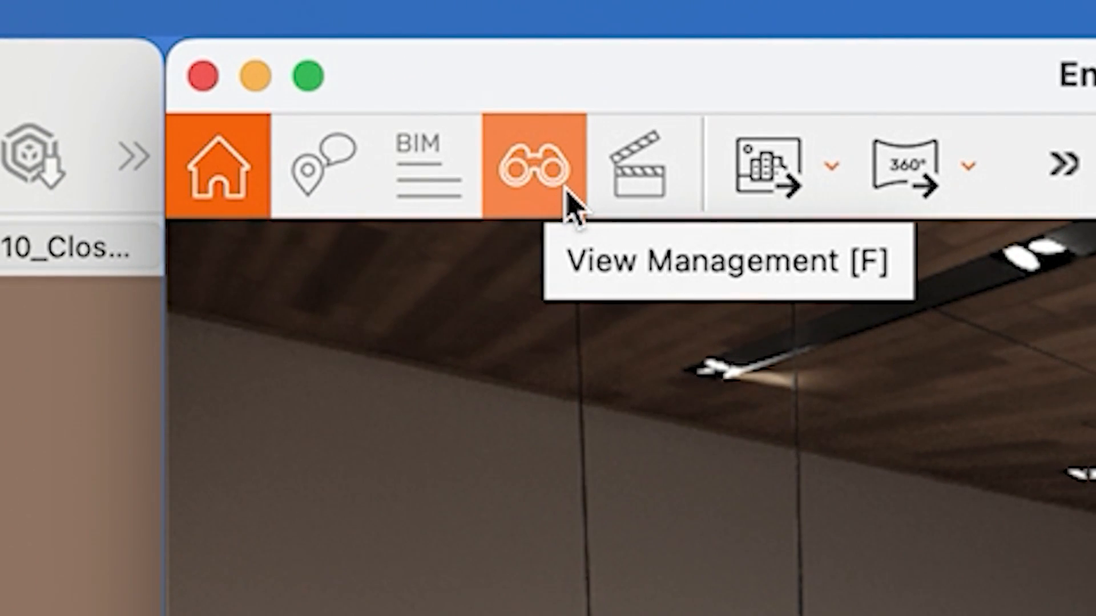
{"action": "left_click", "coordinate": [530, 168]}
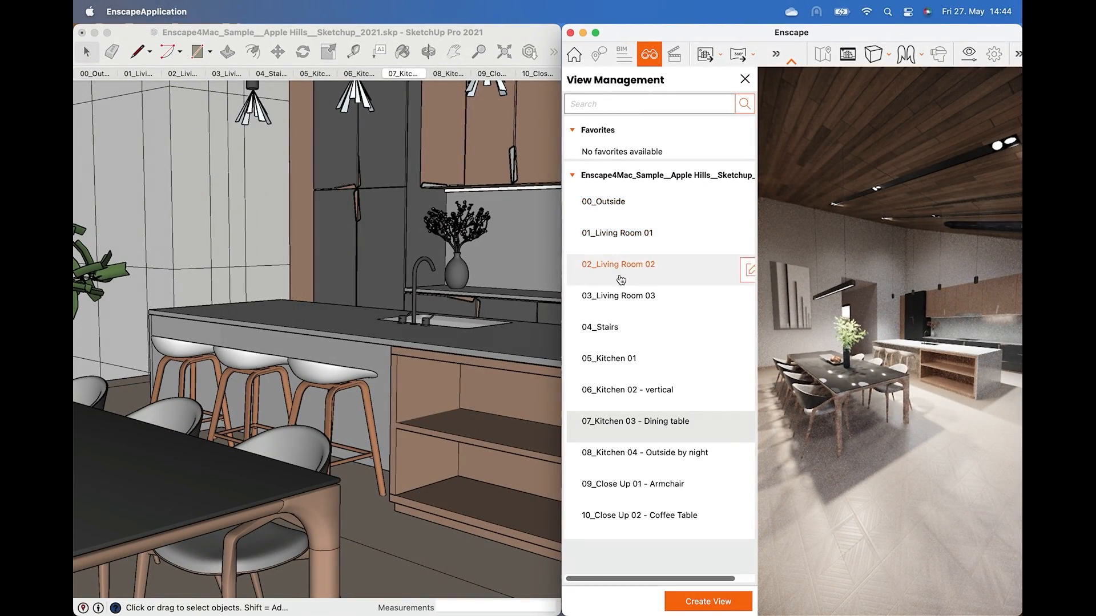
- Step through the saved views Living Room 02 and Kitchen 01–04, including the night exterior
{"action": "left_click", "coordinate": [608, 359]}
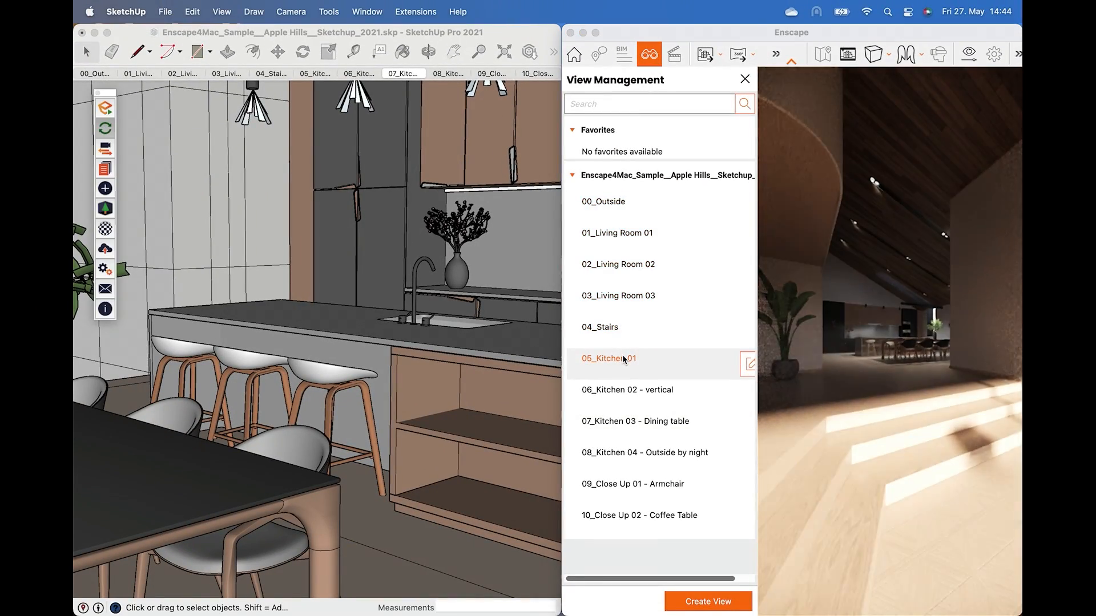
{"action": "left_click", "coordinate": [627, 390]}
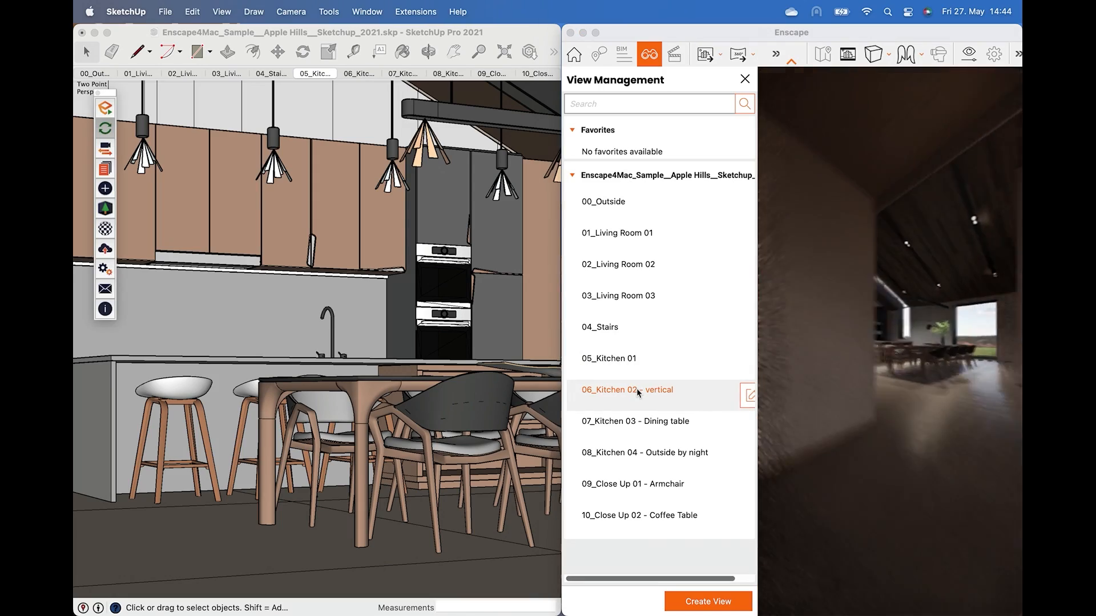
{"action": "left_click", "coordinate": [633, 422]}
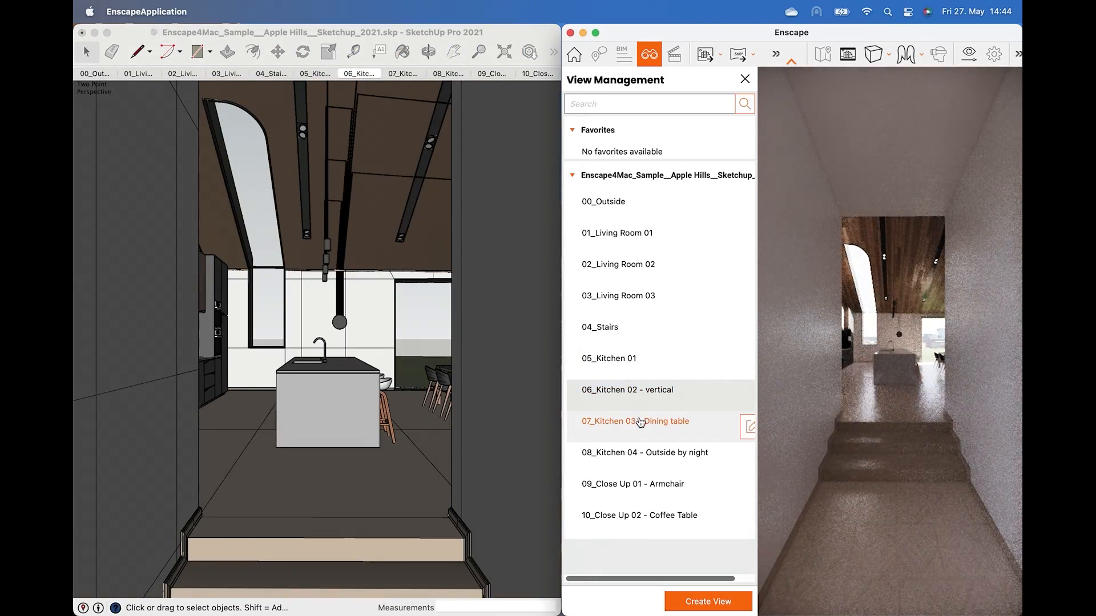
{"action": "left_click", "coordinate": [635, 421]}
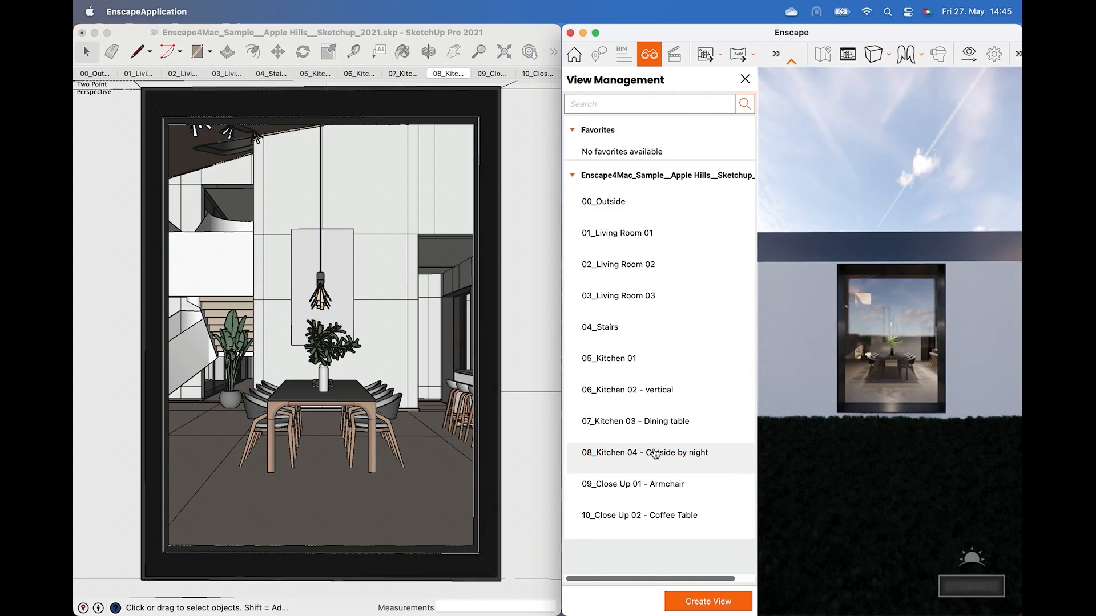
{"action": "left_click", "coordinate": [632, 484]}
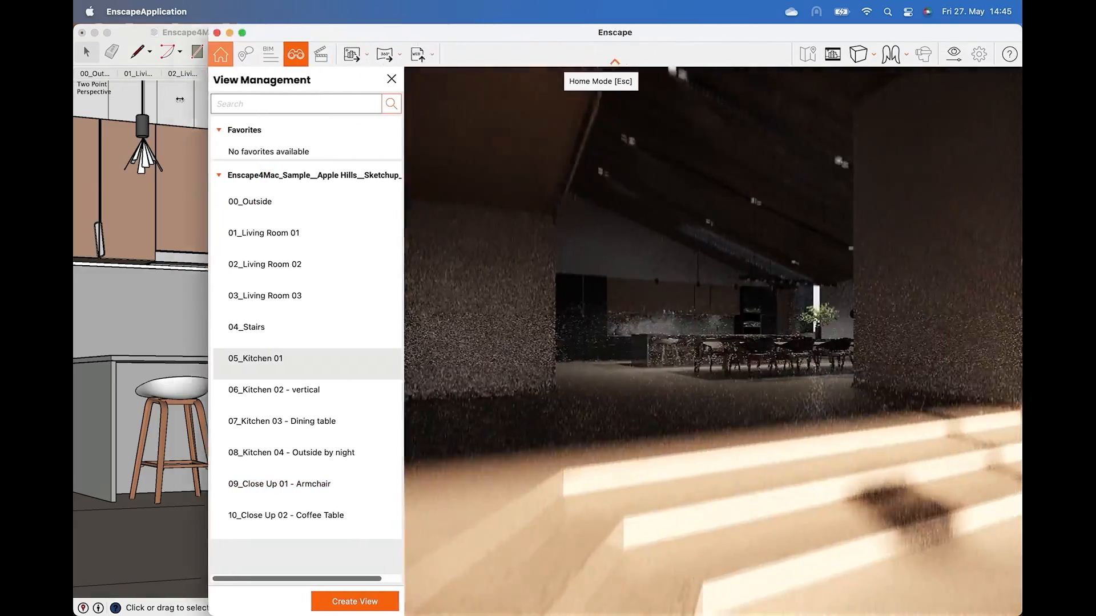
{"action": "left_click", "coordinate": [273, 389]}
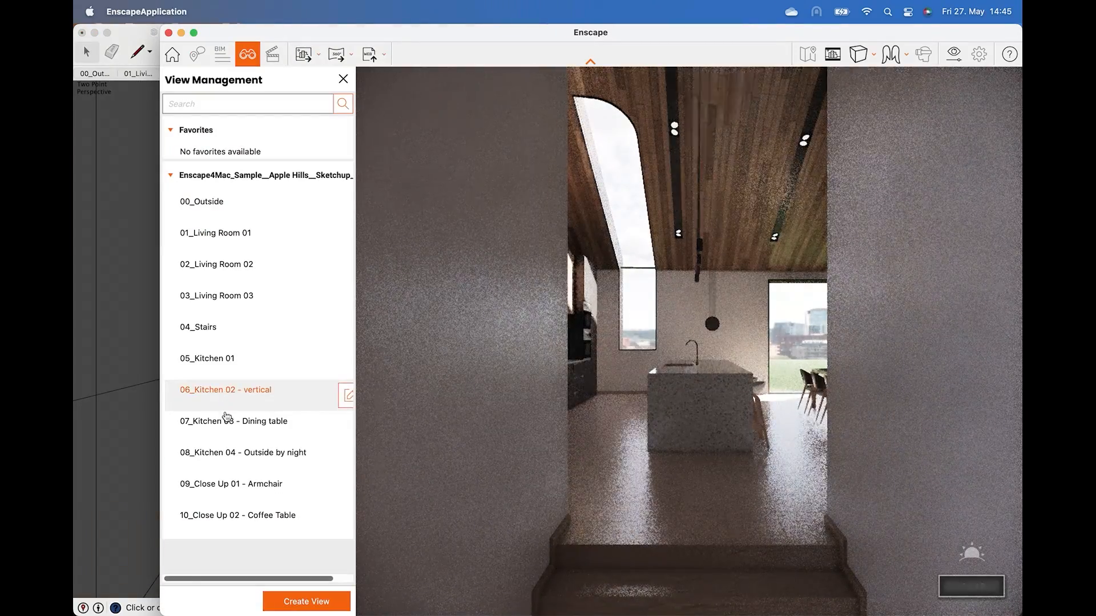
{"action": "left_click", "coordinate": [233, 421]}
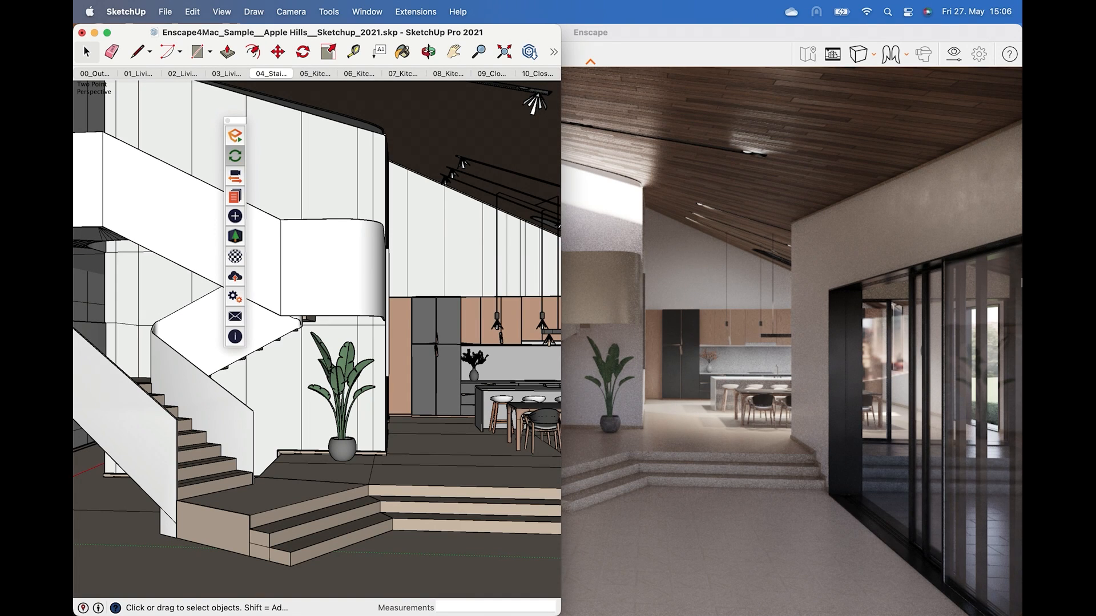
{"action": "mouse_move", "coordinate": [729, 279]}
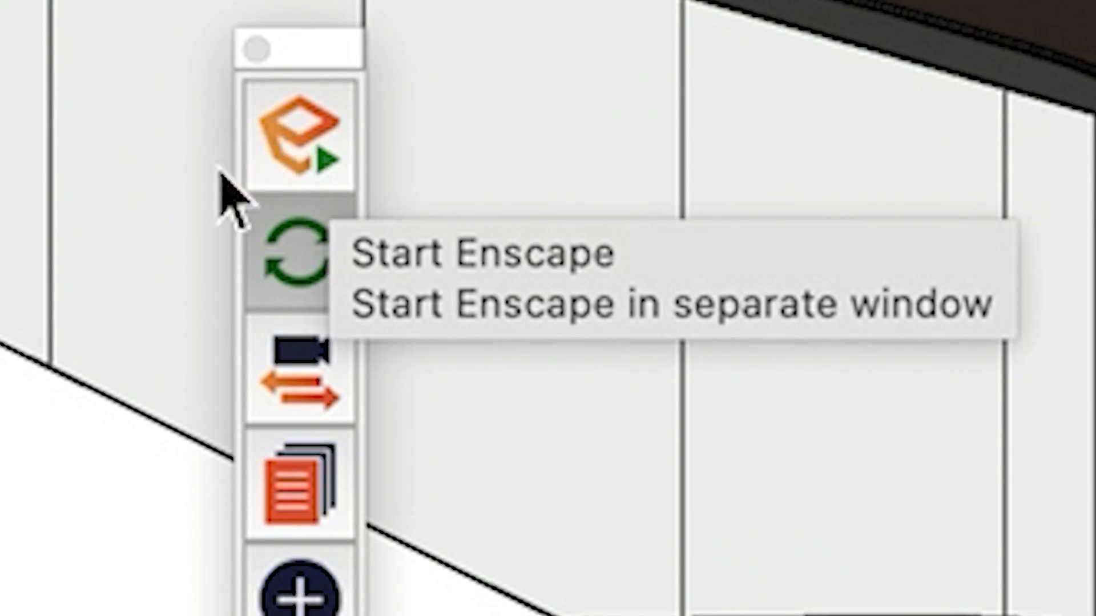
{"action": "mouse_move", "coordinate": [307, 307]}
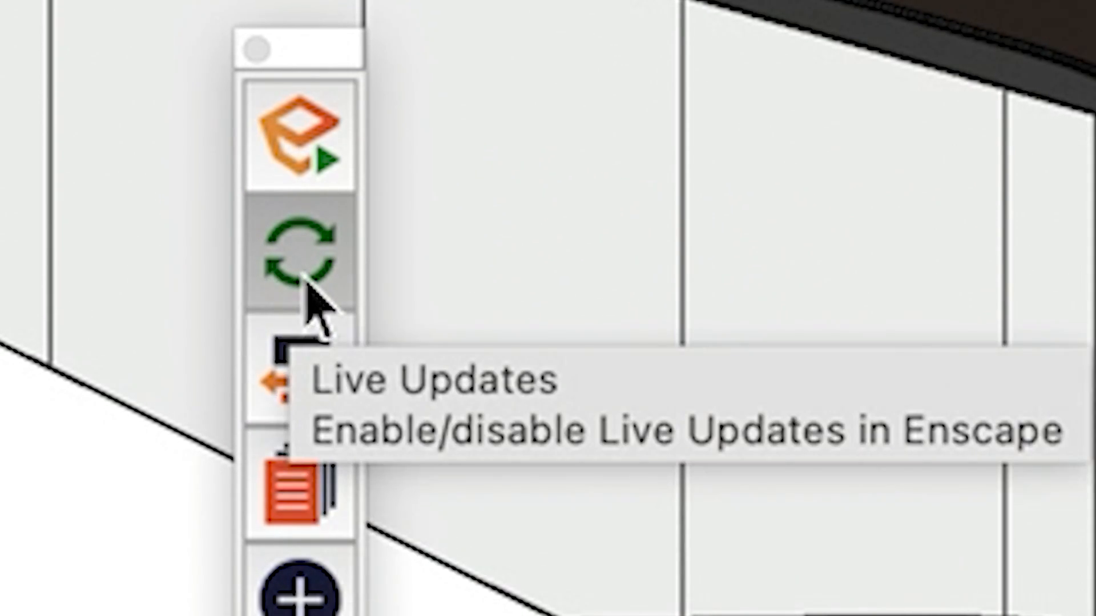
{"action": "mouse_move", "coordinate": [353, 329]}
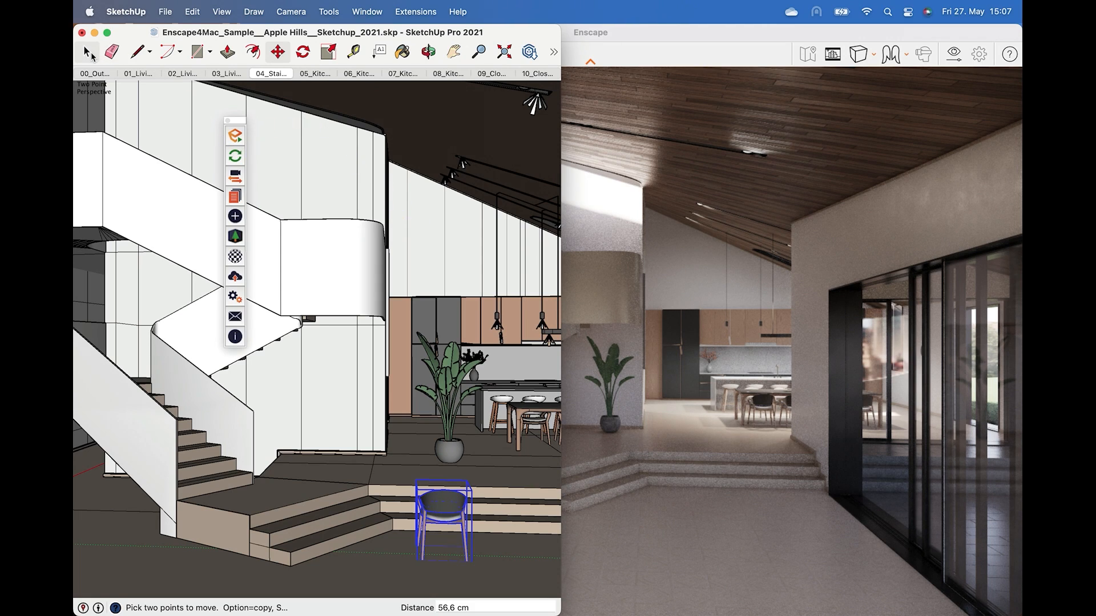
- Drop a chair onto the step beside the plant and bring the Sample 2 model forward
{"action": "left_click", "coordinate": [85, 52]}
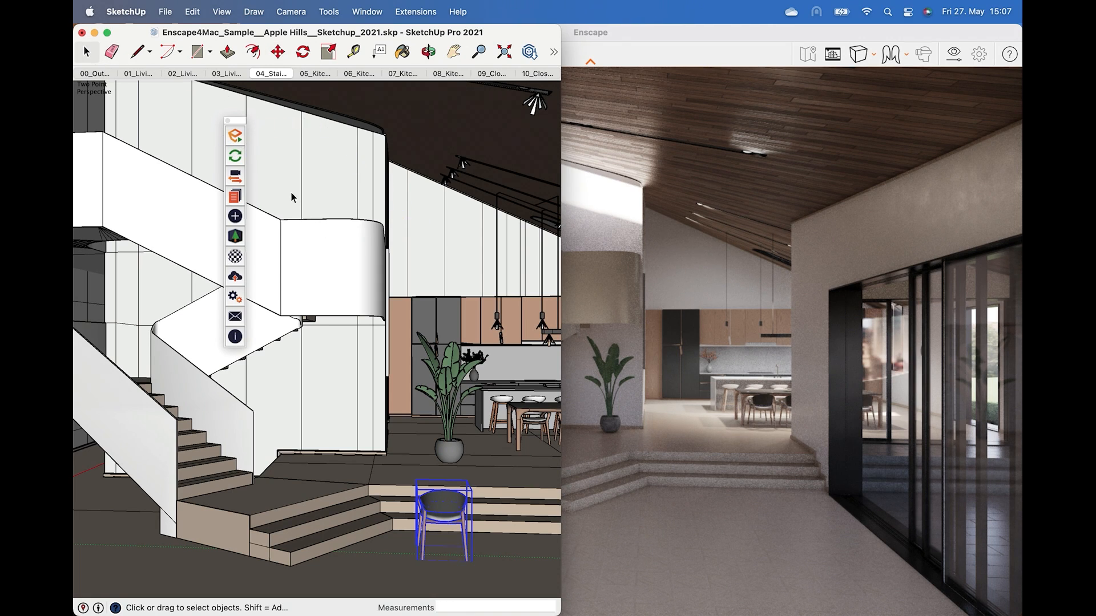
{"action": "left_click", "coordinate": [235, 156]}
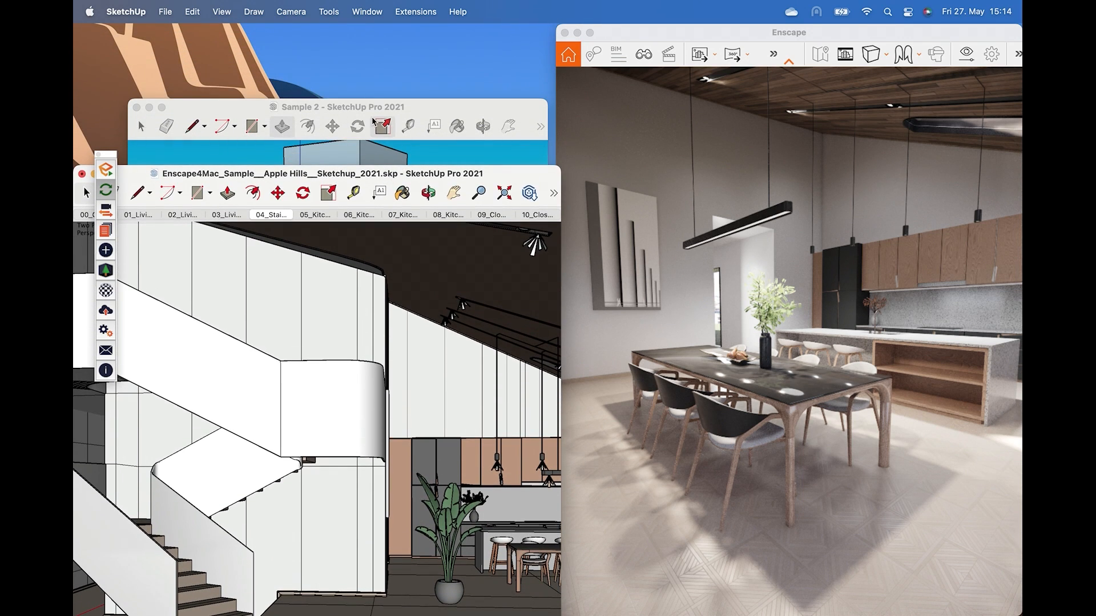
{"action": "left_click", "coordinate": [340, 108]}
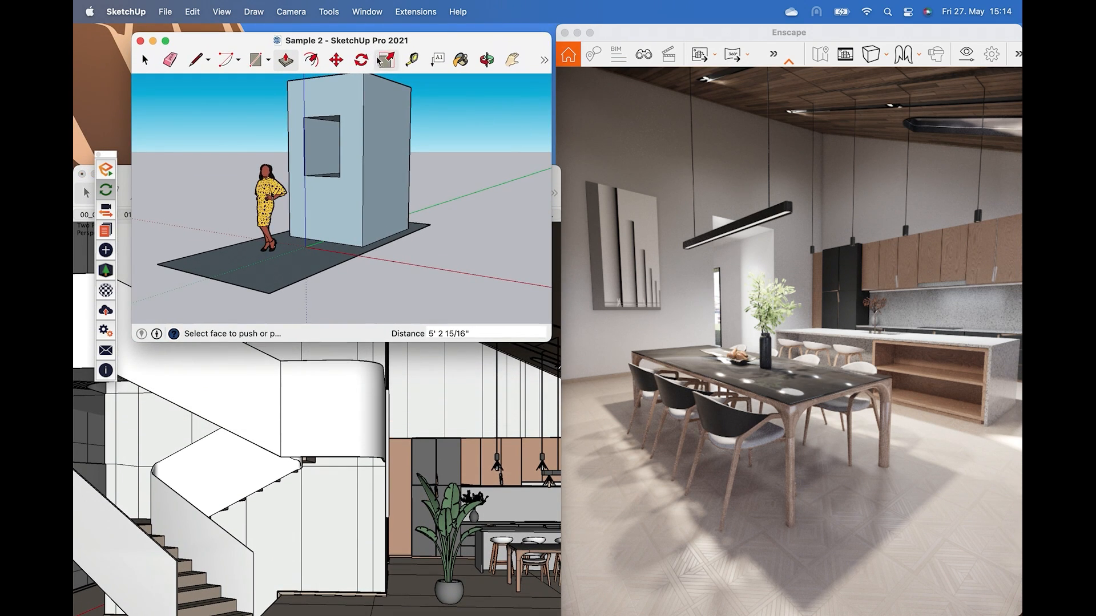
- Make Enscape render Sample 2.skp from its list of open models
{"action": "left_click", "coordinate": [105, 229]}
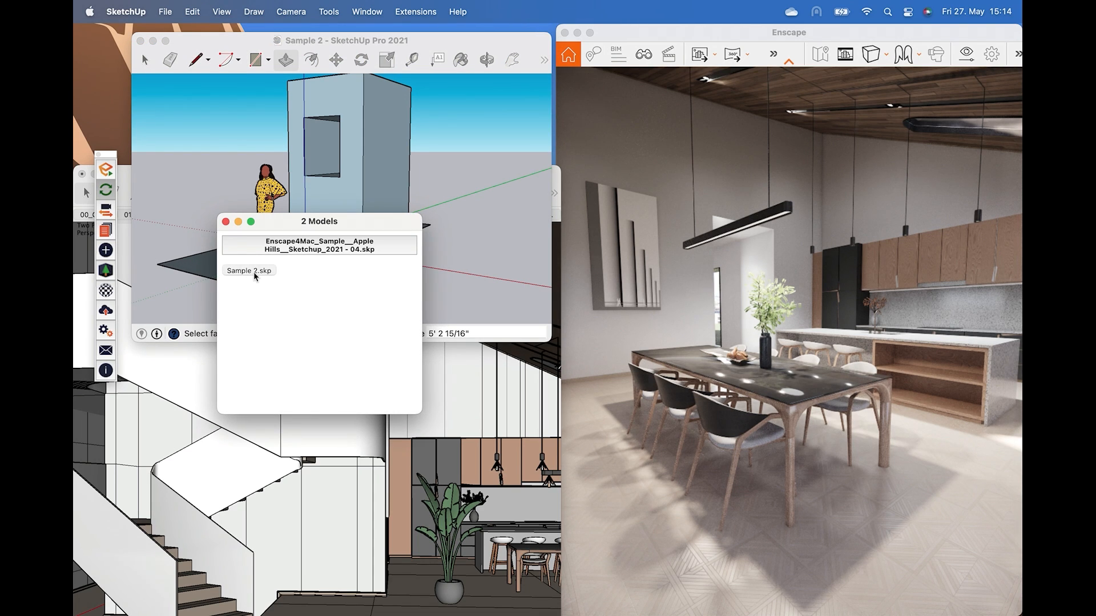
{"action": "left_click", "coordinate": [318, 245]}
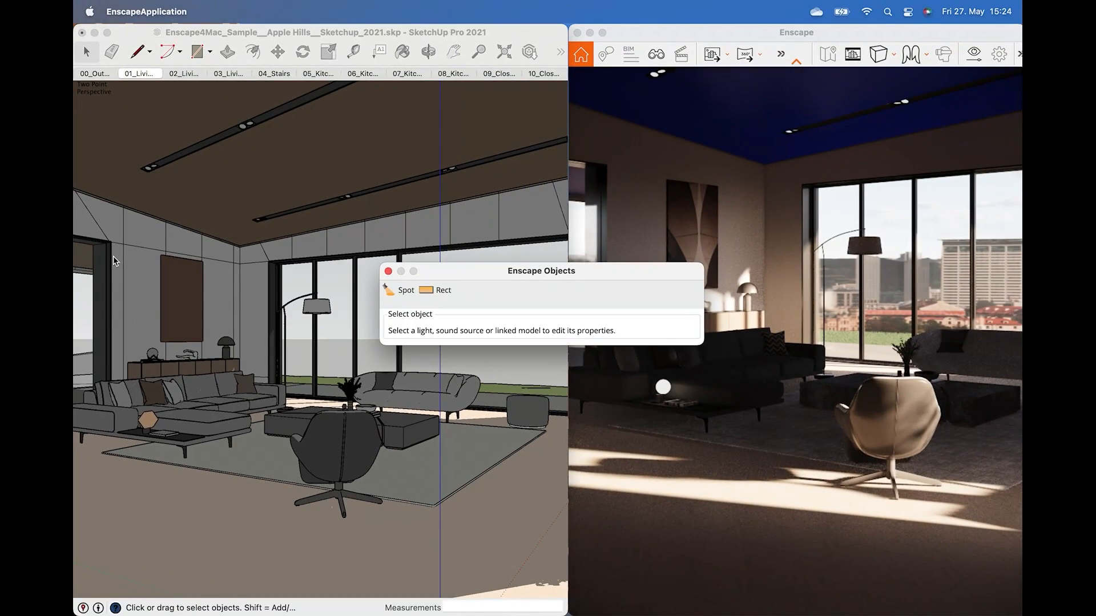
{"action": "mouse_move", "coordinate": [490, 276]}
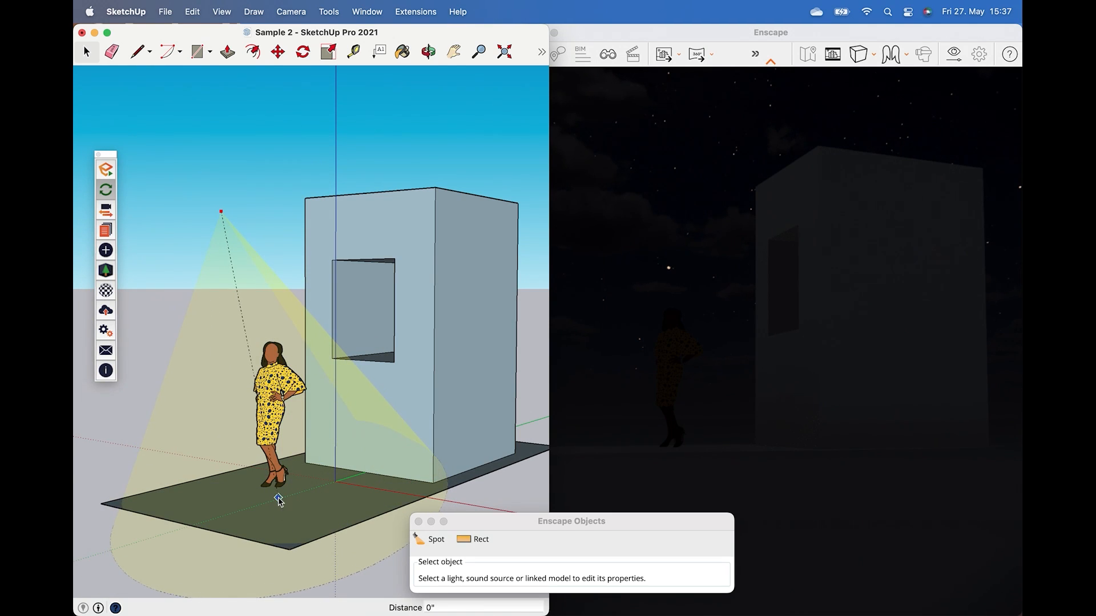
- Place a spotlight high above the figure and aim it at the foot of the box
{"action": "left_click", "coordinate": [223, 220]}
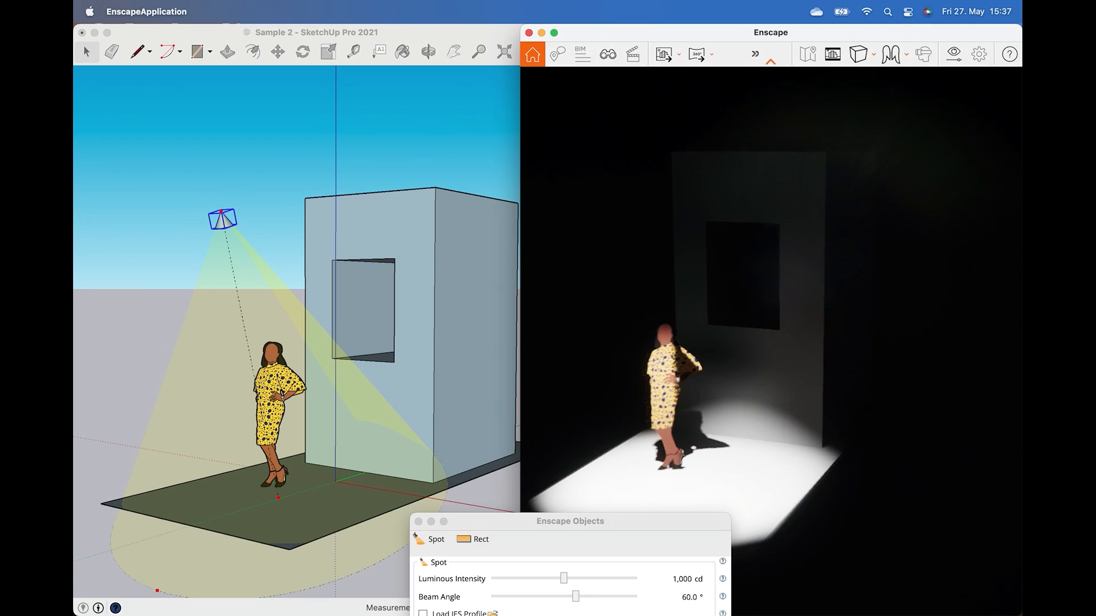
{"action": "left_click", "coordinate": [320, 502]}
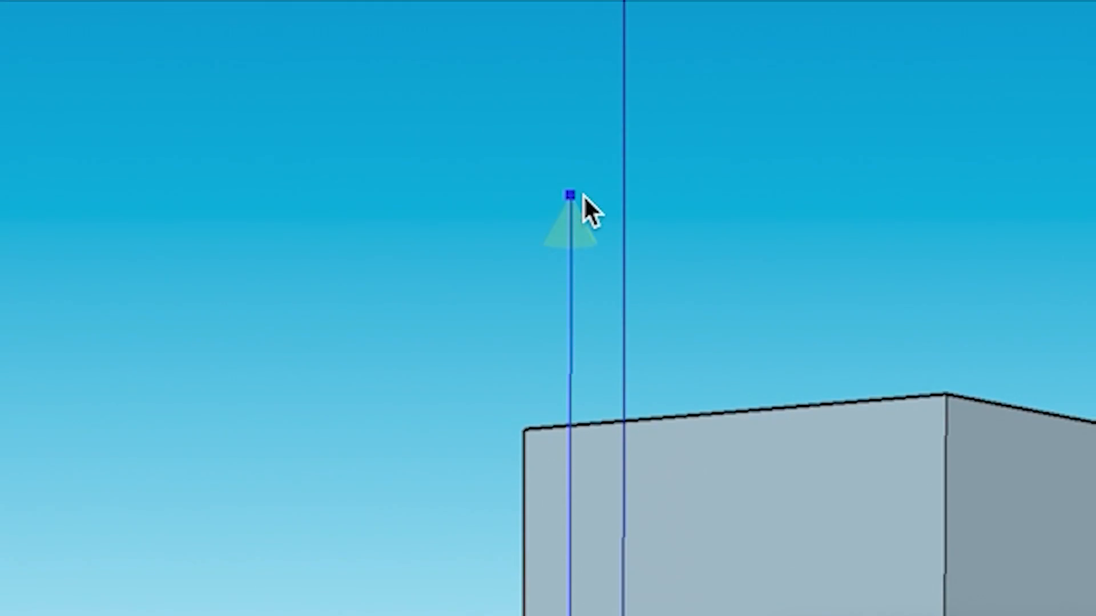
{"action": "left_click", "coordinate": [568, 195]}
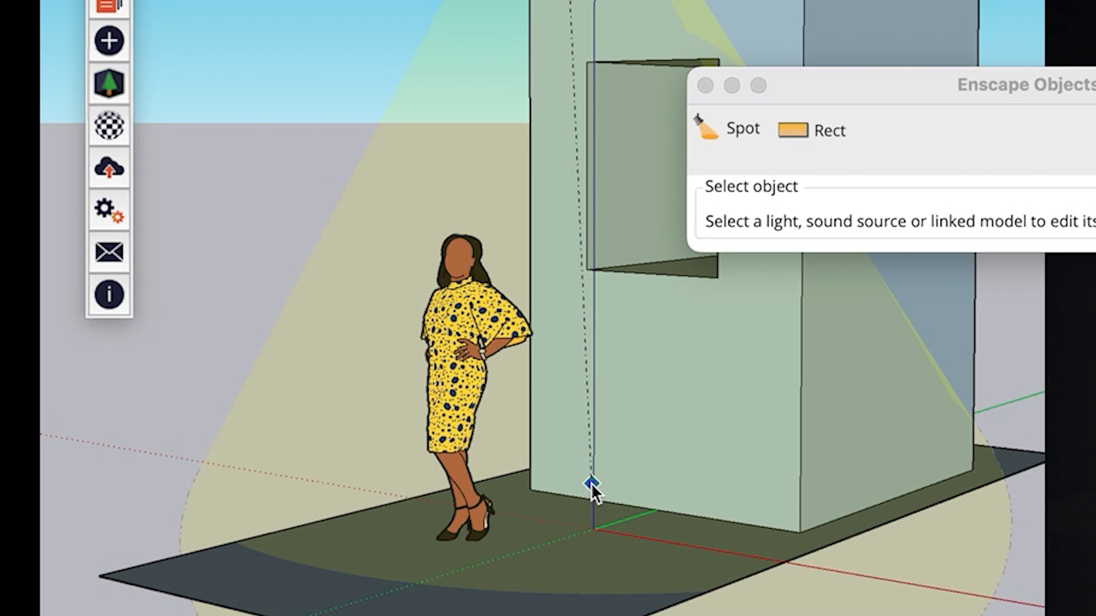
{"action": "left_click", "coordinate": [589, 484]}
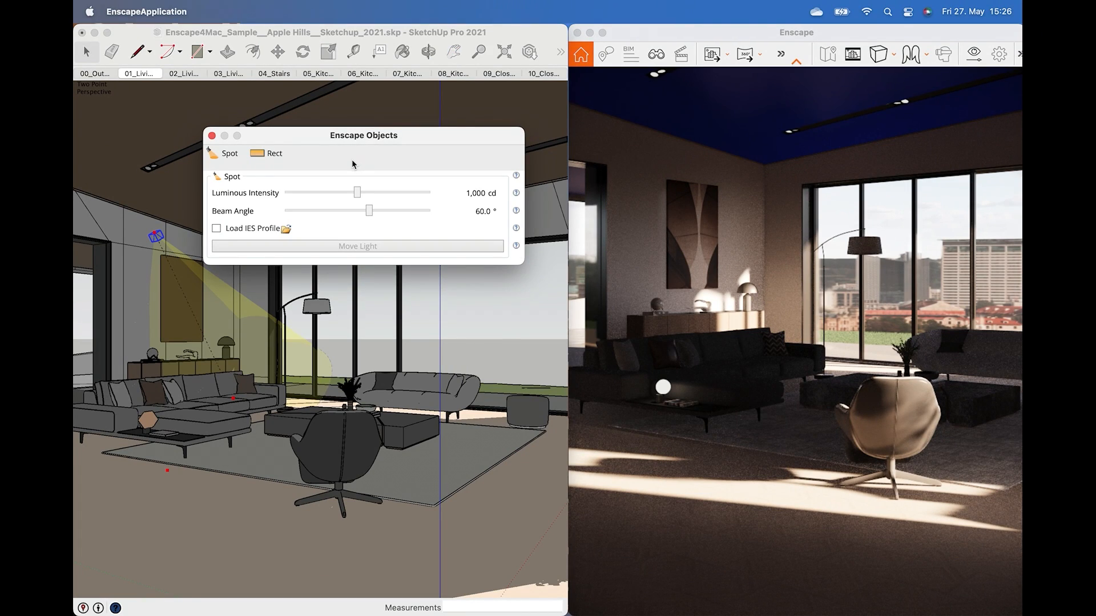
{"action": "mouse_move", "coordinate": [352, 201]}
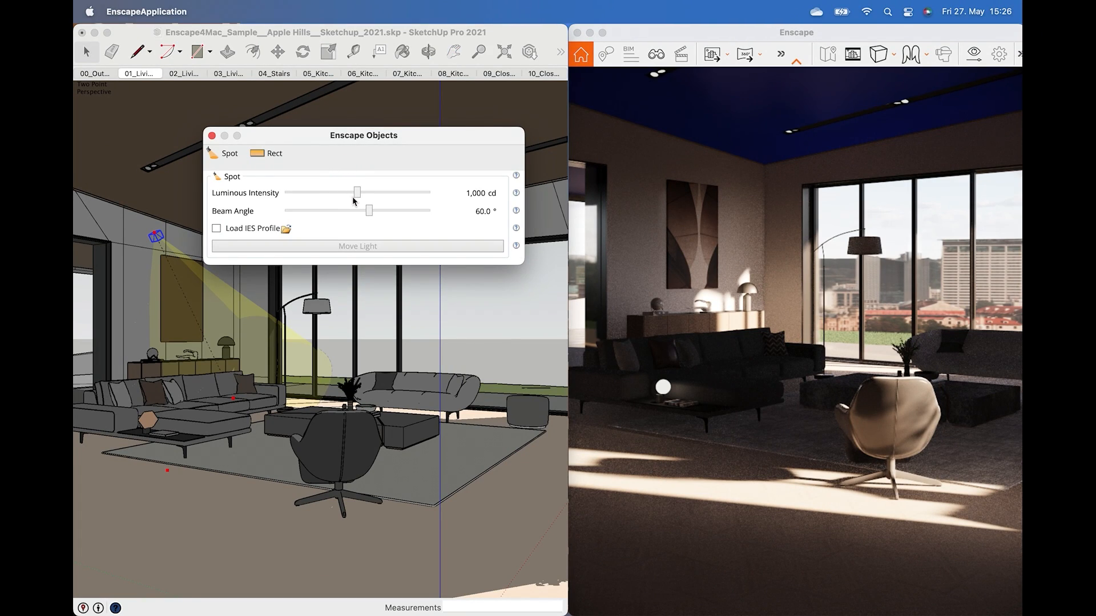
- Set the spotlight to 269,069 cd intensity and a 90° beam angle, with Load IES Profile ticked
{"action": "left_click_drag", "start_coordinate": [357, 192], "coordinate": [361, 192]}
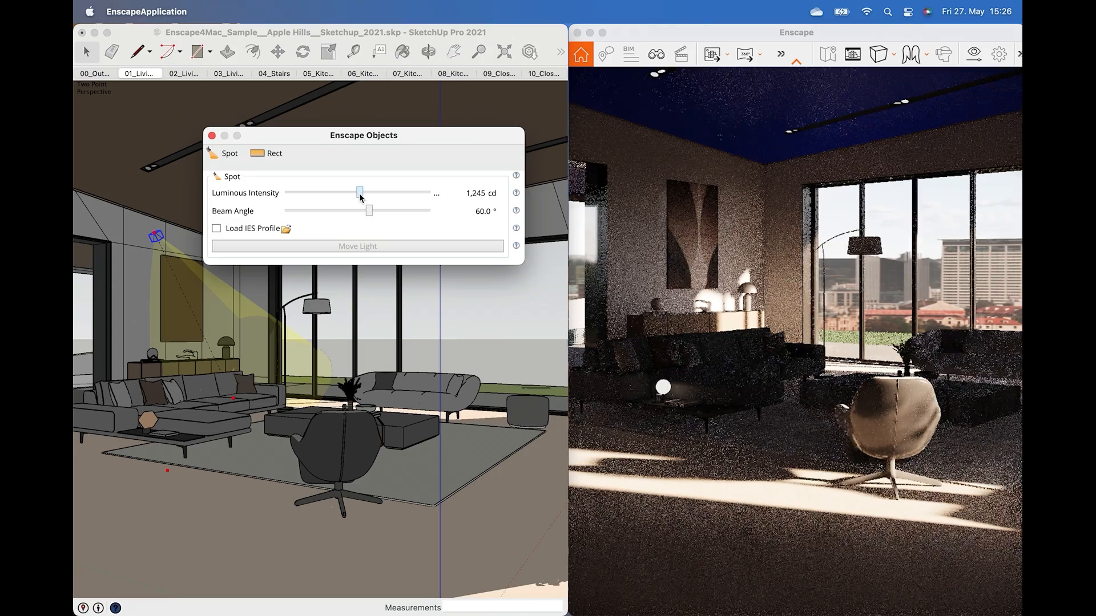
{"action": "left_click_drag", "start_coordinate": [360, 193], "coordinate": [428, 192]}
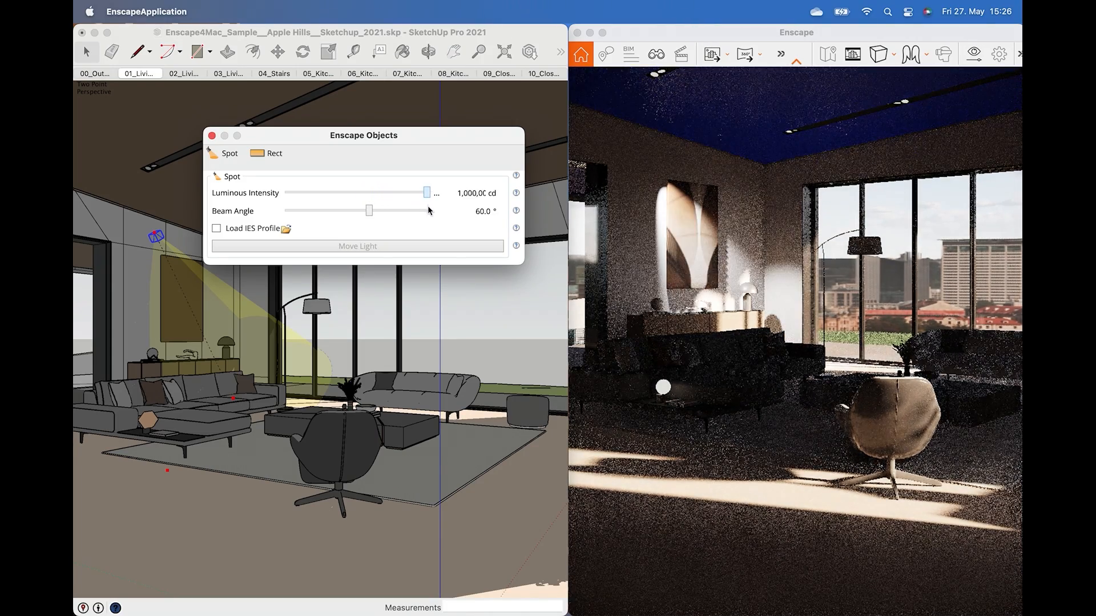
{"action": "left_click_drag", "start_coordinate": [428, 193], "coordinate": [412, 193]}
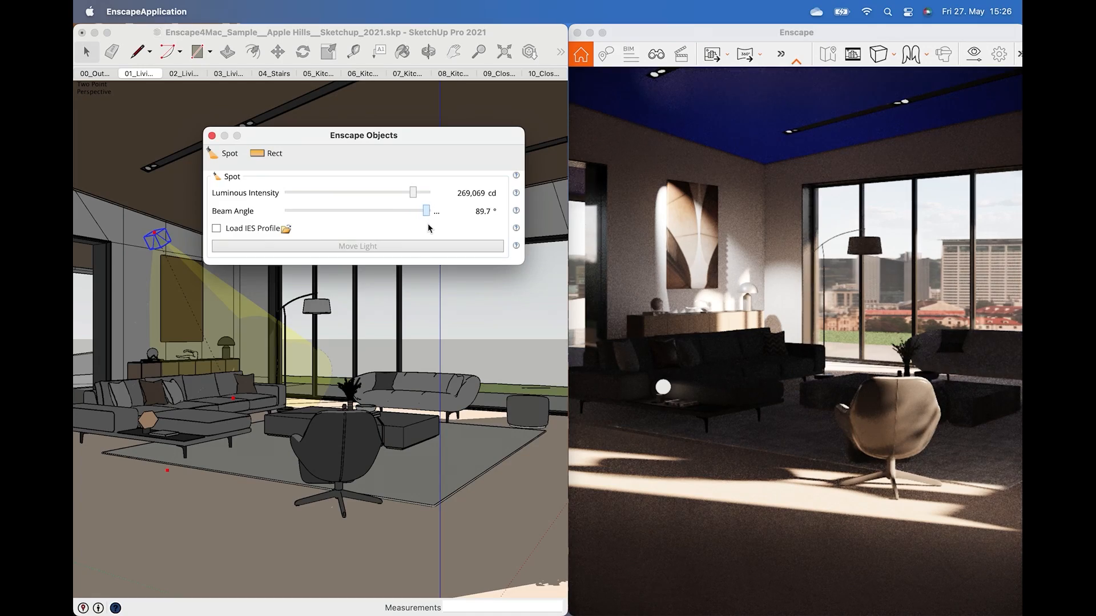
{"action": "left_click_drag", "start_coordinate": [427, 211], "coordinate": [392, 212]}
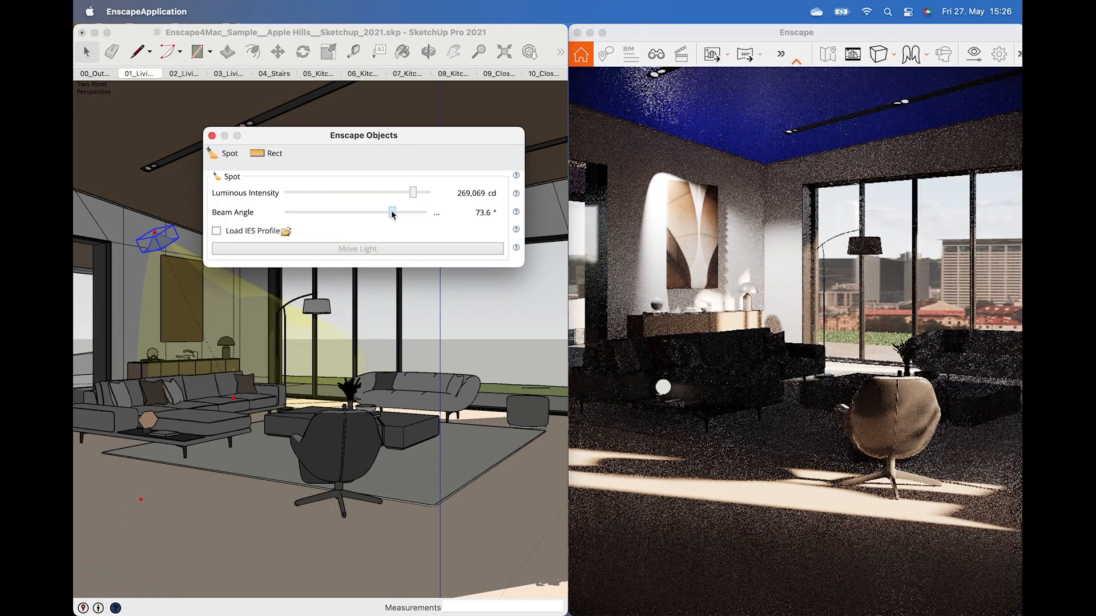
{"action": "left_click_drag", "start_coordinate": [392, 212], "coordinate": [423, 212]}
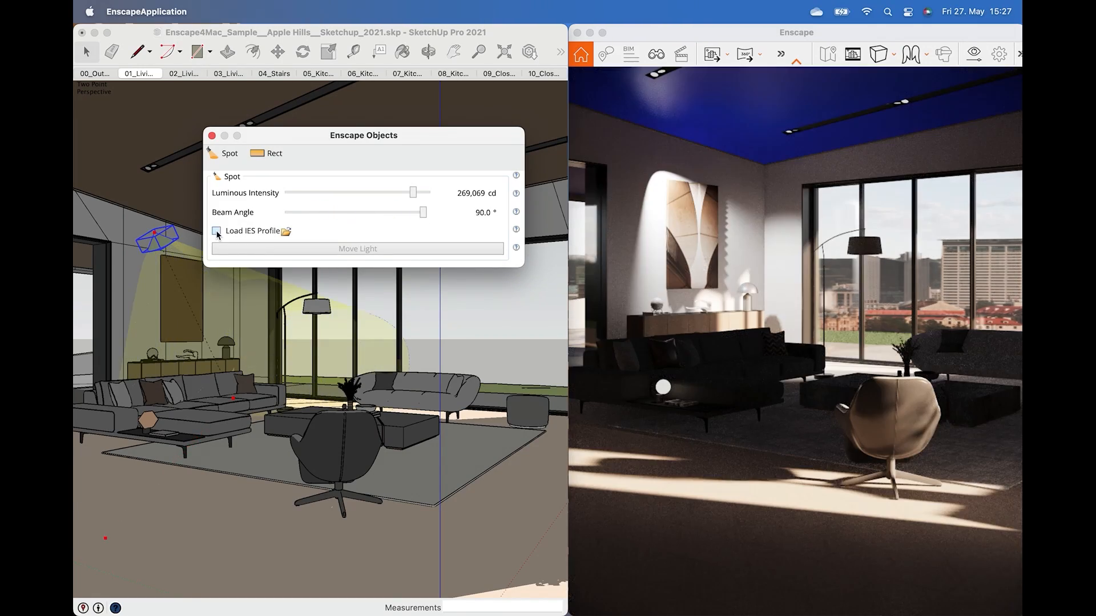
{"action": "left_click", "coordinate": [217, 230]}
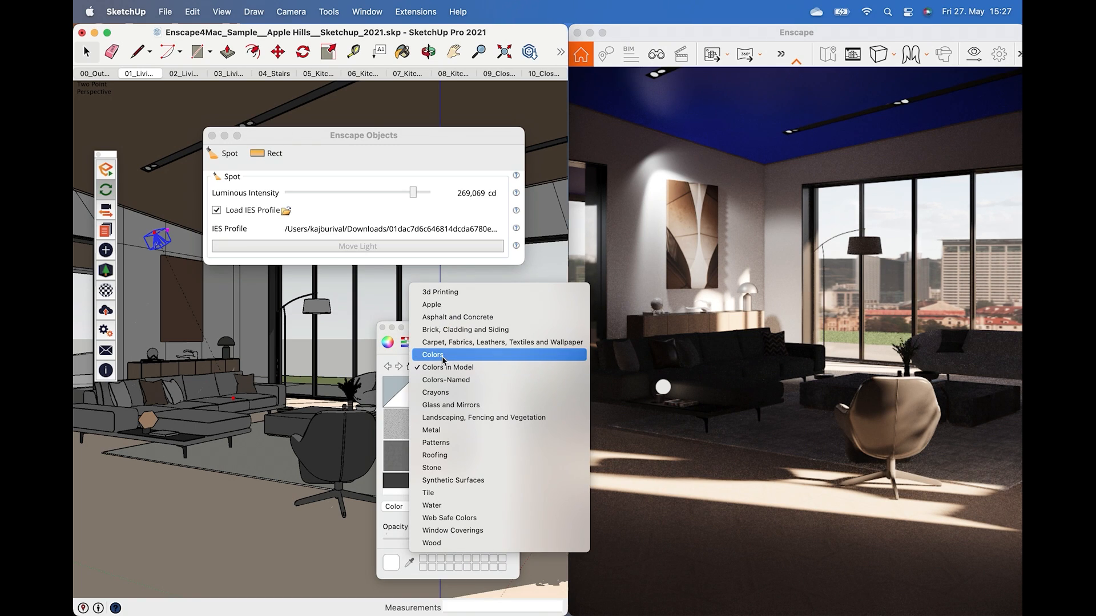
- Pick a light colour for the IES spot light from the Colors panel swatches
{"action": "left_click", "coordinate": [432, 354]}
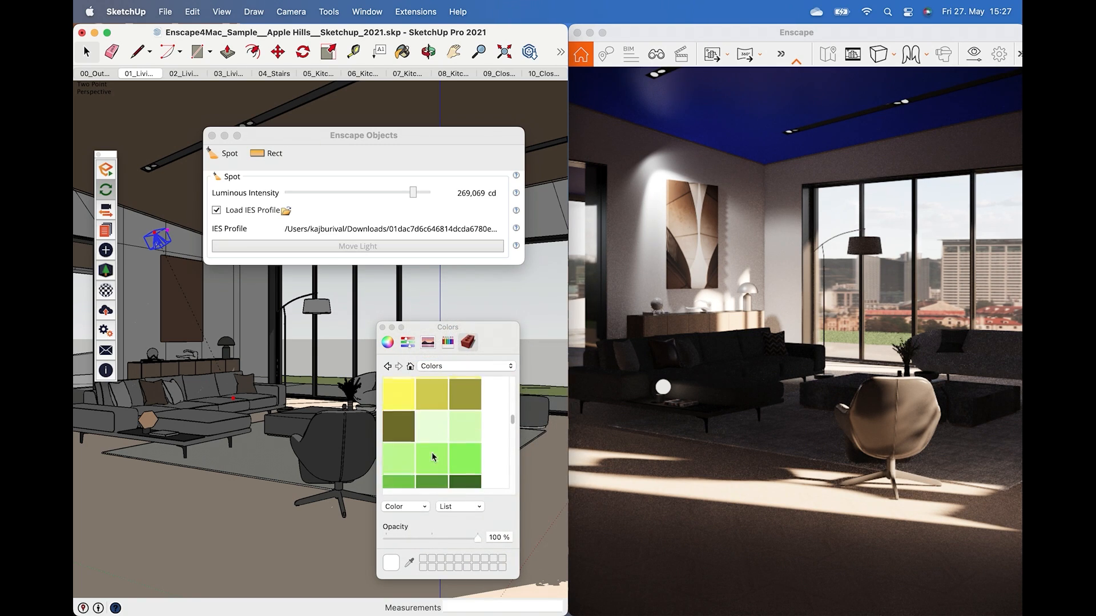
{"action": "left_click", "coordinate": [464, 474]}
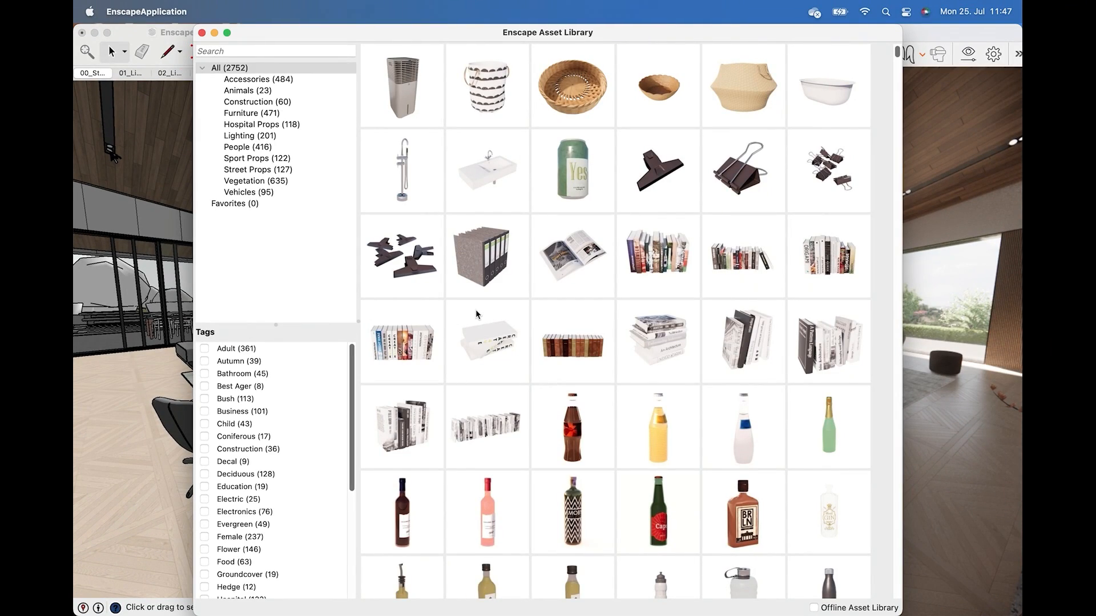
- Scroll the Asset Library grid and filter it to the People category
{"action": "scroll", "scroll_direction": "down", "scroll_amount": 3}
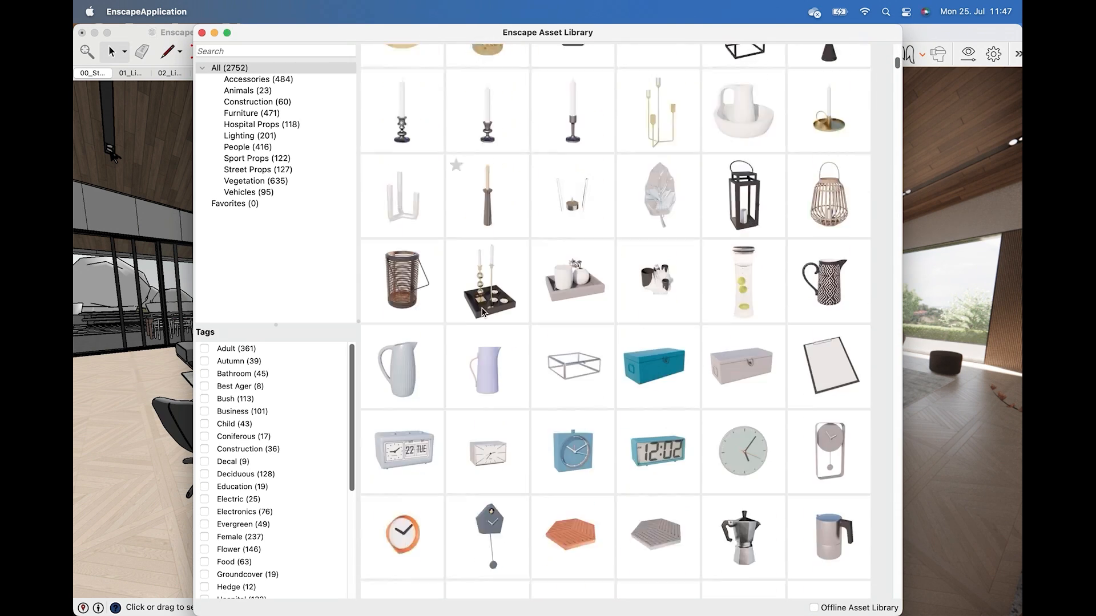
{"action": "scroll", "scroll_direction": "down", "scroll_amount": 3}
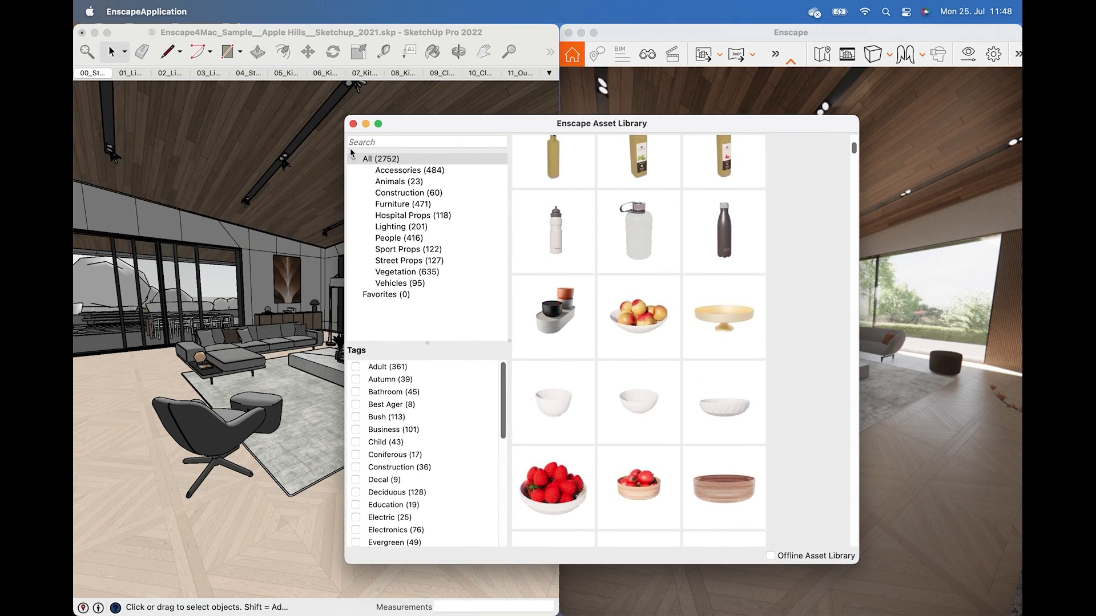
{"action": "scroll", "scroll_direction": "down", "scroll_amount": 3}
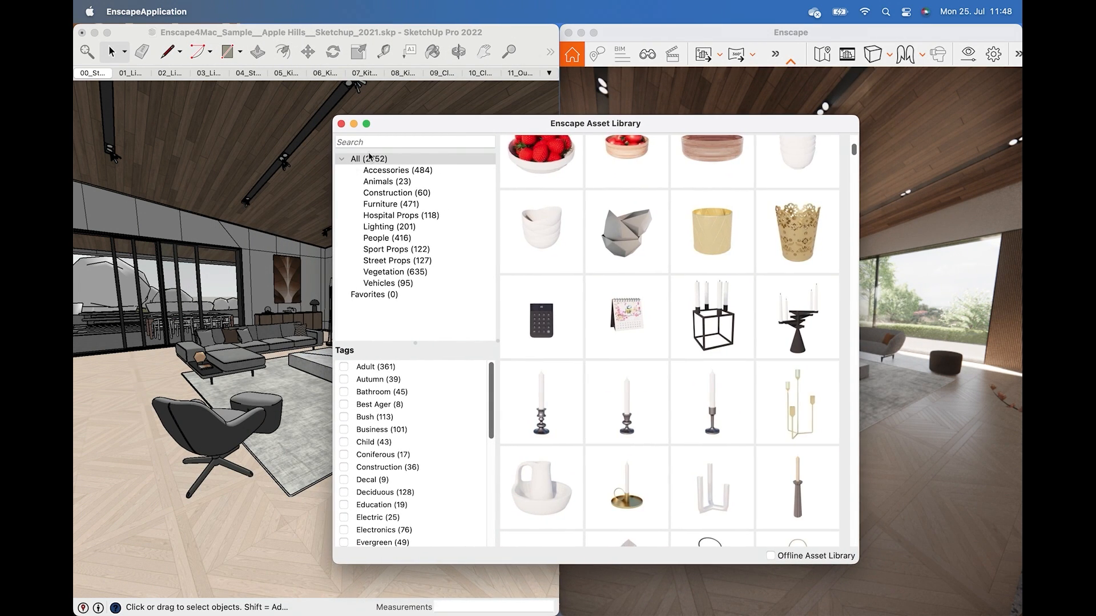
{"action": "left_click", "coordinate": [379, 238]}
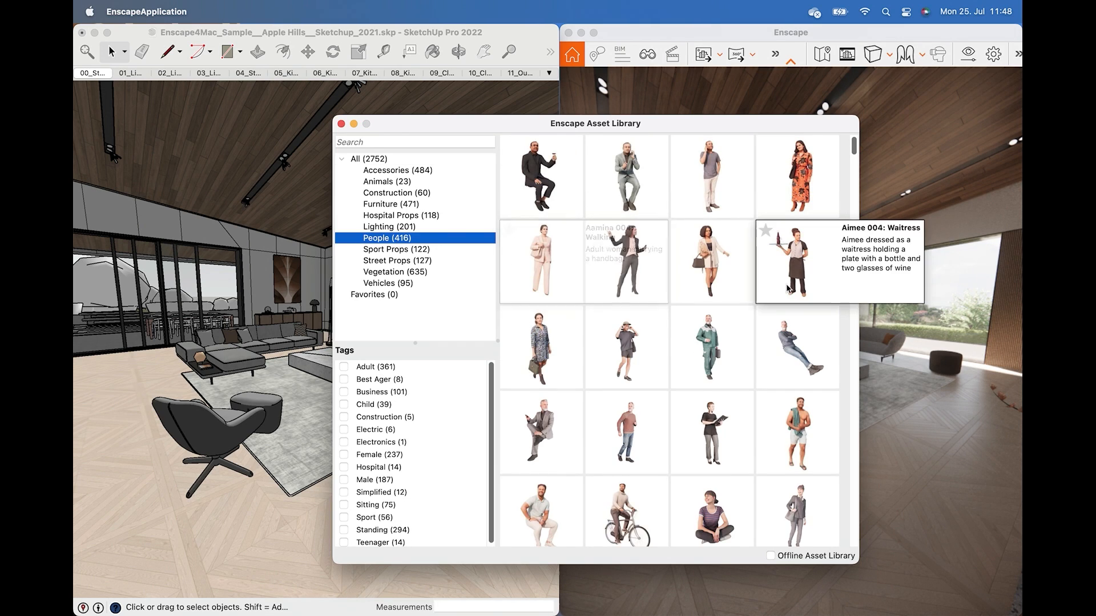
{"action": "scroll", "scroll_direction": "down", "scroll_amount": 3}
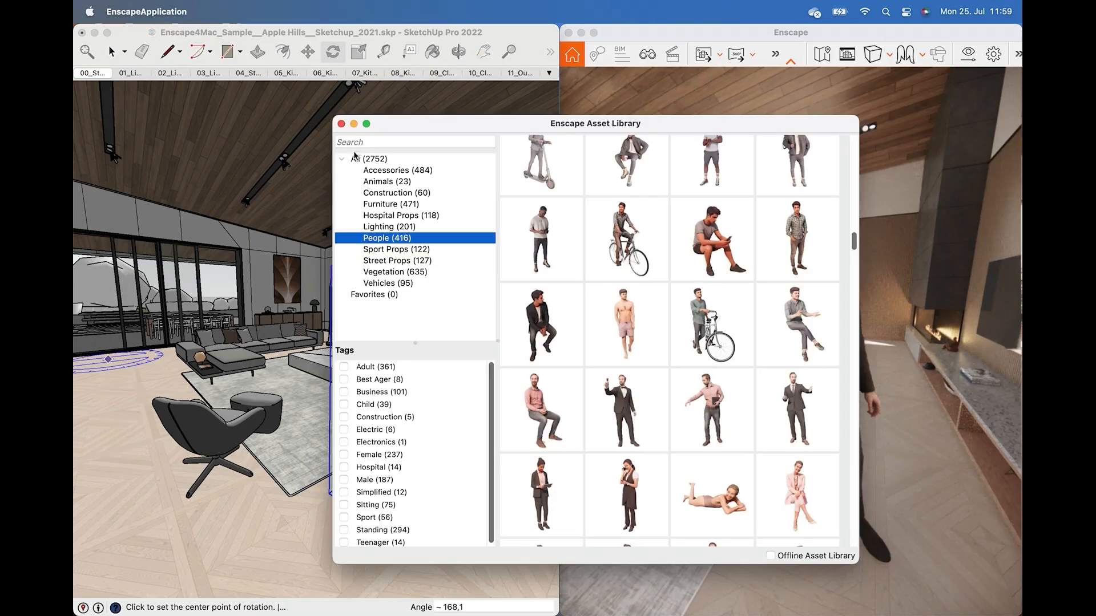
- Search the library for 'Tree', returning 230 results, then pick a category and clear it
{"action": "type", "text": "Tree"}
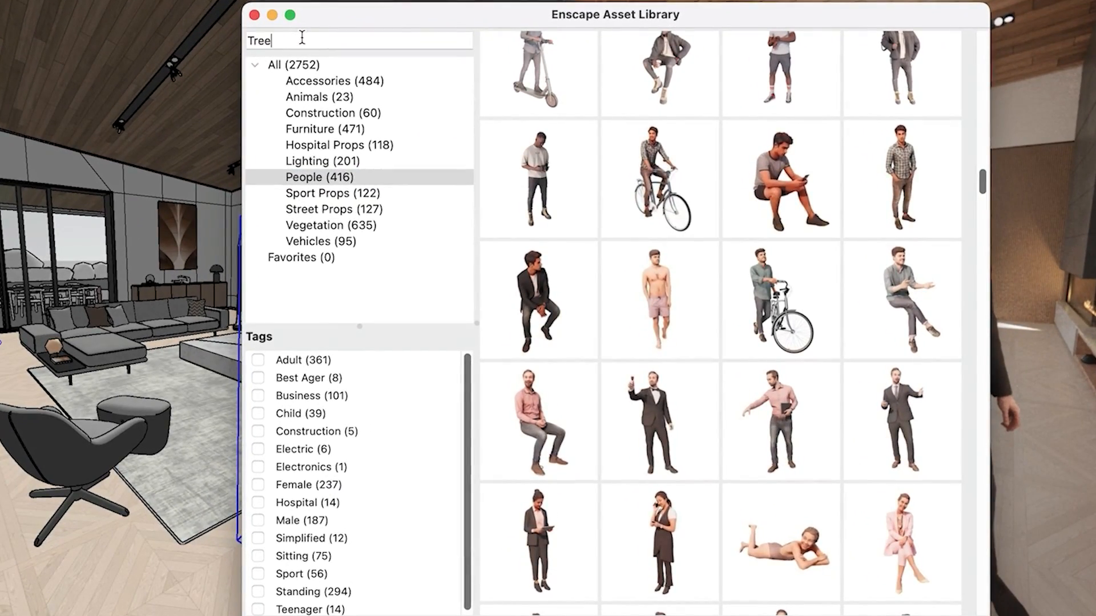
{"action": "key", "text": "Return"}
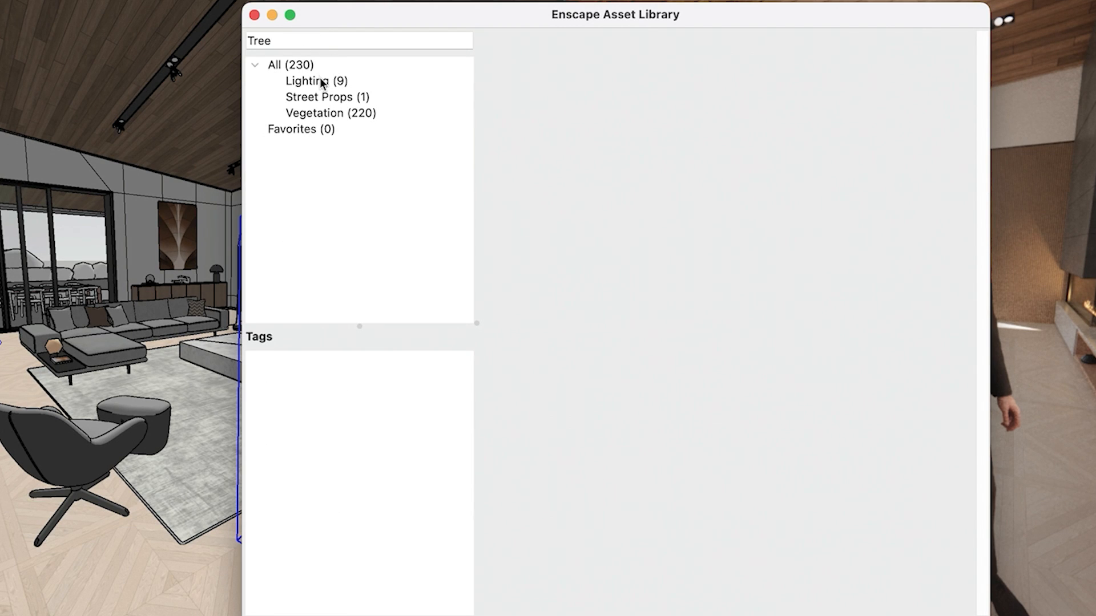
{"action": "left_click", "coordinate": [316, 113]}
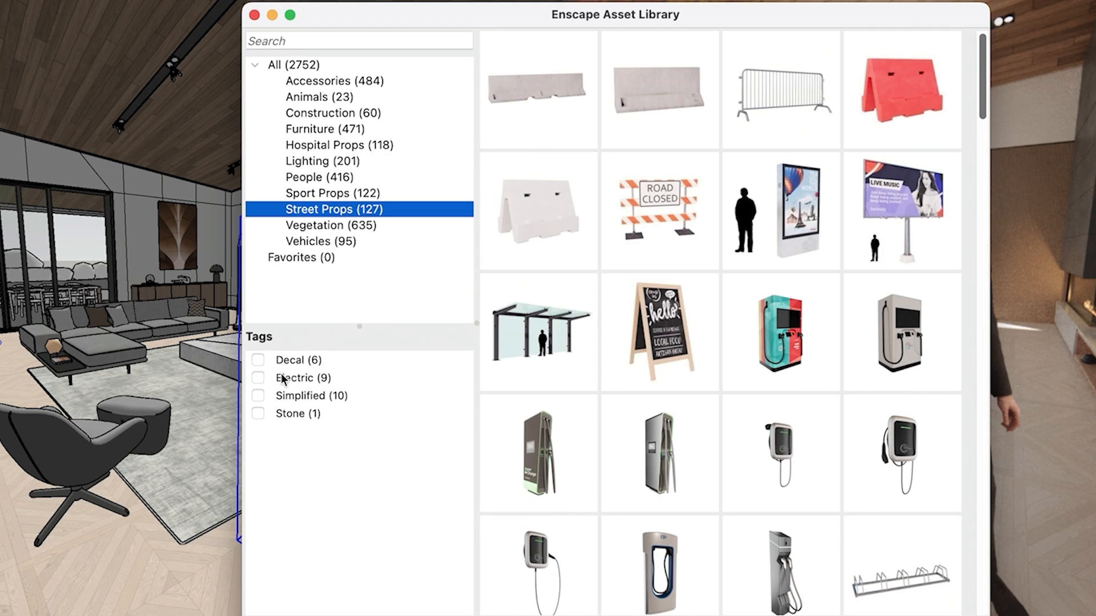
{"action": "left_click", "coordinate": [258, 396]}
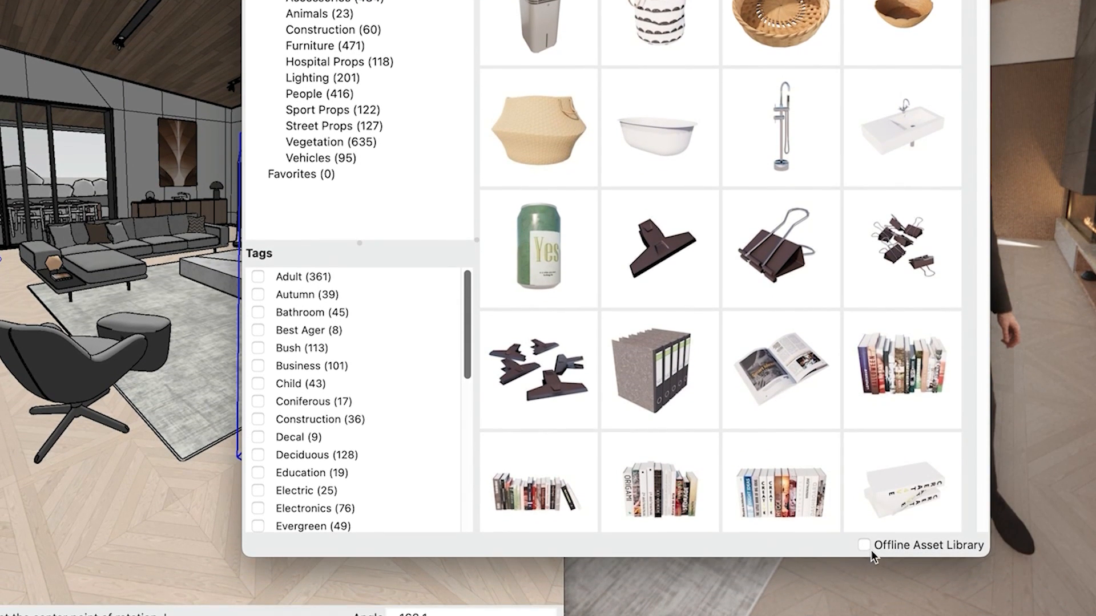
- Enable Offline Asset Library, answer the download prompt and close the library
{"action": "left_click", "coordinate": [862, 546]}
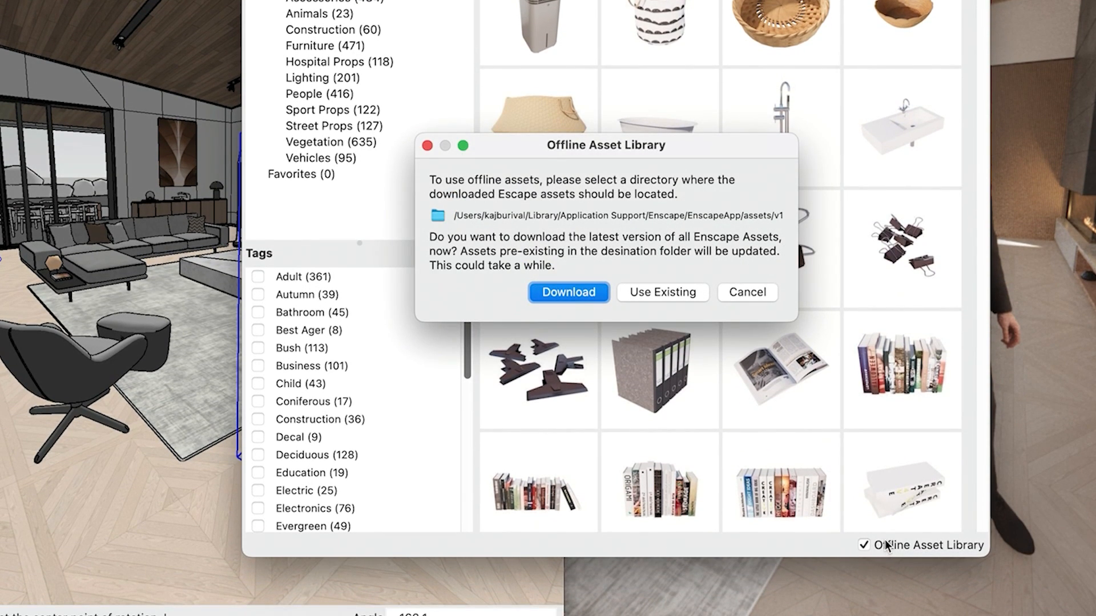
{"action": "mouse_move", "coordinate": [885, 527]}
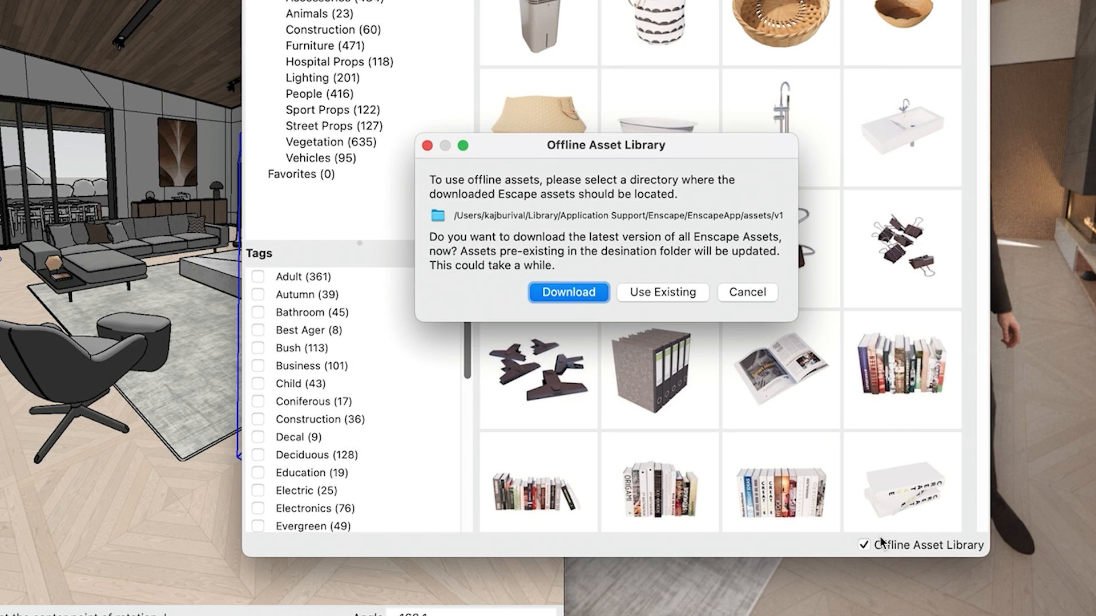
{"action": "left_click", "coordinate": [746, 293]}
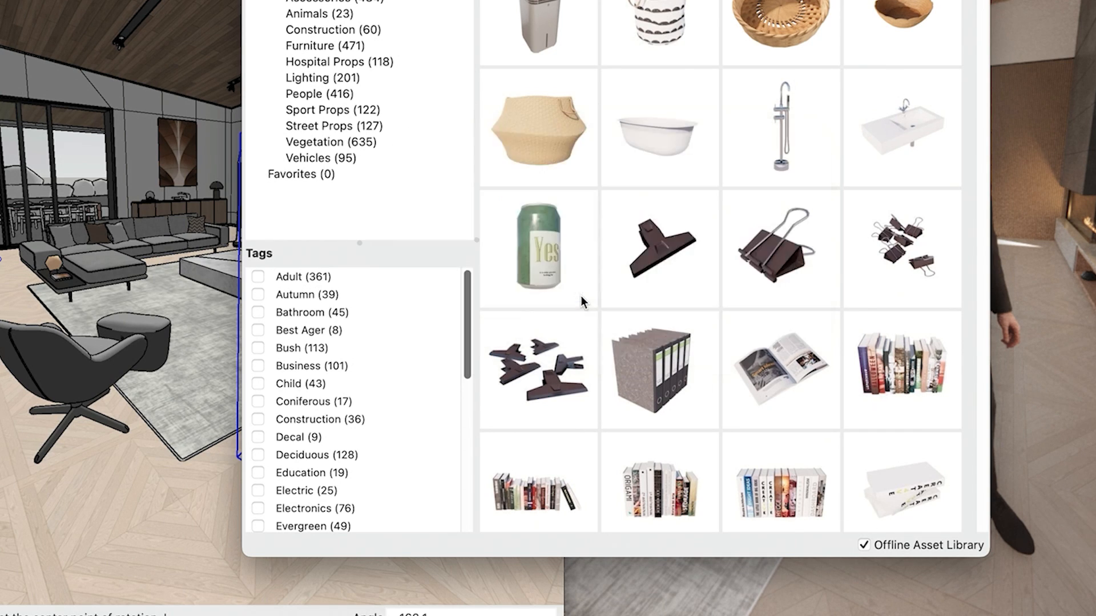
{"action": "left_click", "coordinate": [328, 142]}
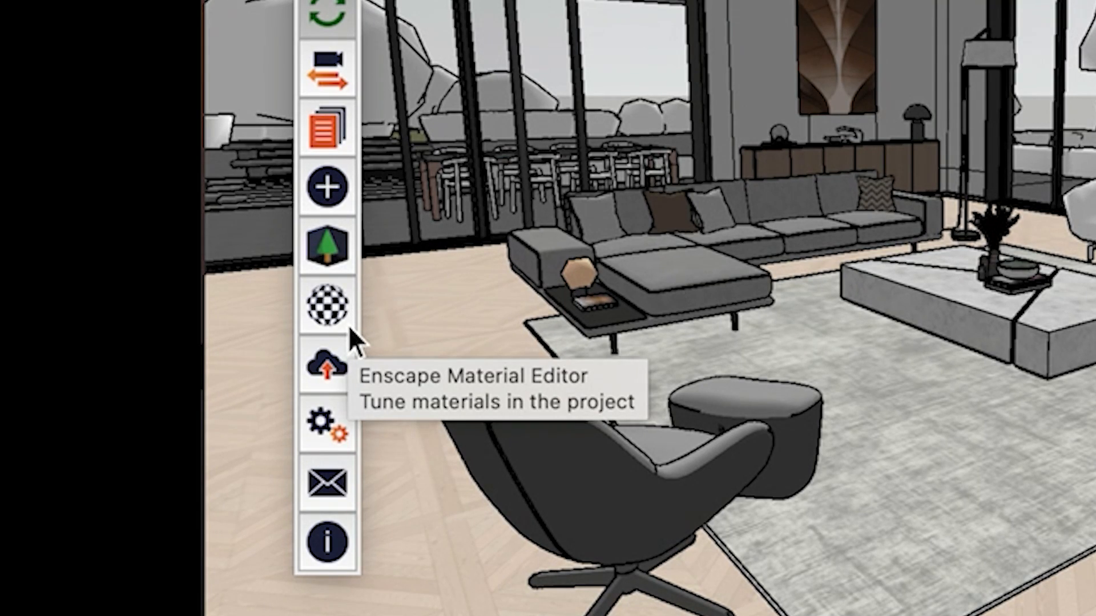
- In the Materials window, duplicate the figure's trouser colour as a new material with the default name
{"action": "left_click", "coordinate": [327, 302]}
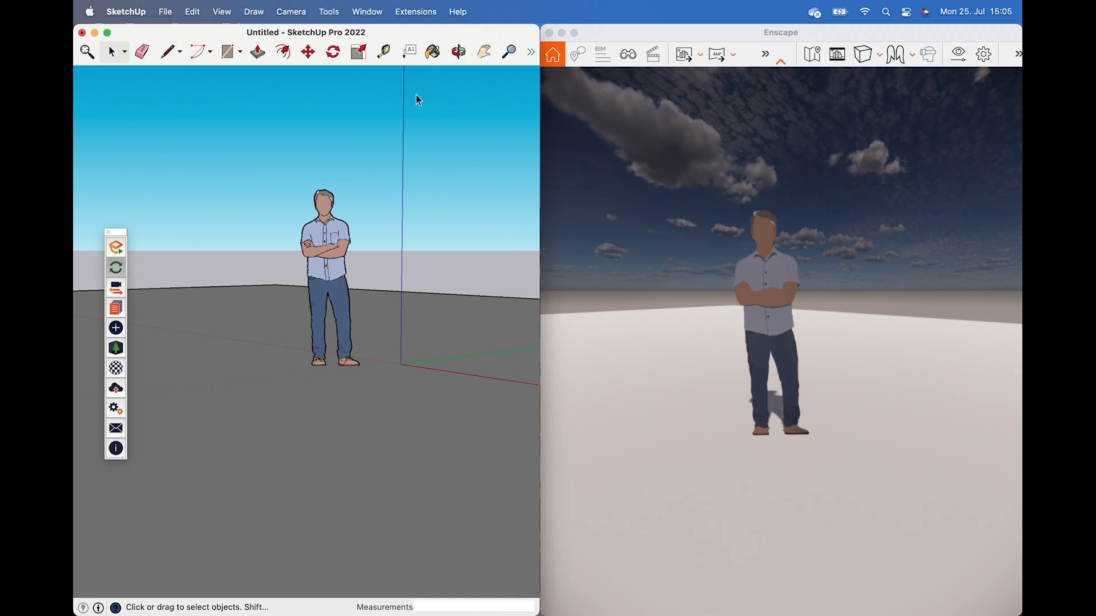
{"action": "left_click", "coordinate": [366, 12]}
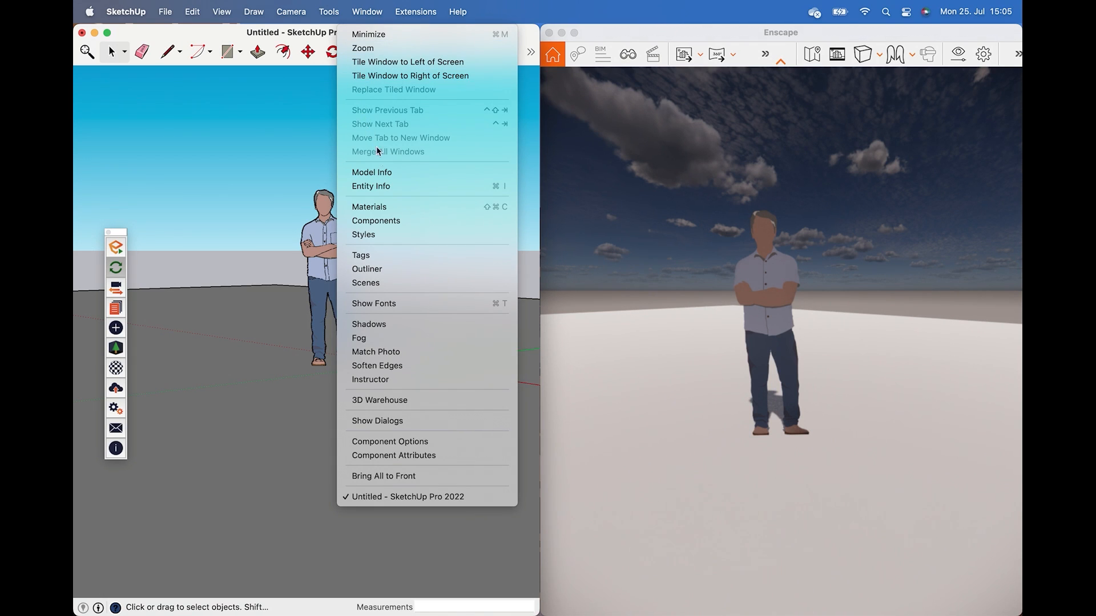
{"action": "left_click", "coordinate": [368, 207]}
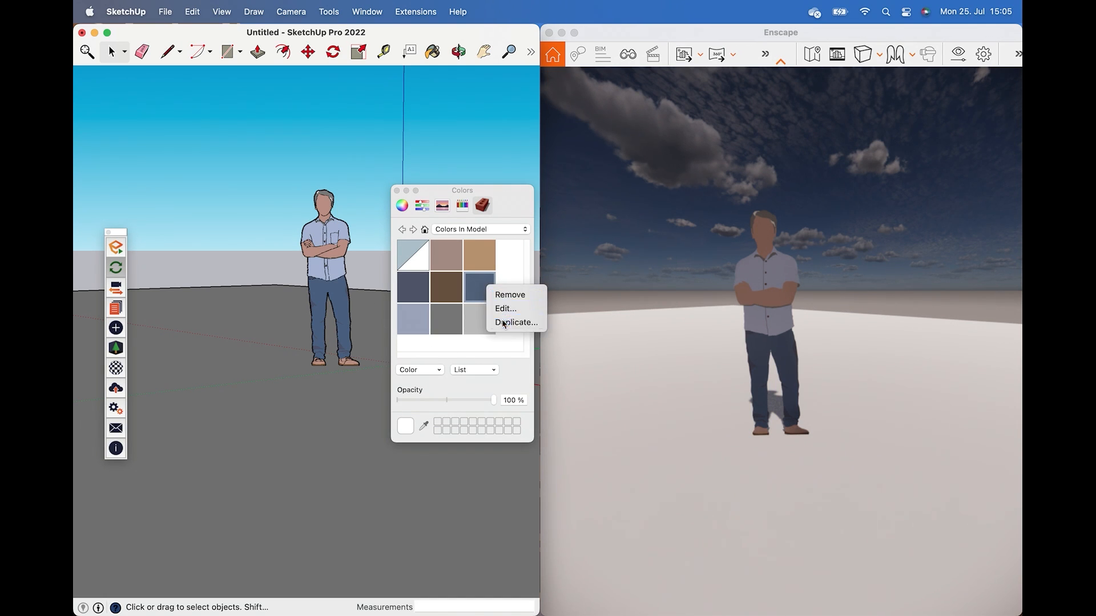
{"action": "left_click", "coordinate": [515, 321]}
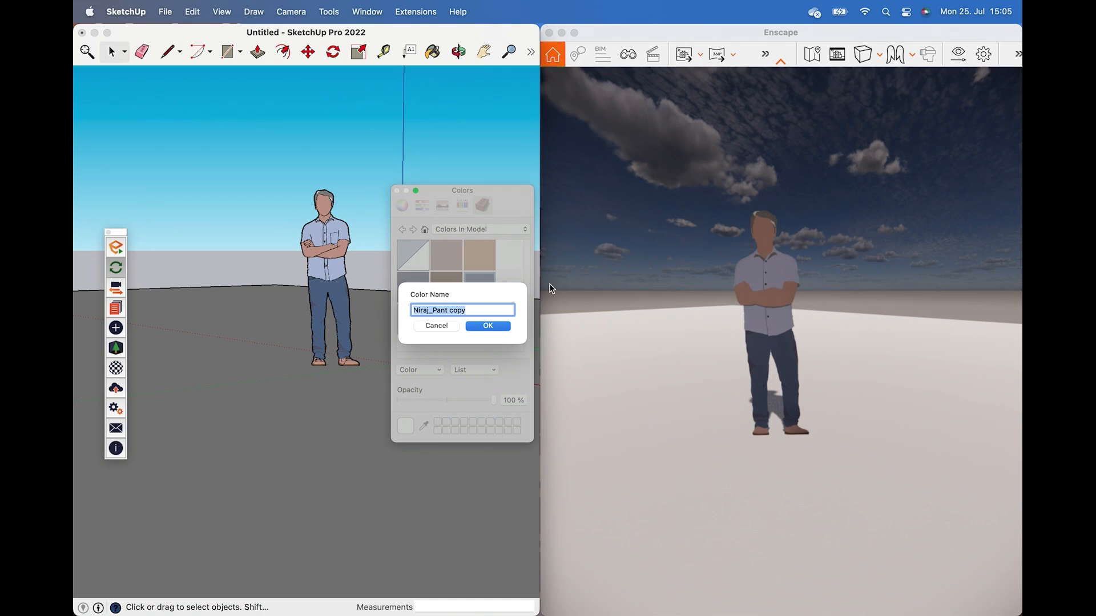
{"action": "left_click", "coordinate": [488, 326]}
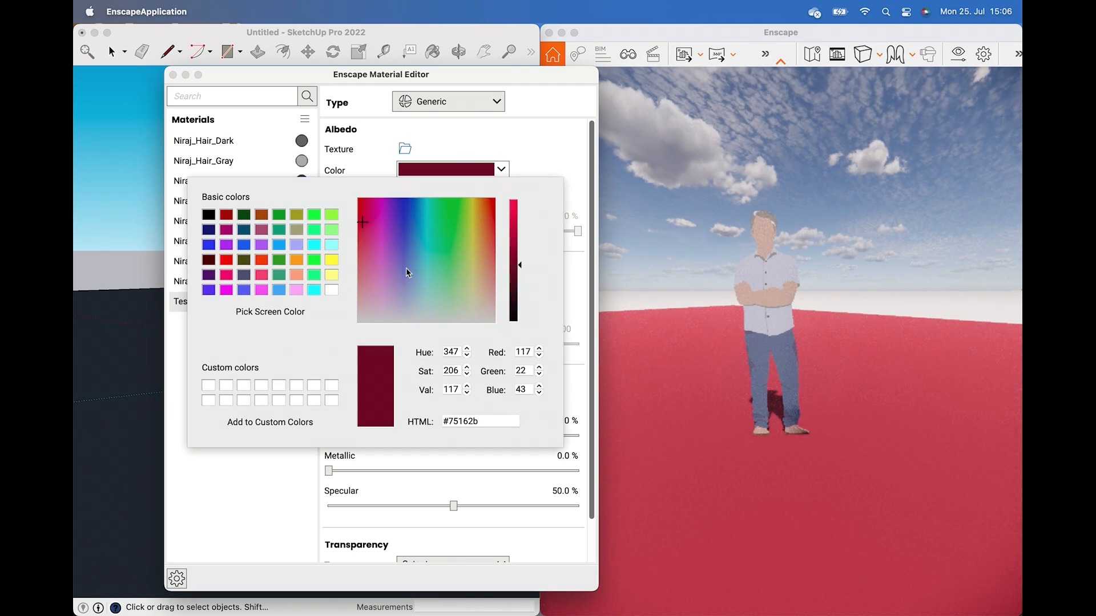
- Colour Test Material, try Grass and Water types, then return it to Generic for a reflective floor
{"action": "left_click", "coordinate": [447, 101]}
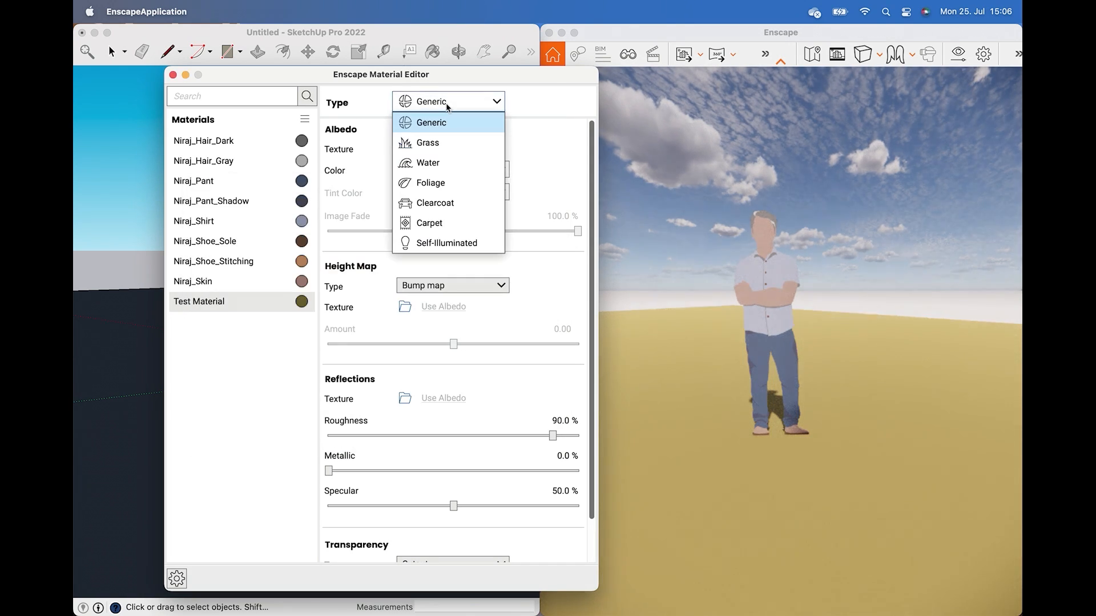
{"action": "left_click", "coordinate": [426, 143]}
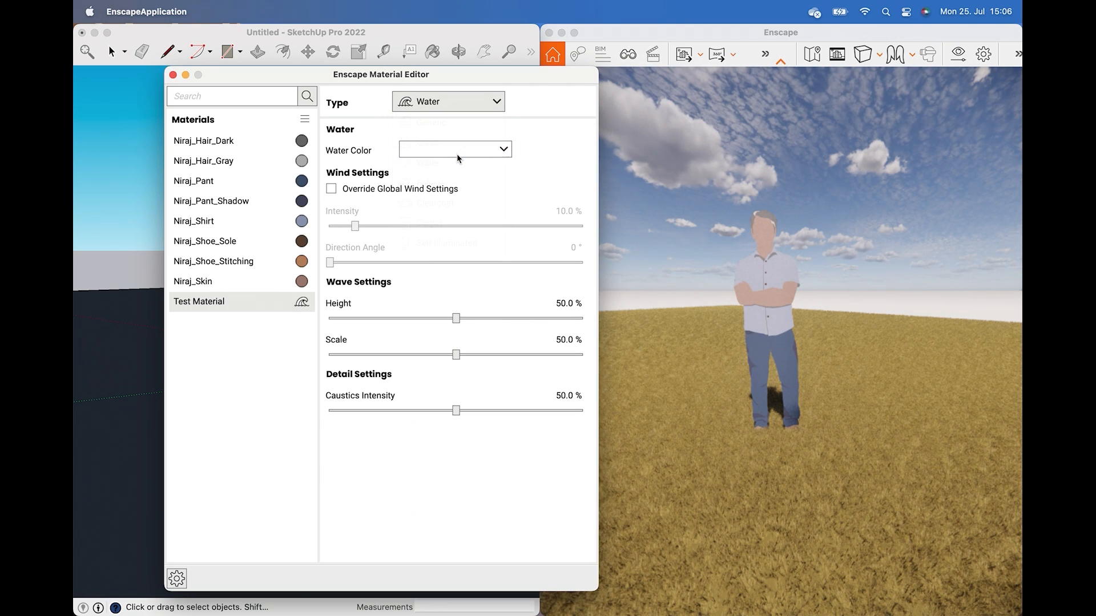
{"action": "left_click", "coordinate": [449, 101]}
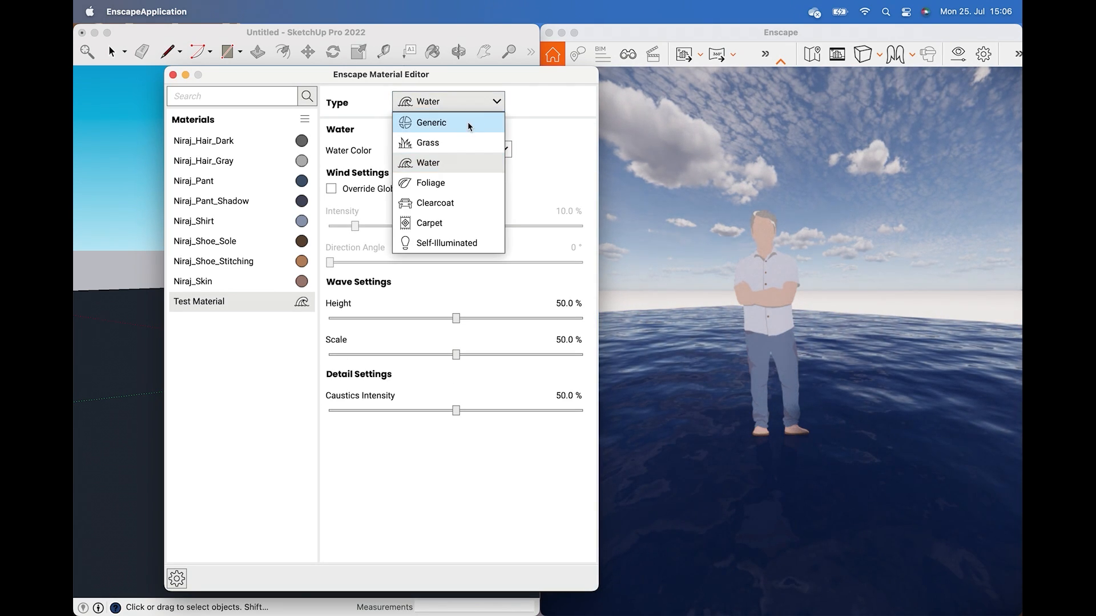
{"action": "left_click", "coordinate": [430, 122]}
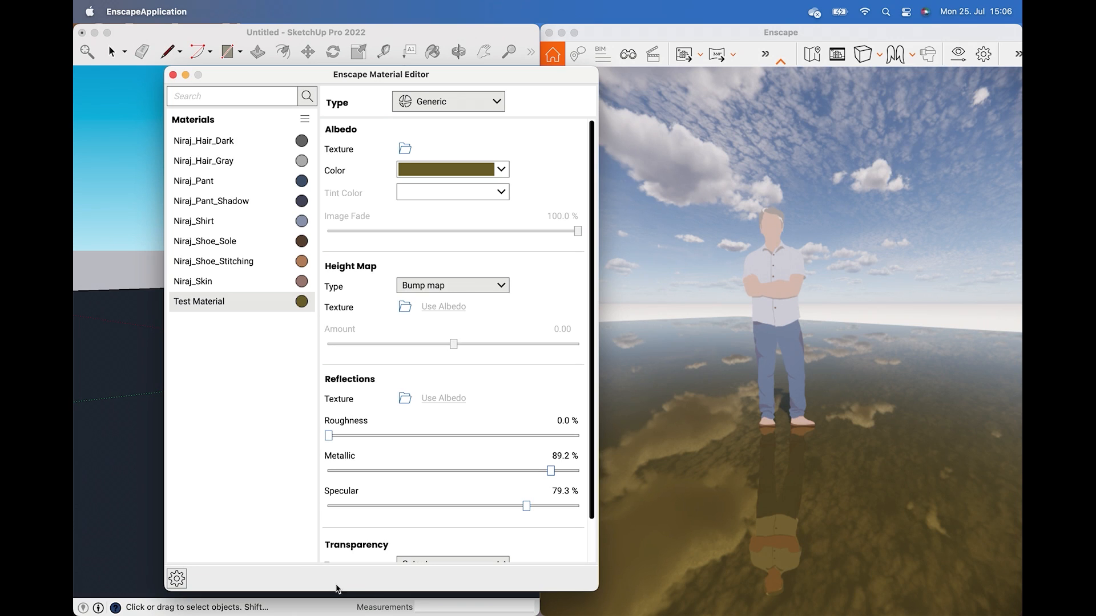
{"action": "mouse_move", "coordinate": [249, 592]}
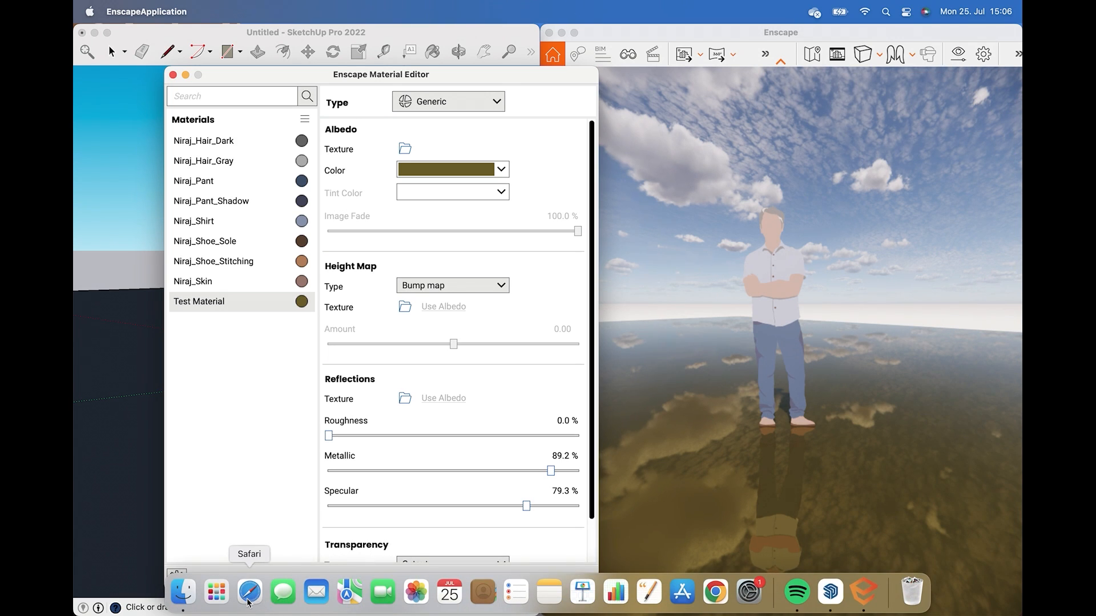
- Browse ambientcg.com to Wood Floor 043 and download its 2K-JPG texture package
{"action": "left_click", "coordinate": [250, 593]}
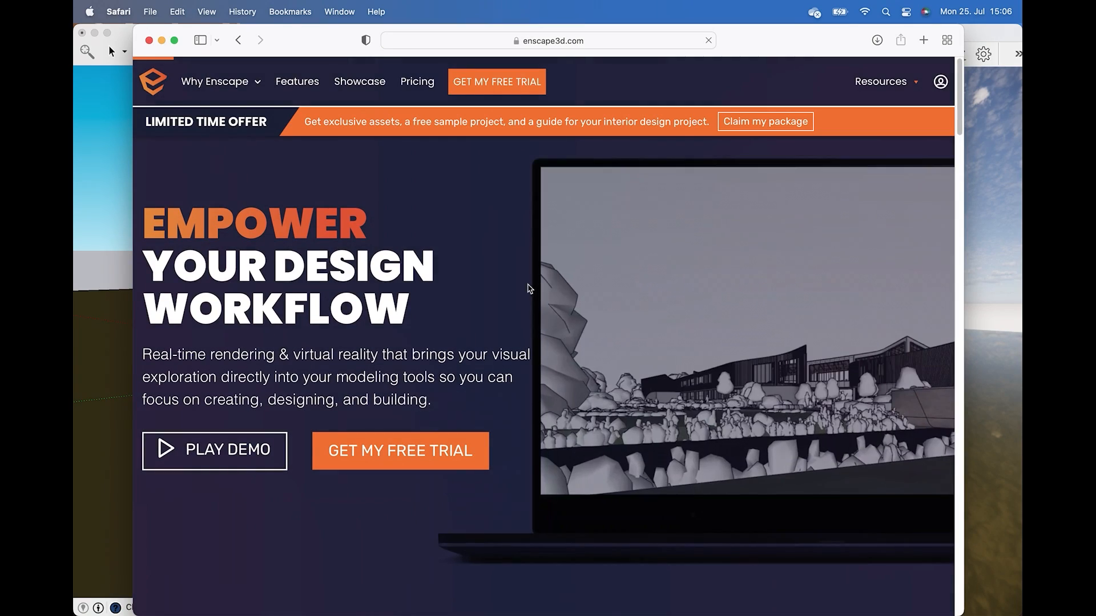
{"action": "left_click", "coordinate": [548, 40]}
{"action": "type", "text": "ambientcg"}
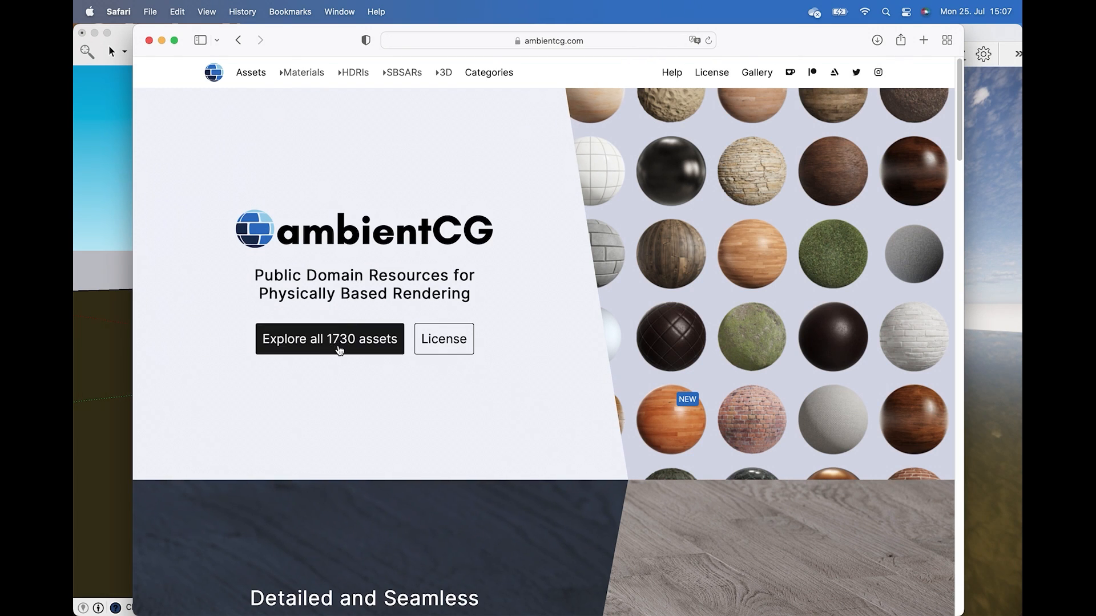
{"action": "left_click", "coordinate": [329, 339]}
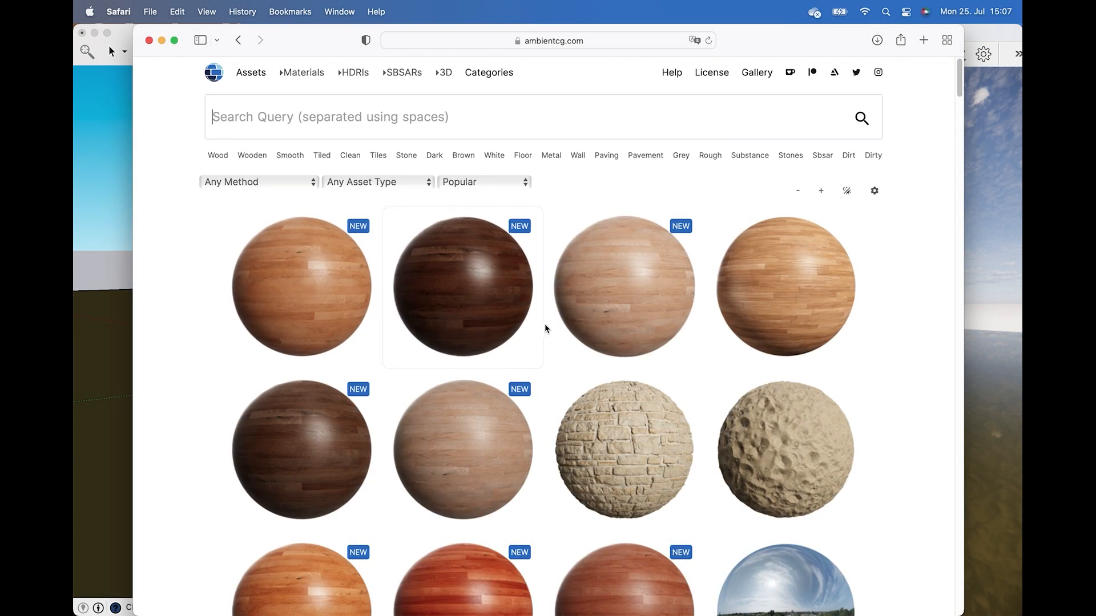
{"action": "scroll", "scroll_direction": "down", "scroll_amount": 3}
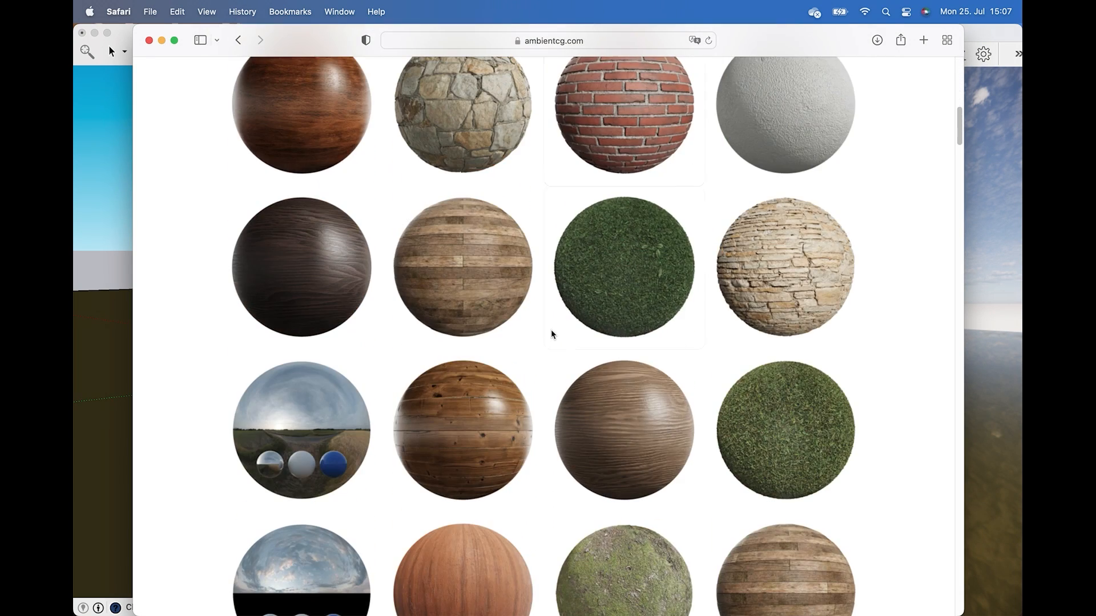
{"action": "mouse_move", "coordinate": [469, 436]}
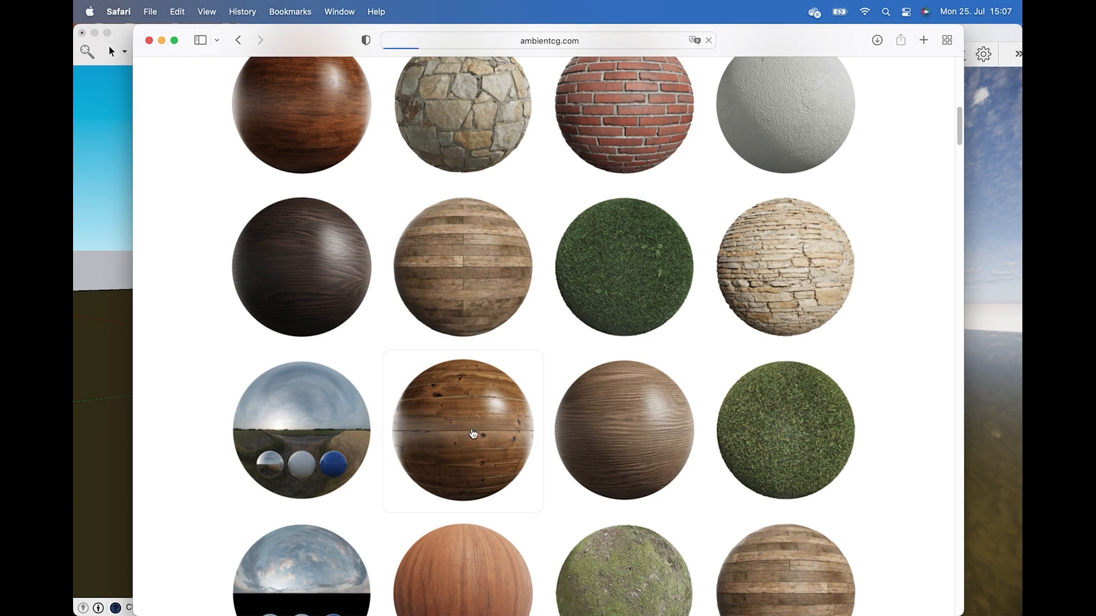
{"action": "left_click", "coordinate": [462, 430]}
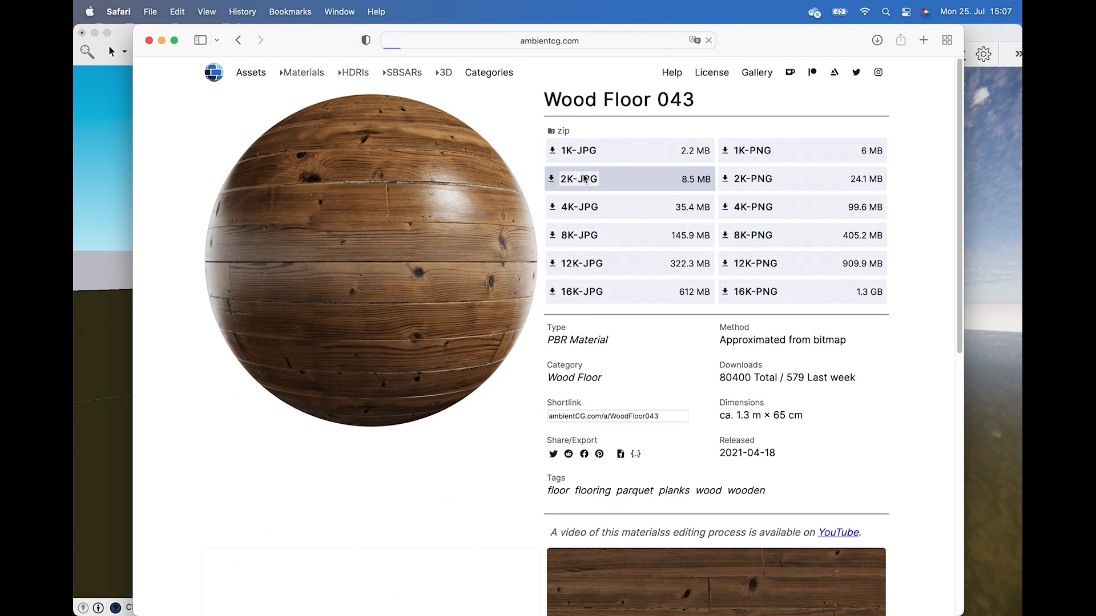
{"action": "mouse_move", "coordinate": [661, 181]}
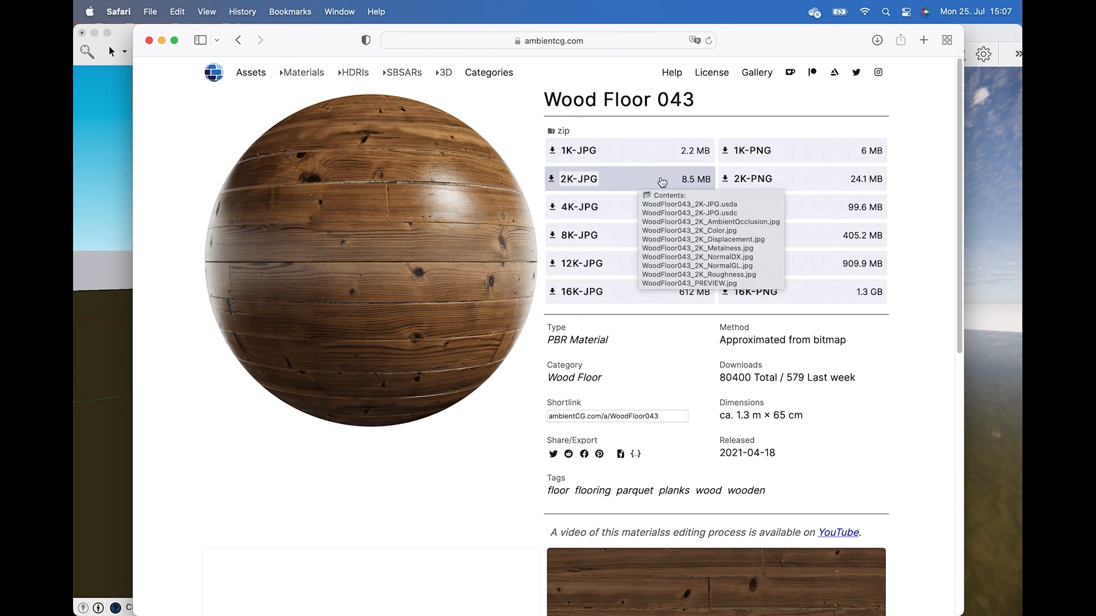
{"action": "left_click", "coordinate": [876, 40]}
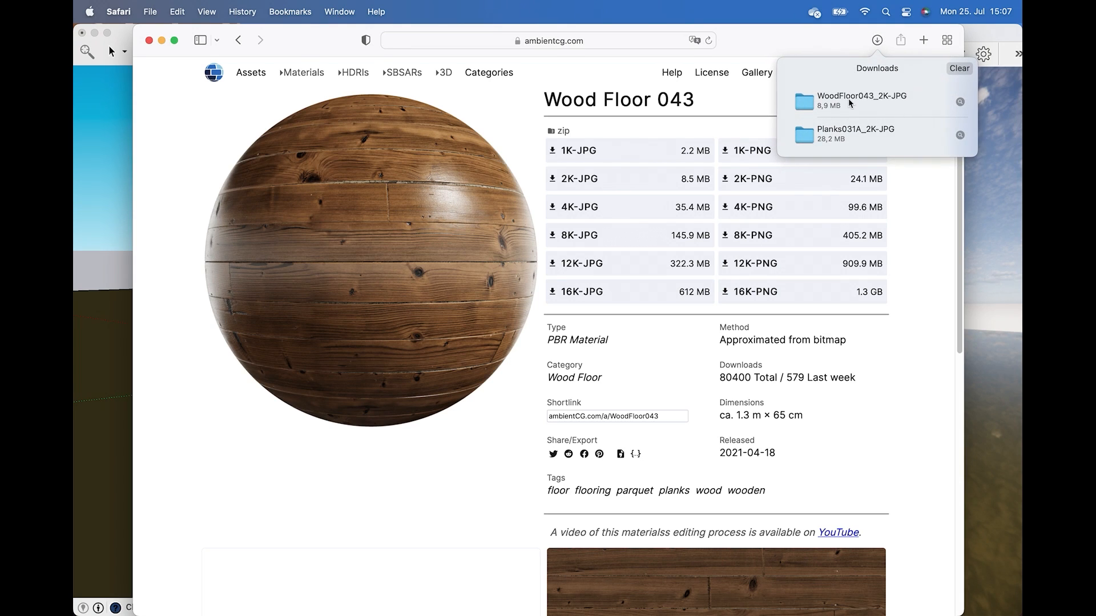
- Reveal WoodFloor043_2K-JPG in Finder and select its Color and Displacement images
{"action": "left_click", "coordinate": [864, 100]}
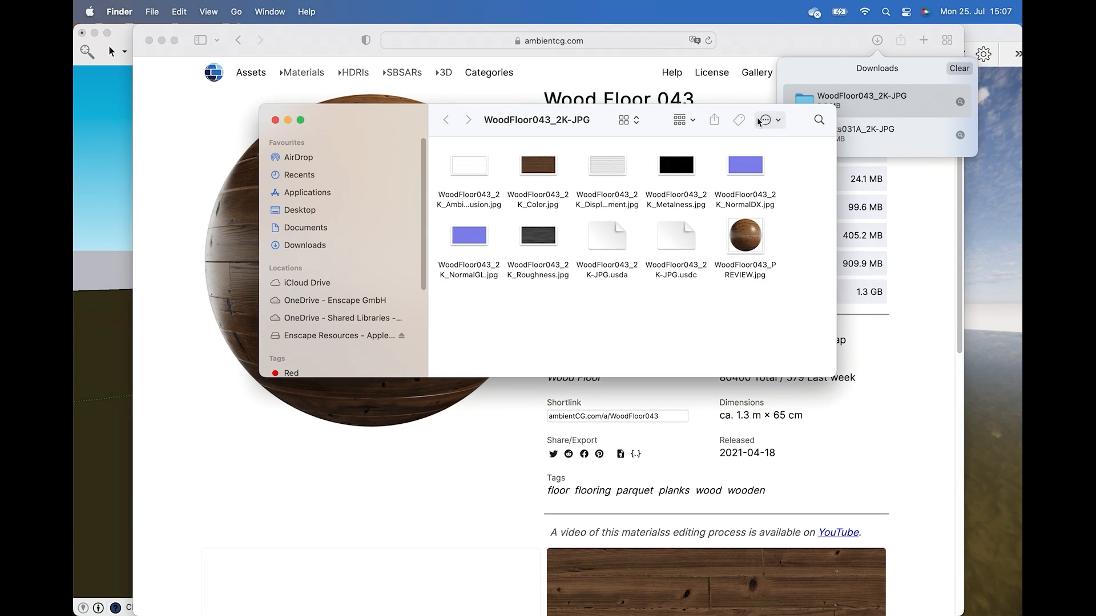
{"action": "left_click", "coordinate": [538, 165]}
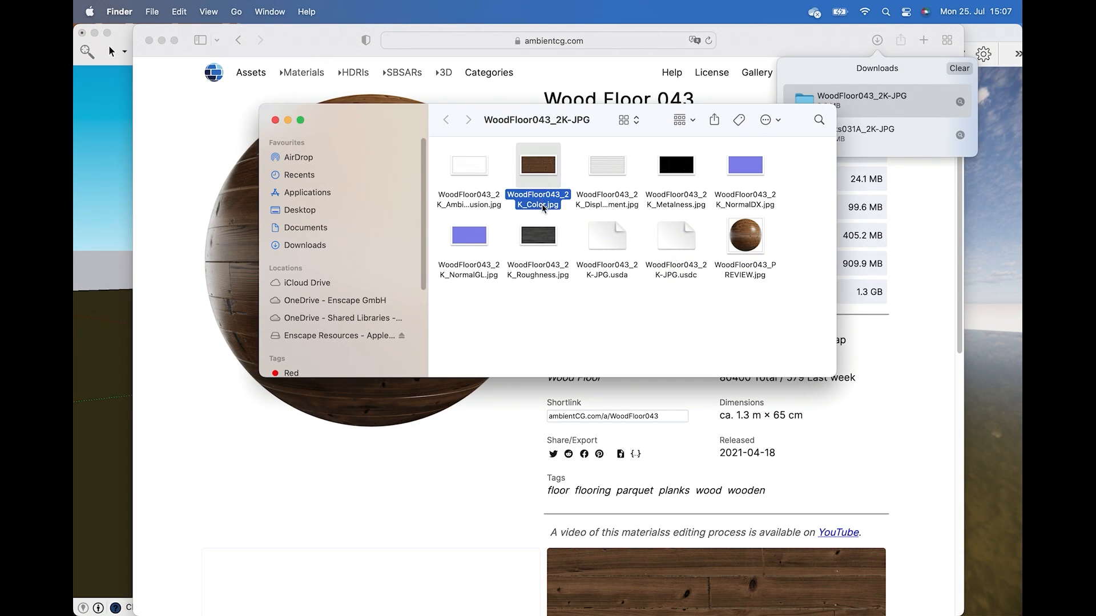
{"action": "mouse_move", "coordinate": [685, 207]}
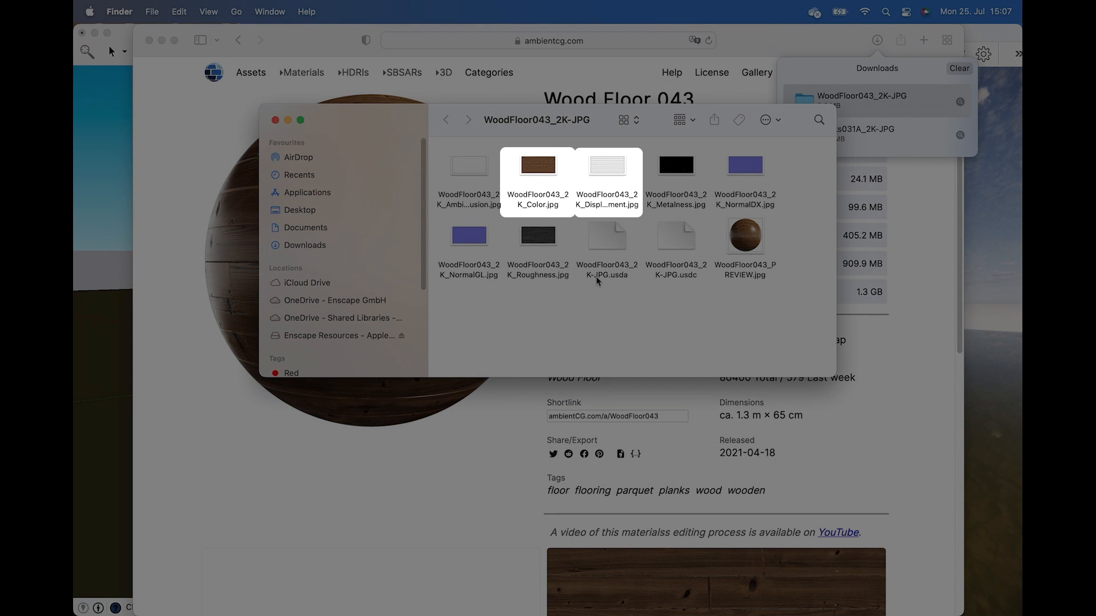
{"action": "left_click", "coordinate": [537, 235]}
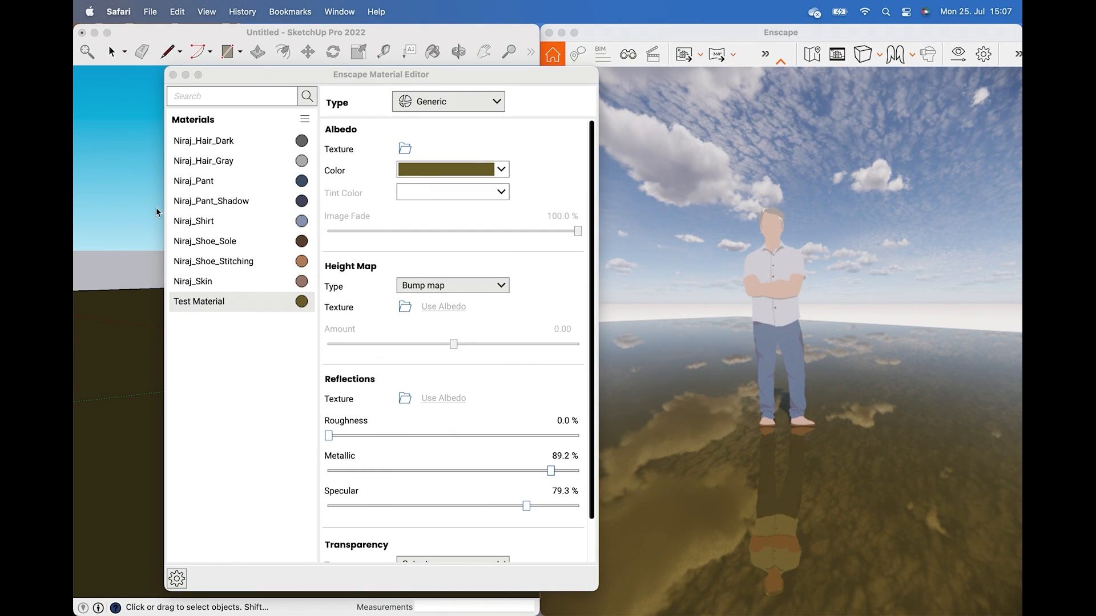
{"action": "mouse_move", "coordinate": [338, 297]}
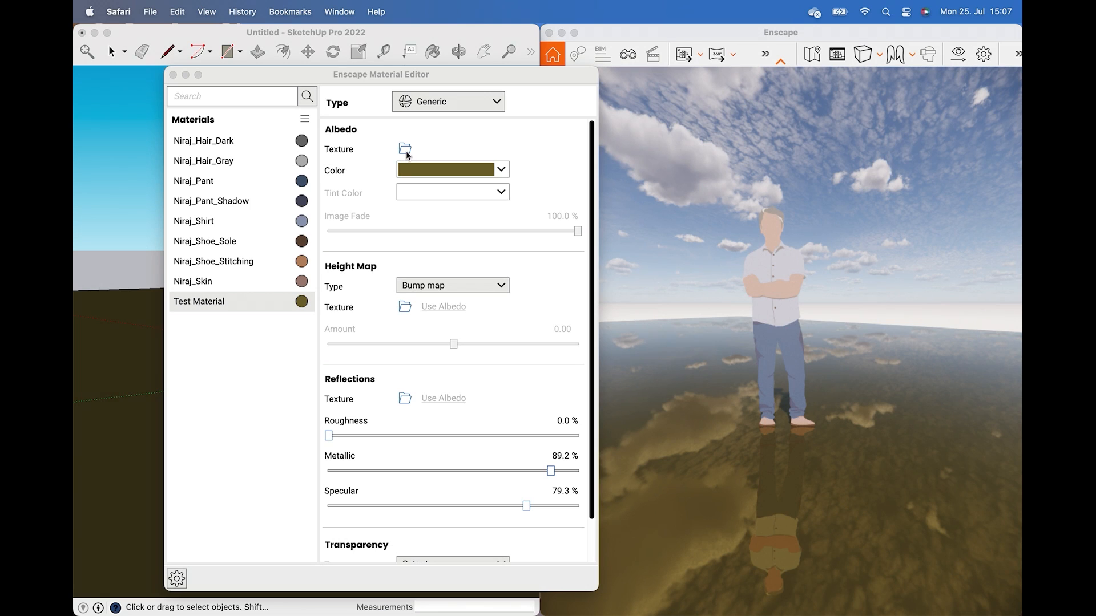
- Load WoodFloor043_2K_Color.jpg as Test Material's albedo texture and review its texture settings
{"action": "left_click", "coordinate": [404, 148]}
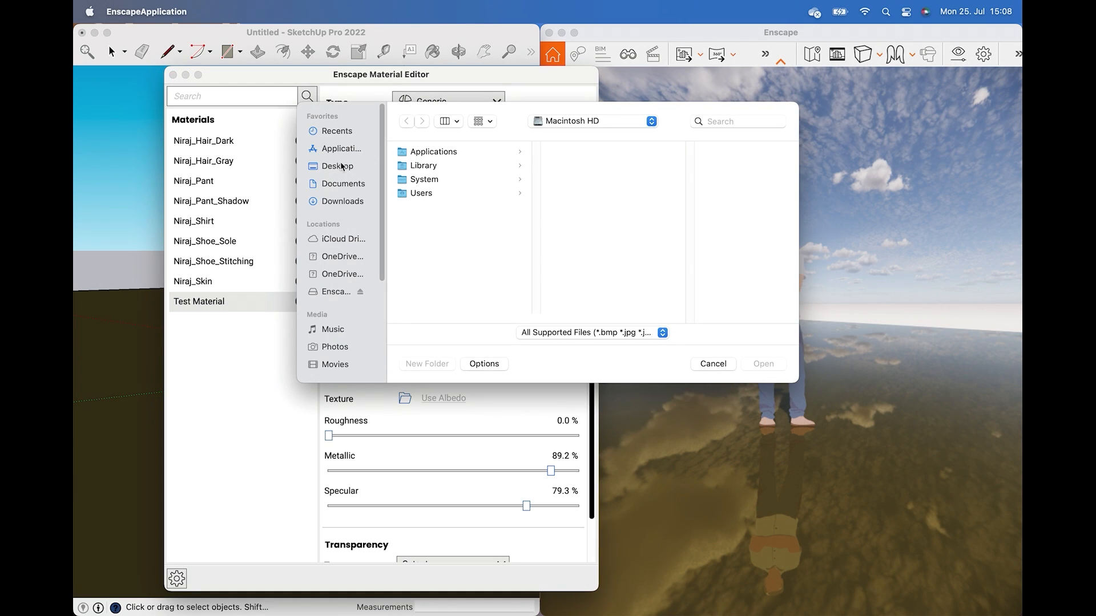
{"action": "left_click", "coordinate": [712, 363]}
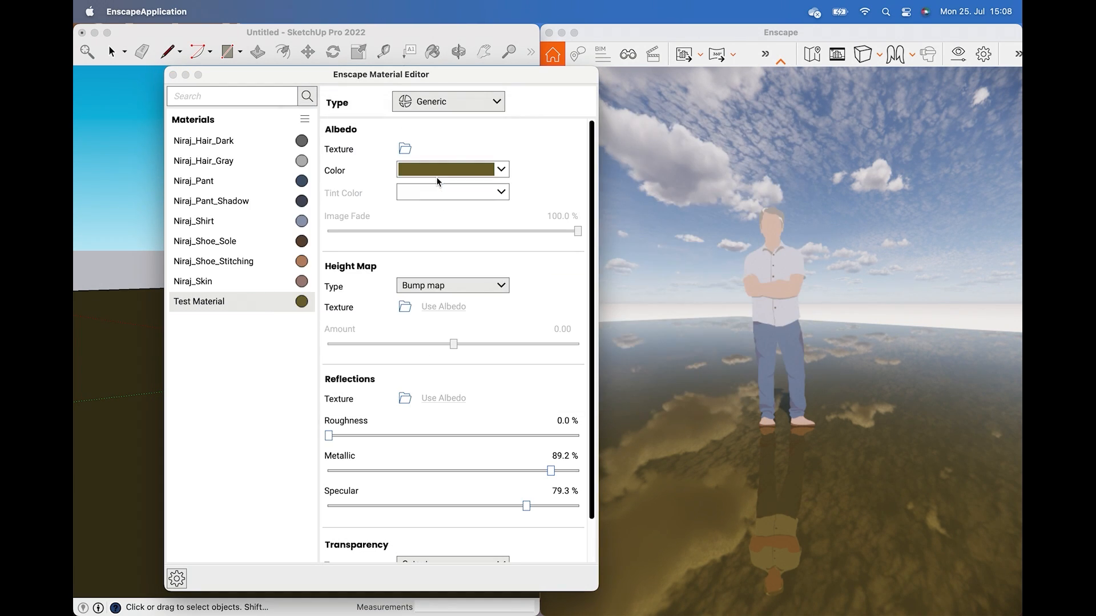
{"action": "left_click", "coordinate": [404, 148]}
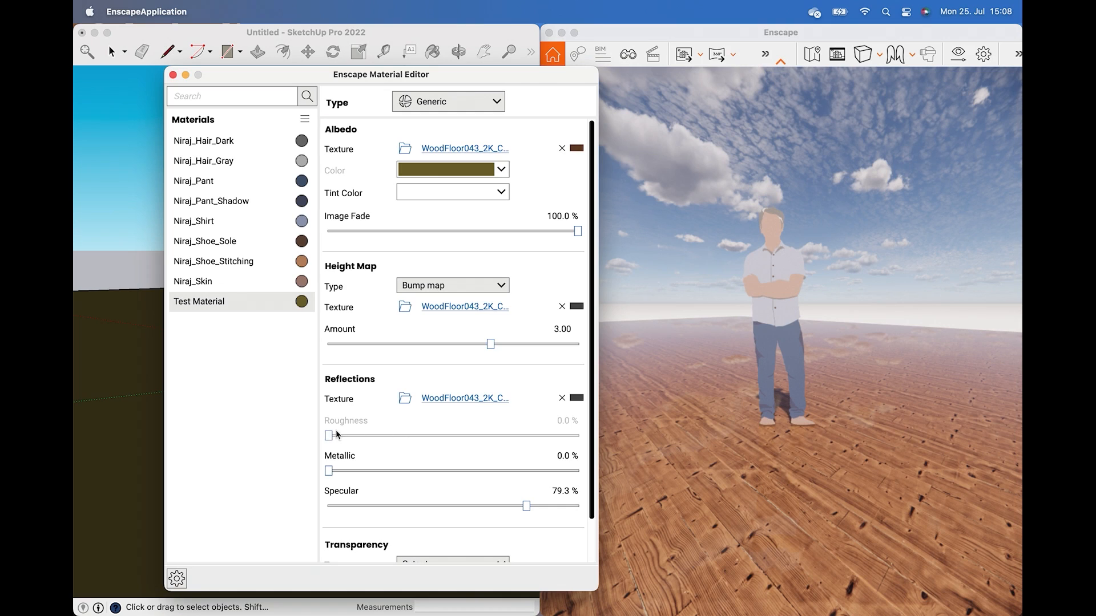
{"action": "mouse_move", "coordinate": [468, 221]}
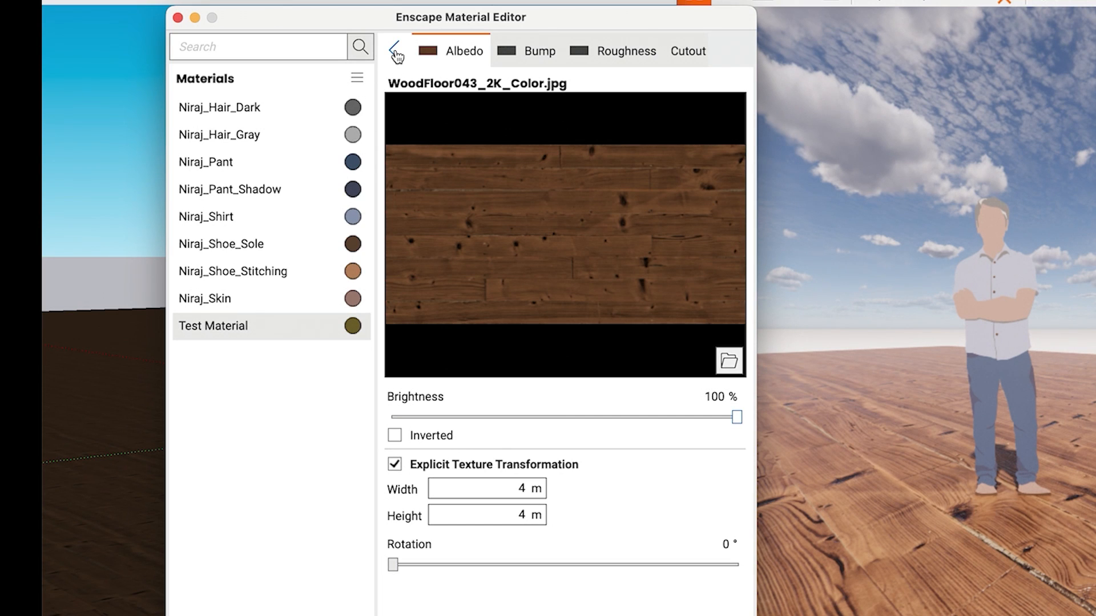
{"action": "left_click", "coordinate": [396, 51]}
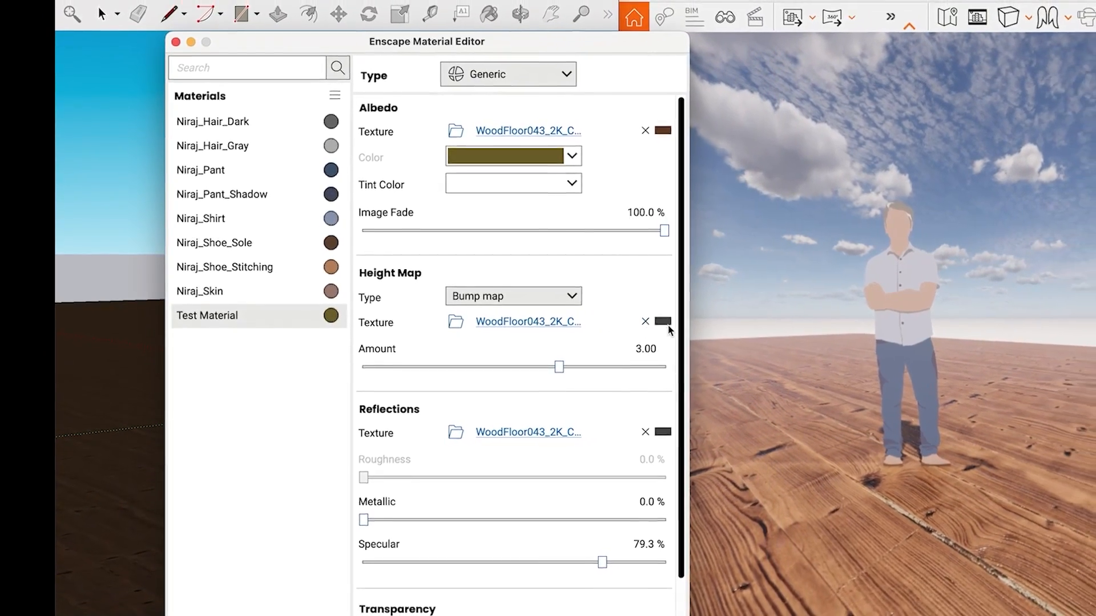
- Clear height and reflection textures, load WoodFloor043_2K_Displacement.jpg as height map of type Displacement map
{"action": "left_click", "coordinate": [644, 322]}
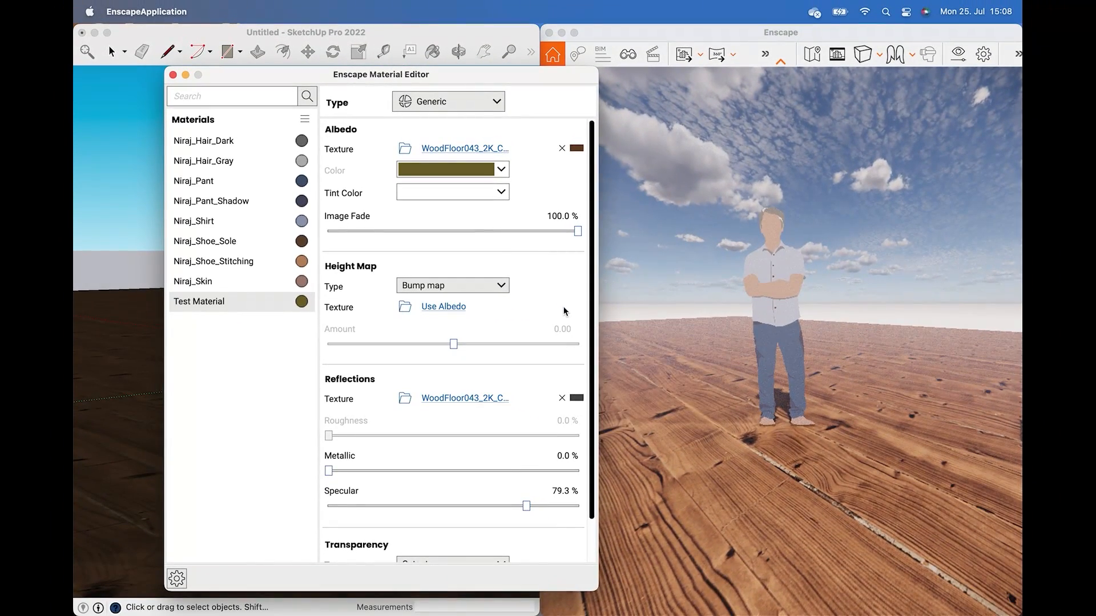
{"action": "left_click", "coordinate": [562, 397]}
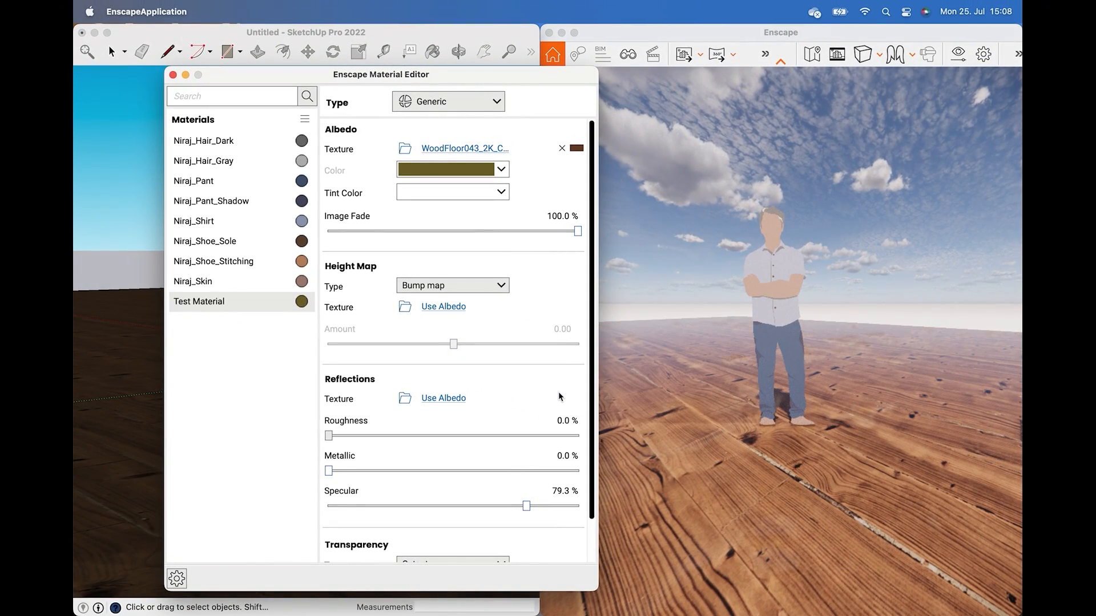
{"action": "mouse_move", "coordinate": [404, 307]}
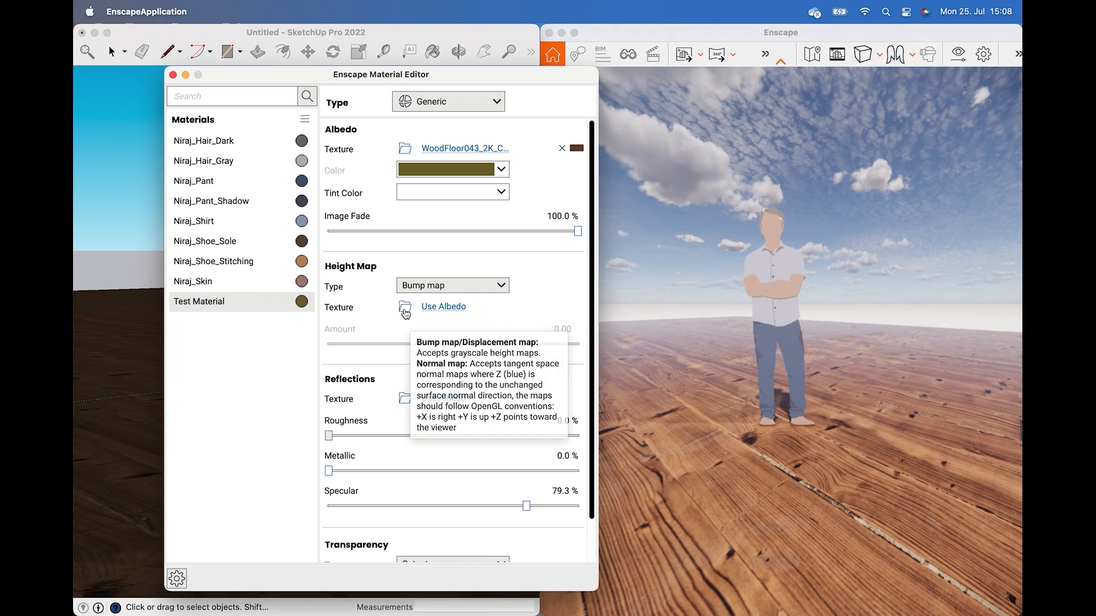
{"action": "left_click", "coordinate": [405, 307]}
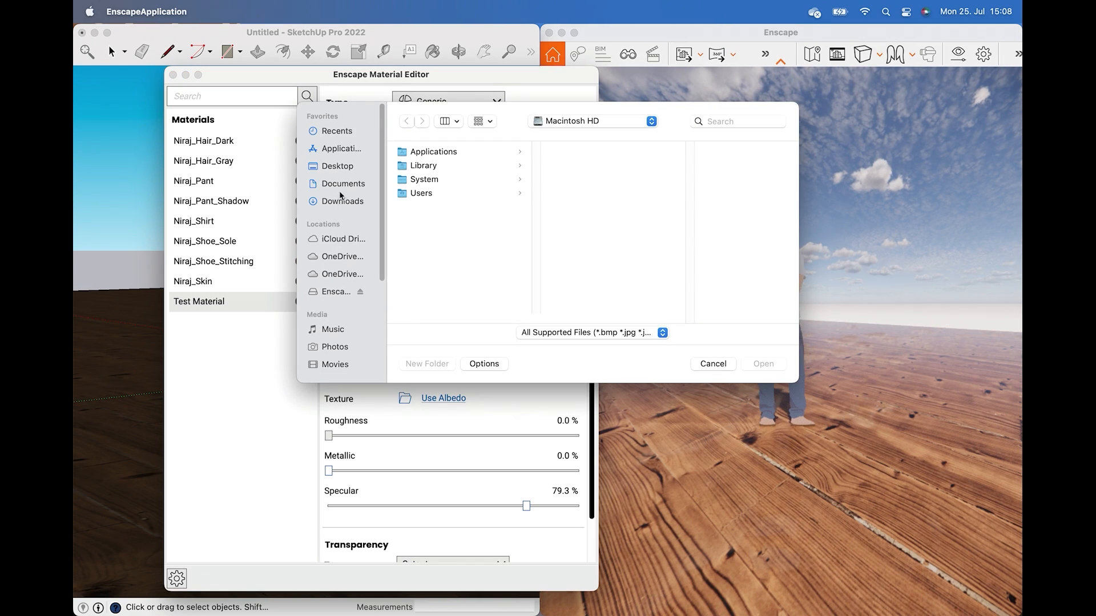
{"action": "left_click", "coordinate": [335, 165]}
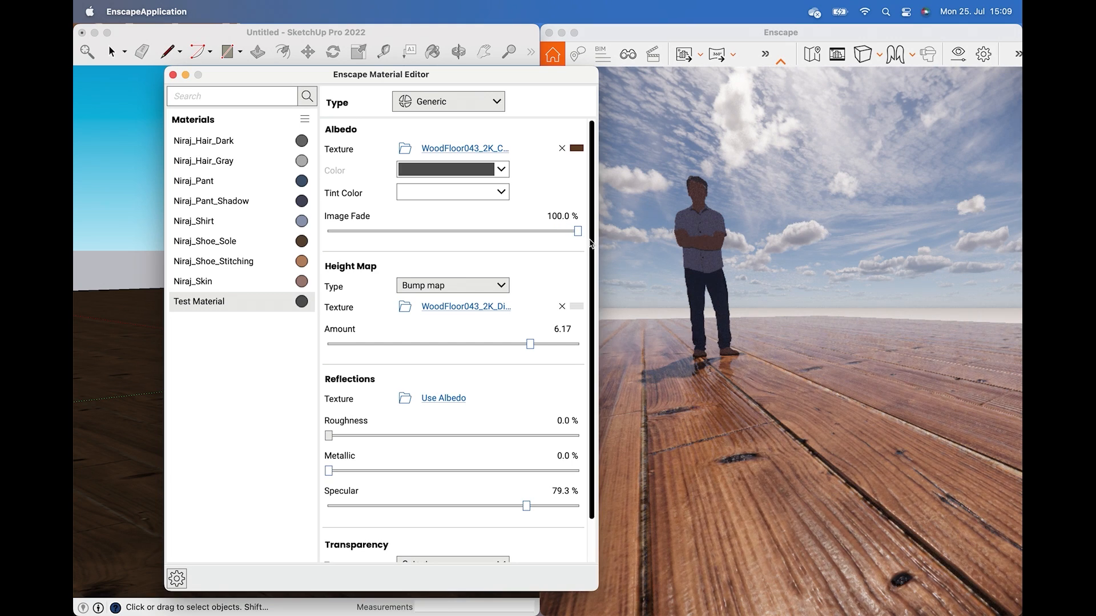
{"action": "left_click", "coordinate": [452, 285]}
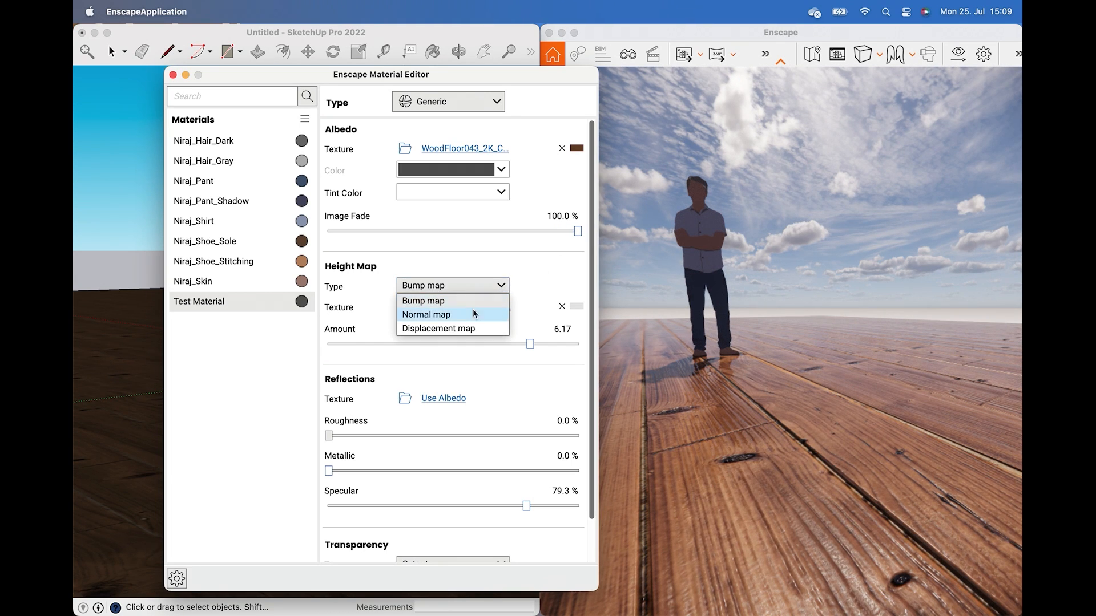
{"action": "left_click", "coordinate": [437, 329]}
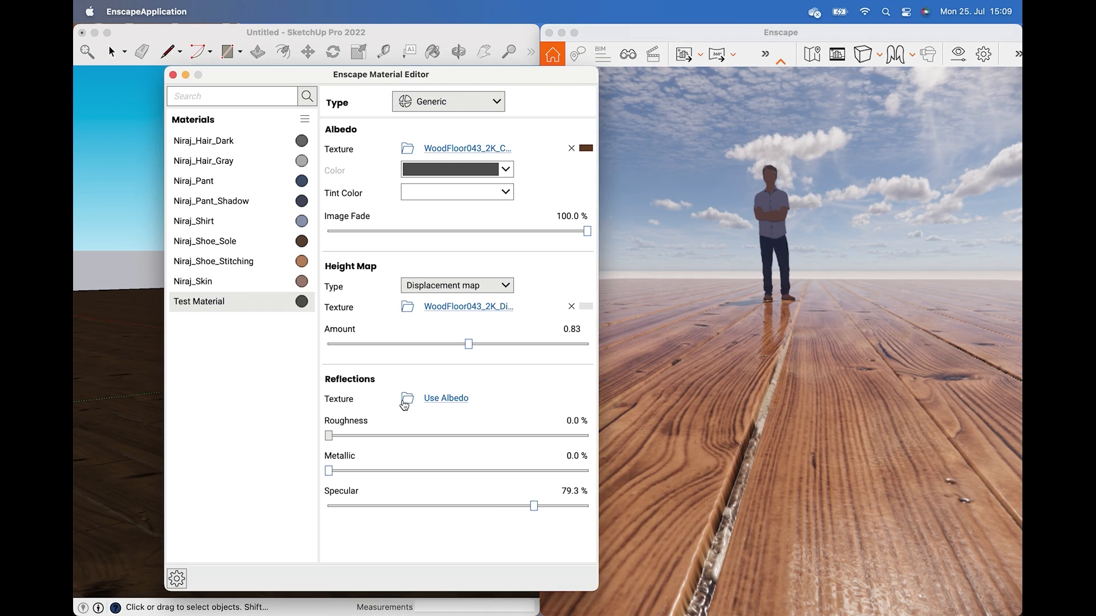
{"action": "left_click", "coordinate": [407, 398]}
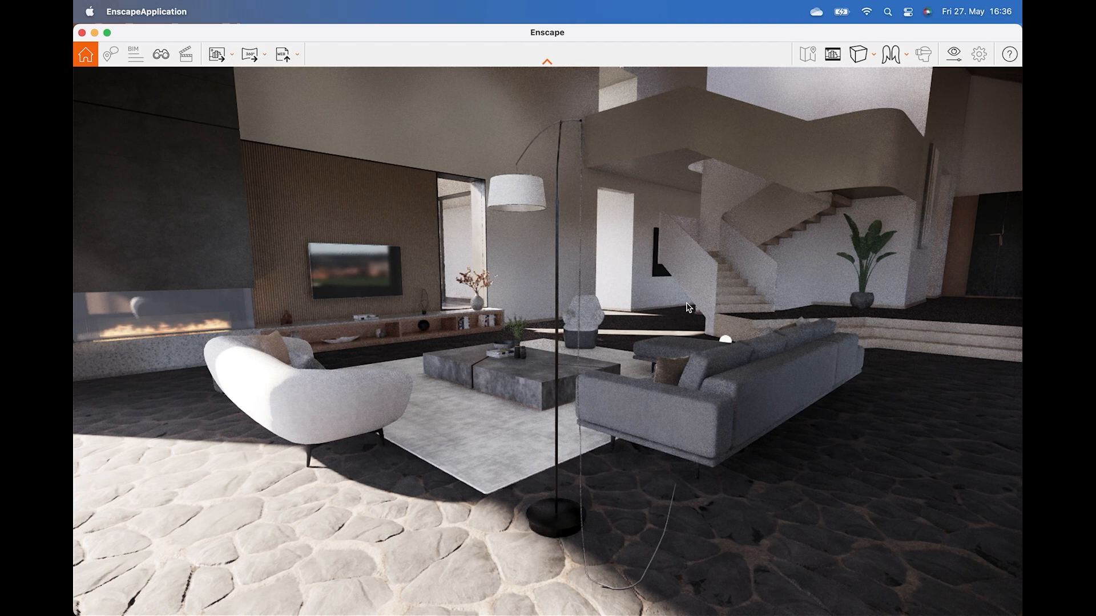
{"action": "mouse_move", "coordinate": [951, 98]}
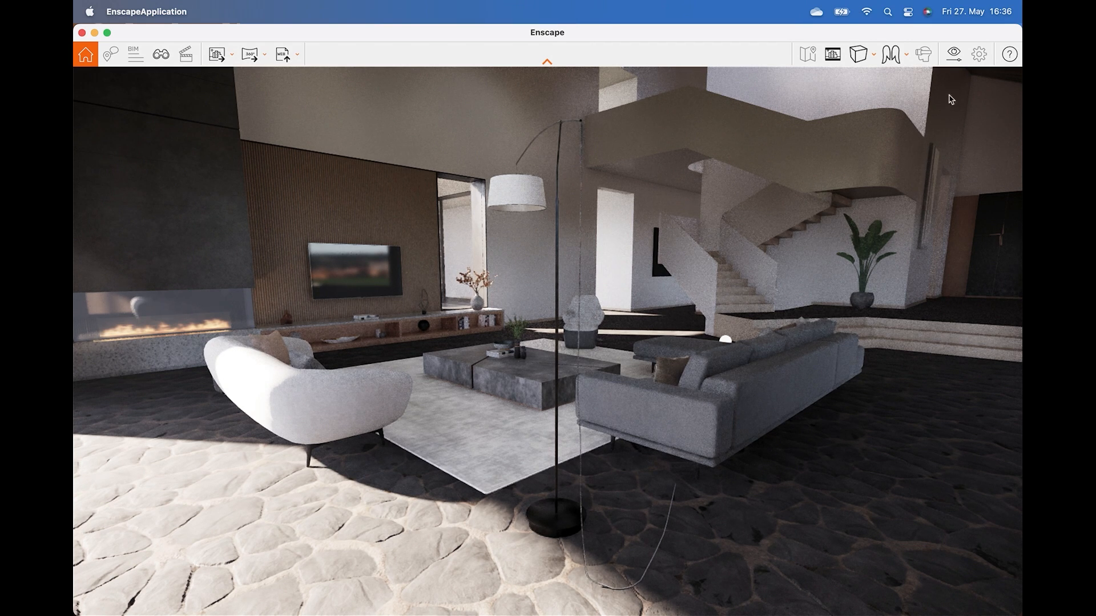
{"action": "mouse_move", "coordinate": [952, 53]}
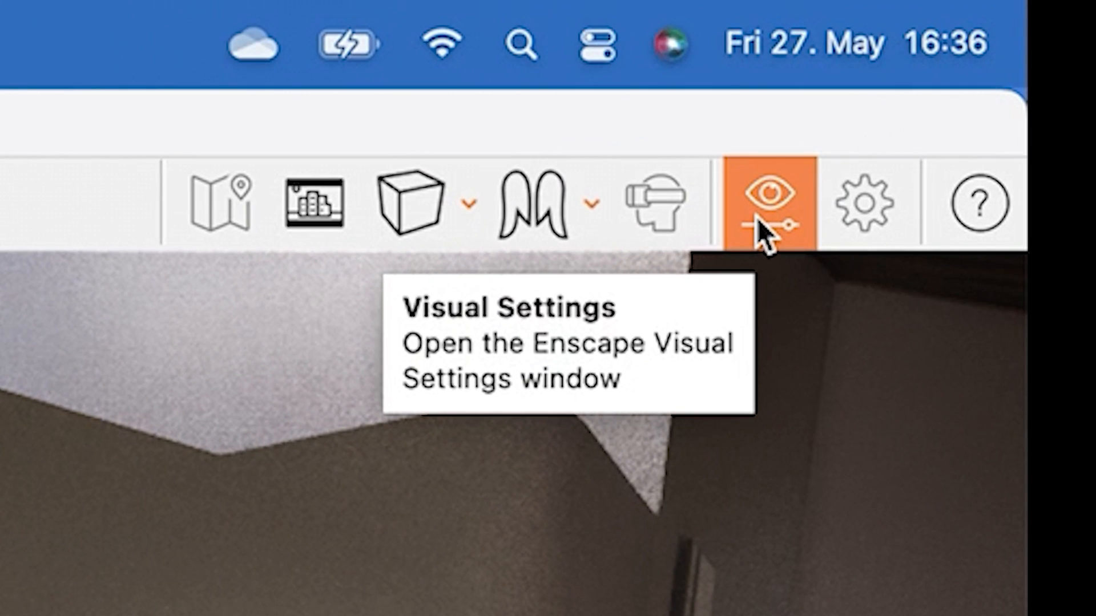
- Set the Visual Settings output to a custom 1920 × 1920 PNG resolution and close the dialog
{"action": "left_click", "coordinate": [768, 203]}
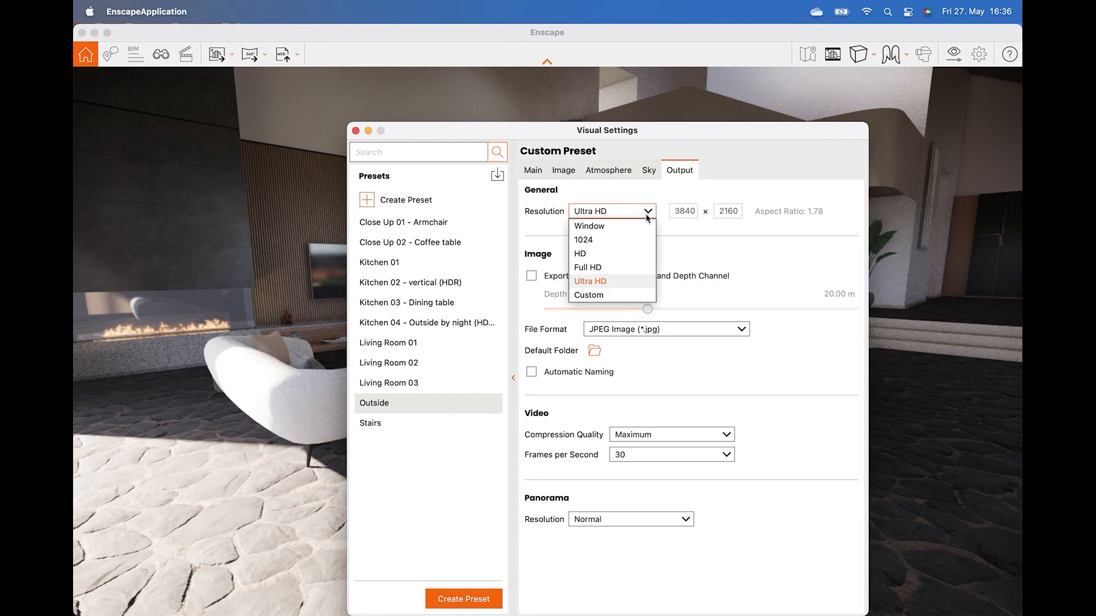
{"action": "left_click", "coordinate": [587, 267]}
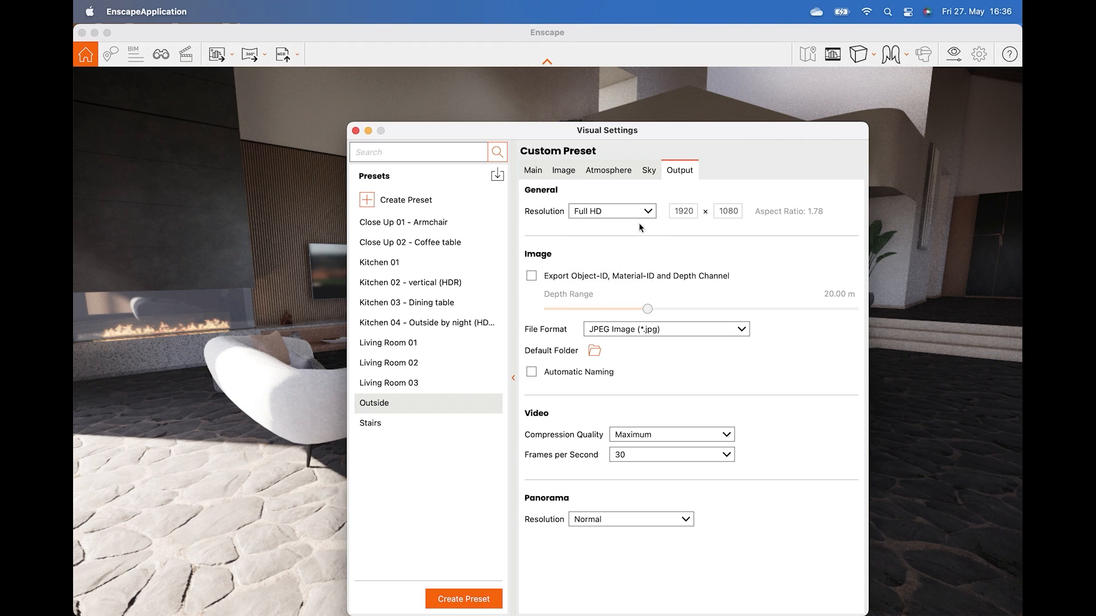
{"action": "left_click", "coordinate": [610, 211]}
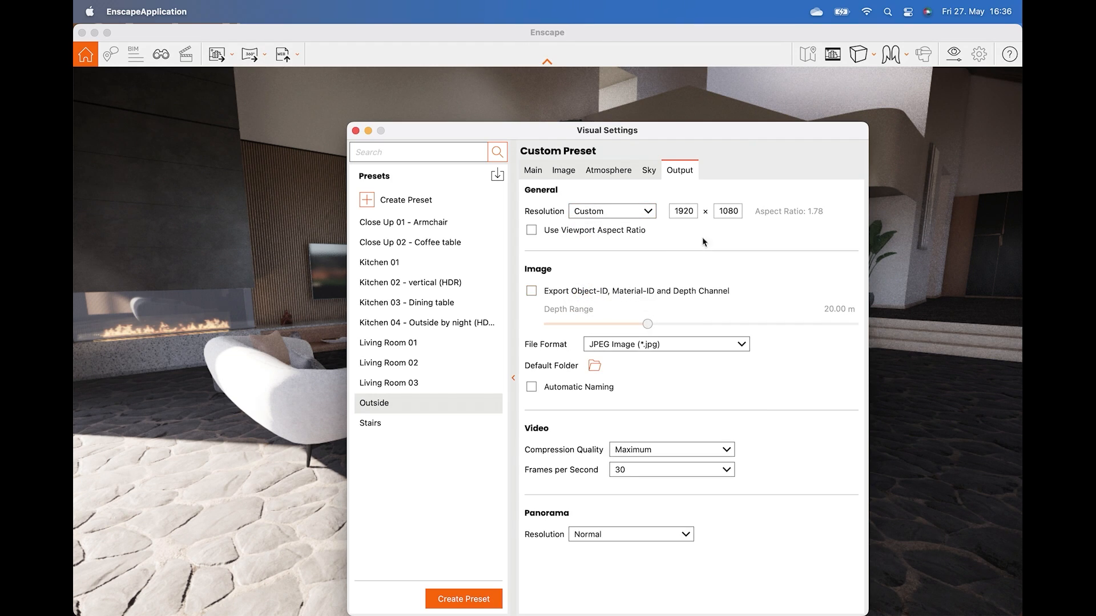
{"action": "triple_click", "coordinate": [727, 211]}
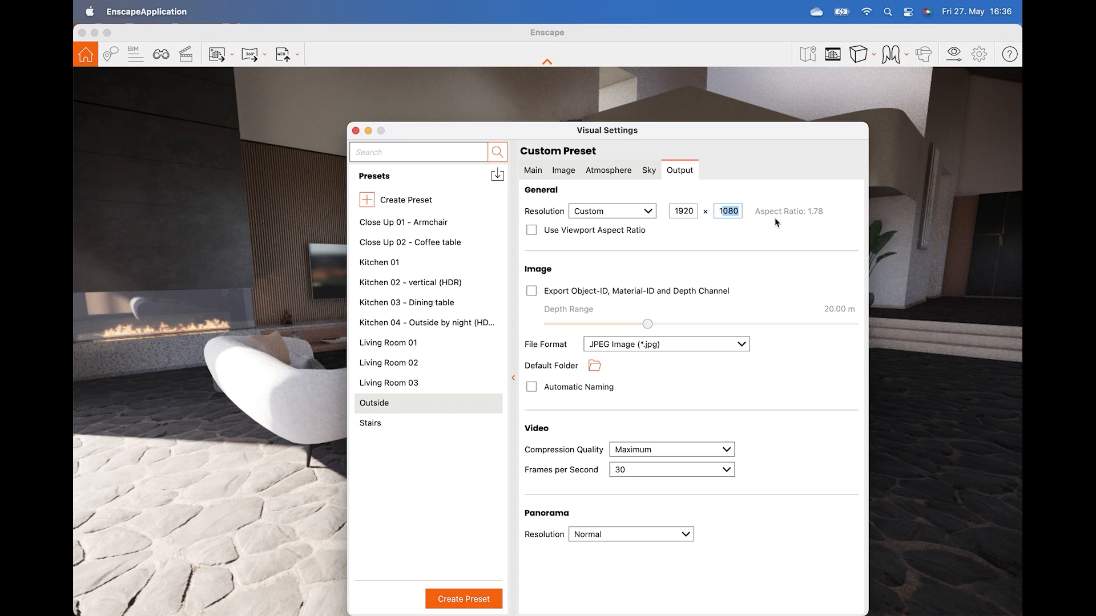
{"action": "type", "text": "192"}
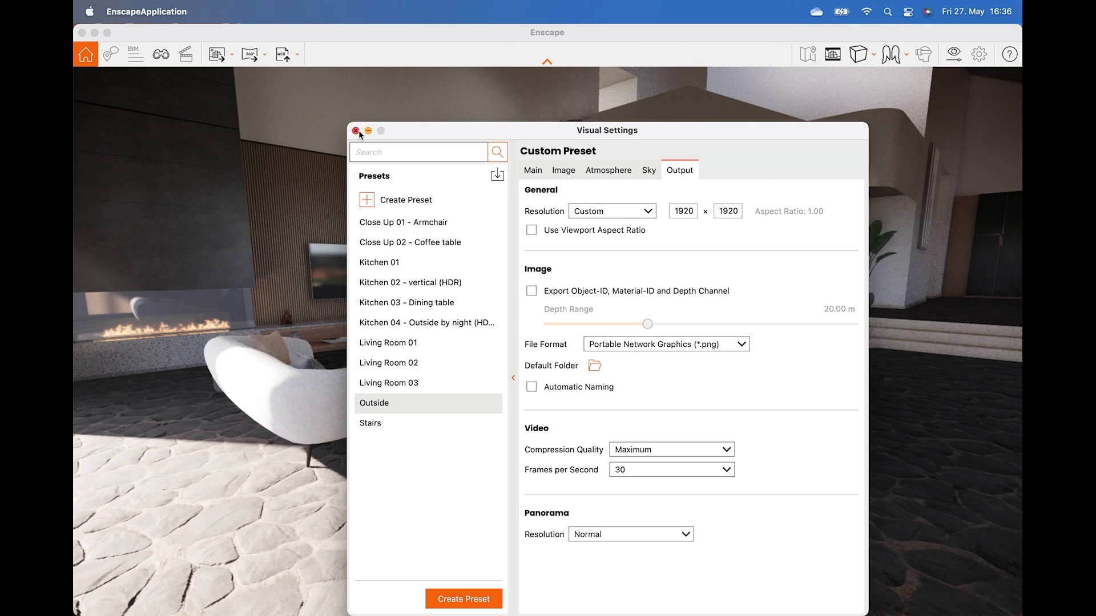
{"action": "left_click", "coordinate": [356, 130]}
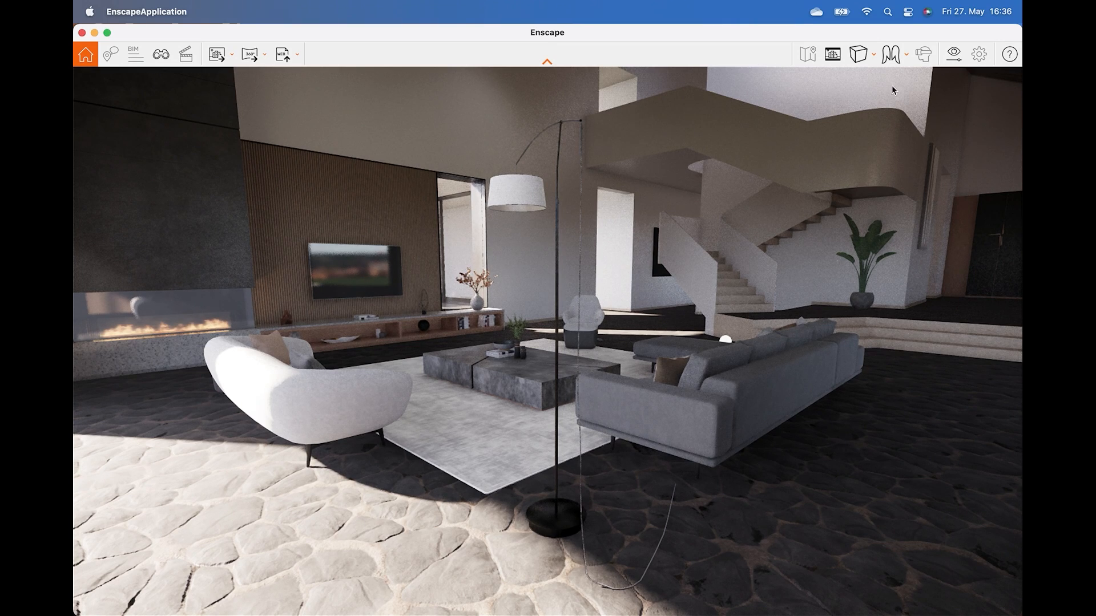
- Turn on Safe Frame so the live view is cropped square, checking the 1920 × 1920 output in Visual Settings
{"action": "left_click", "coordinate": [831, 54]}
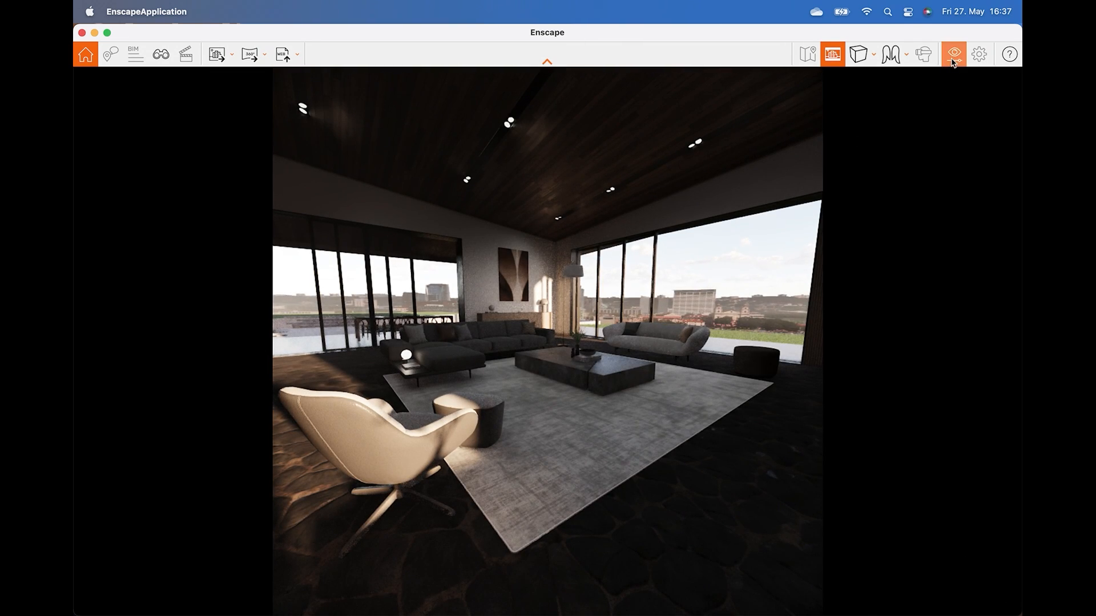
{"action": "left_click", "coordinate": [952, 54]}
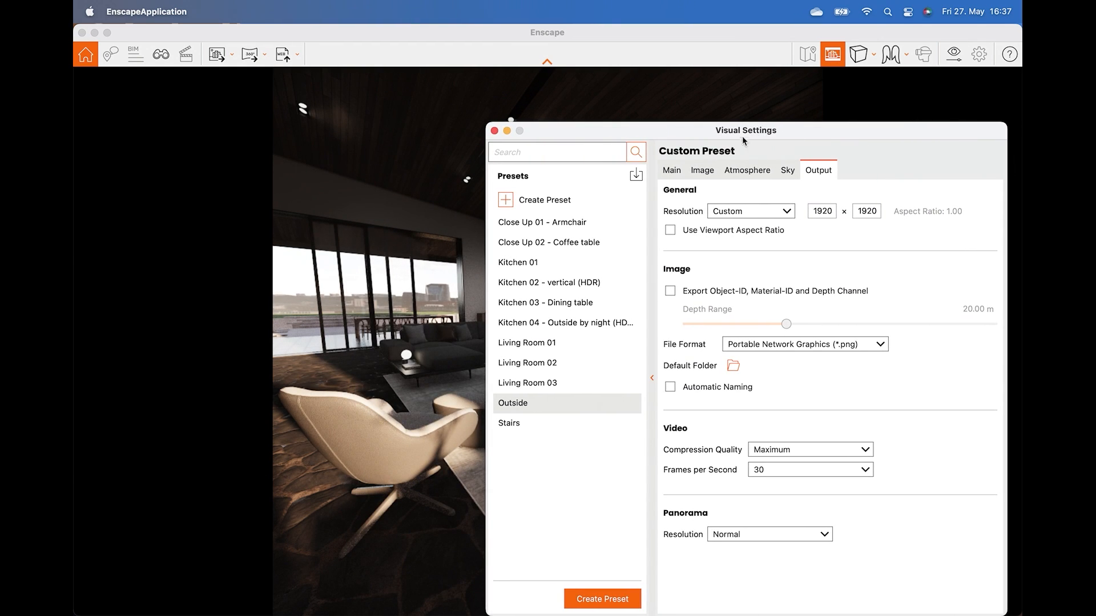
{"action": "left_click", "coordinate": [670, 170]}
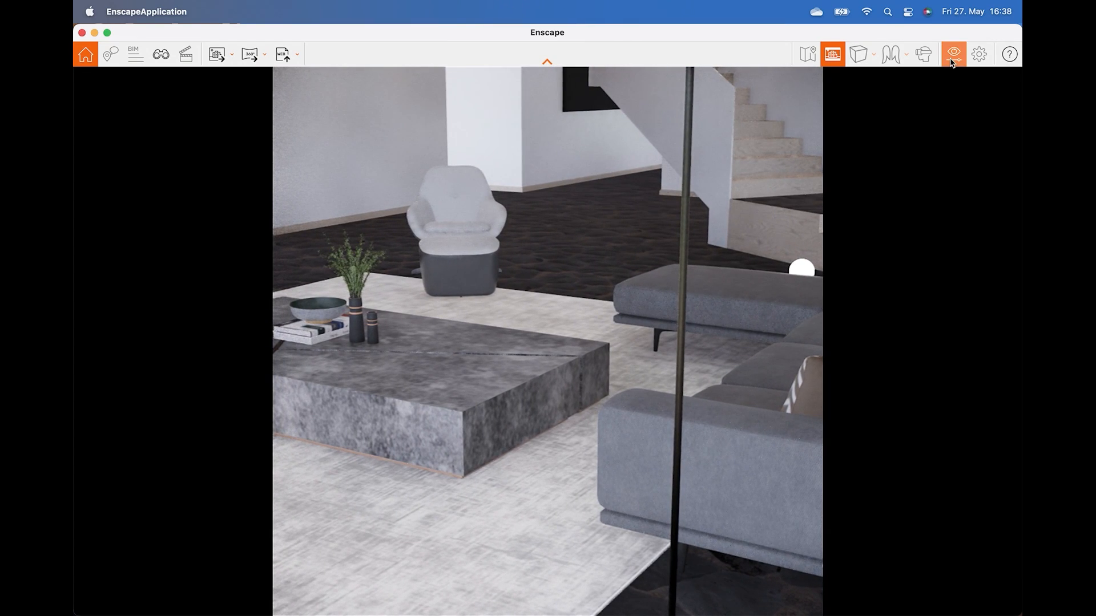
{"action": "left_click", "coordinate": [952, 53]}
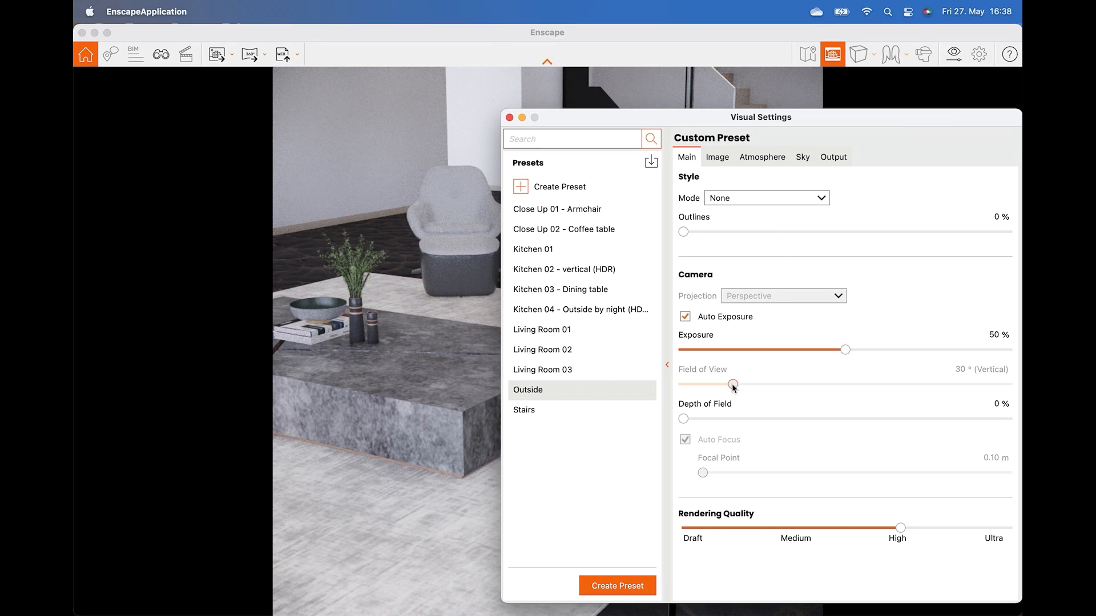
{"action": "mouse_move", "coordinate": [583, 109]}
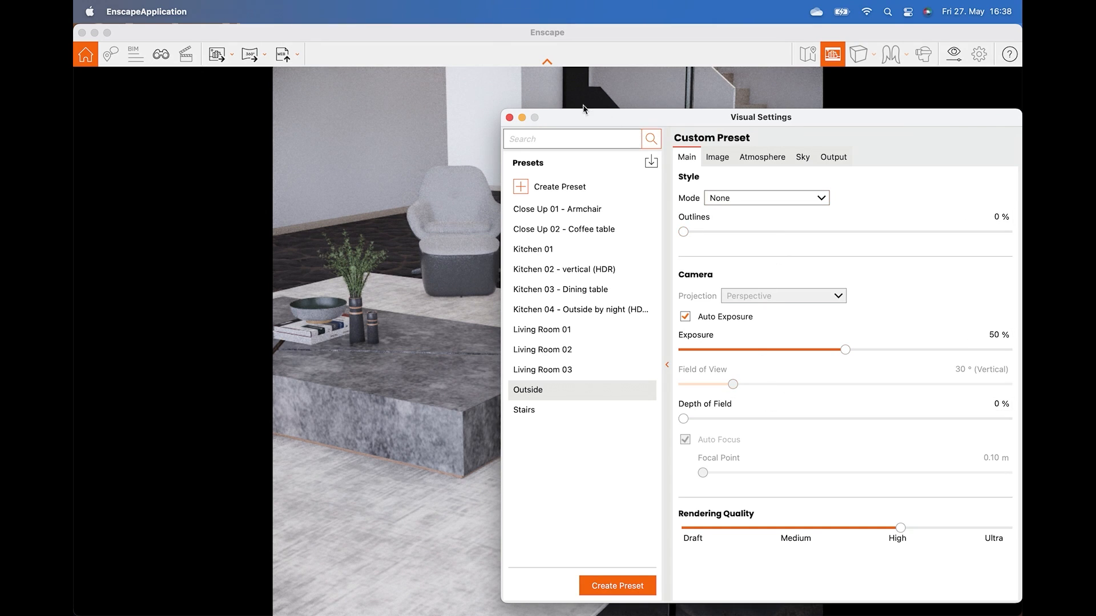
{"action": "left_click", "coordinate": [509, 117]}
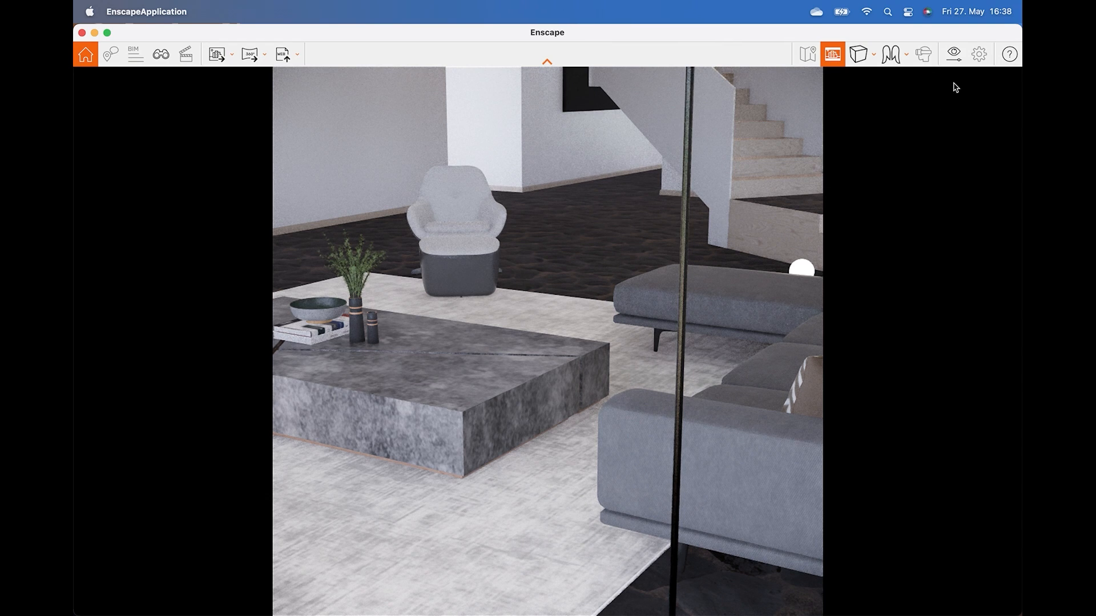
- Try the Orthographic projection, then frame a wide living-room shot with staircase and wooden ceiling
{"action": "left_click", "coordinate": [979, 54]}
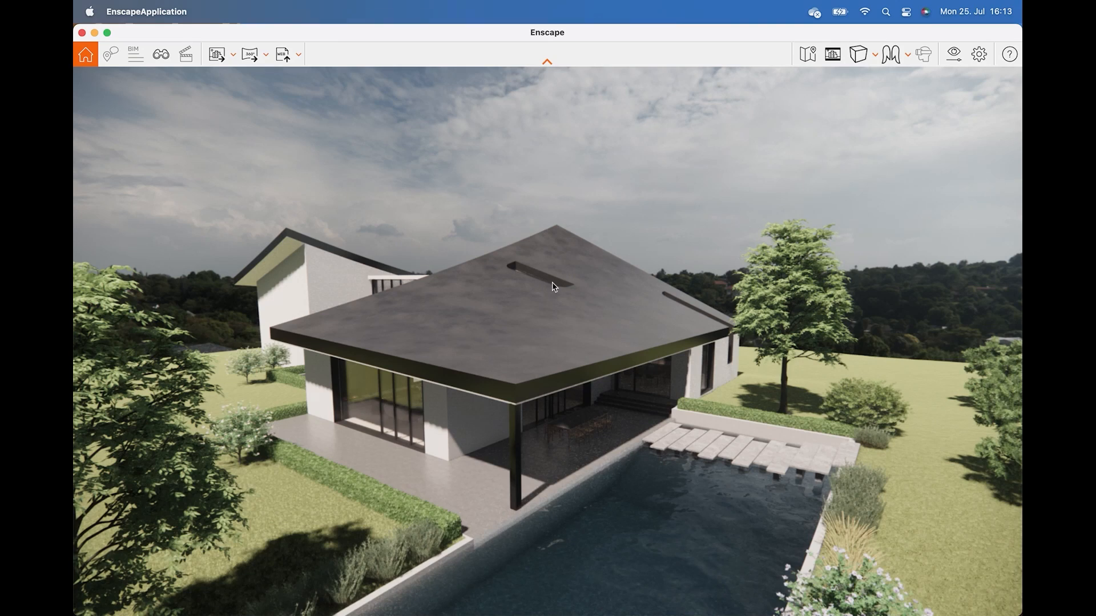
{"action": "left_click", "coordinate": [857, 53]}
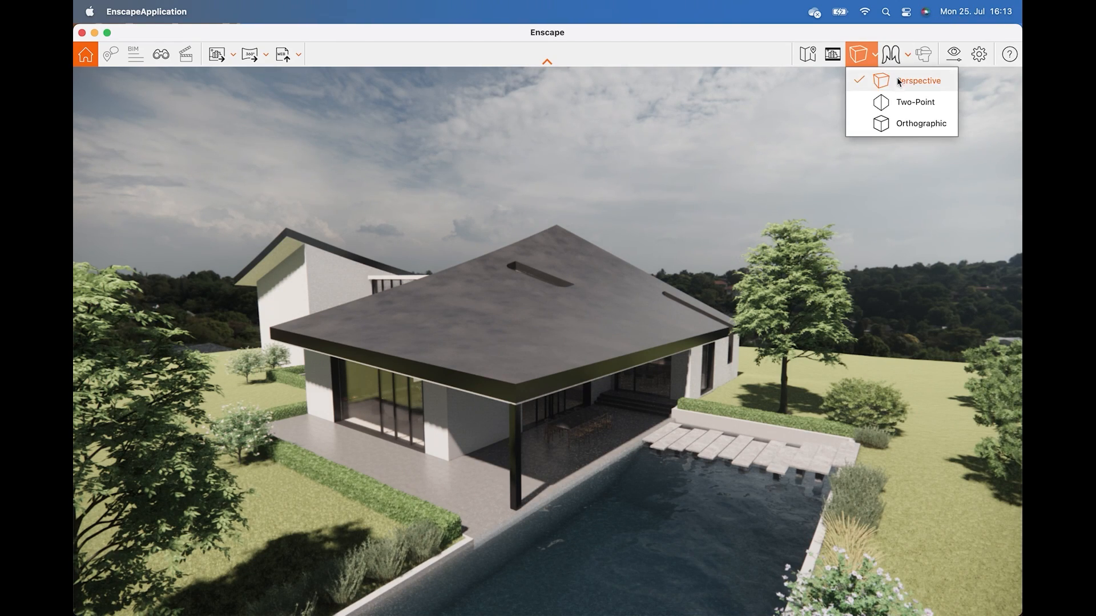
{"action": "left_click", "coordinate": [914, 102]}
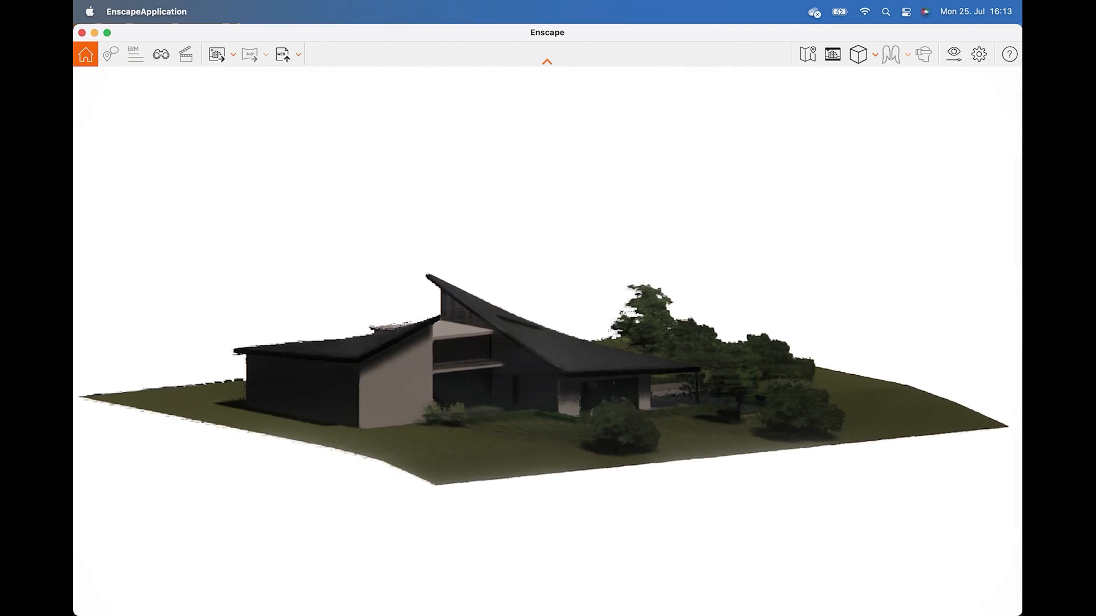
{"action": "left_click", "coordinate": [832, 54]}
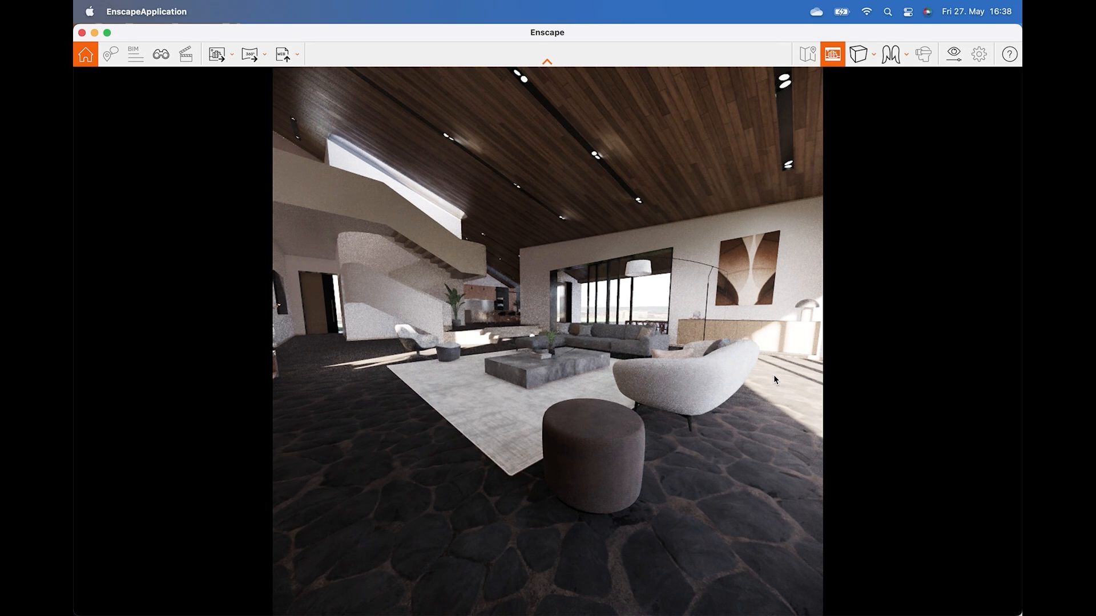
- Create a new saved view named 'Nice Perspective' from the current camera in View Management
{"action": "left_click", "coordinate": [160, 53]}
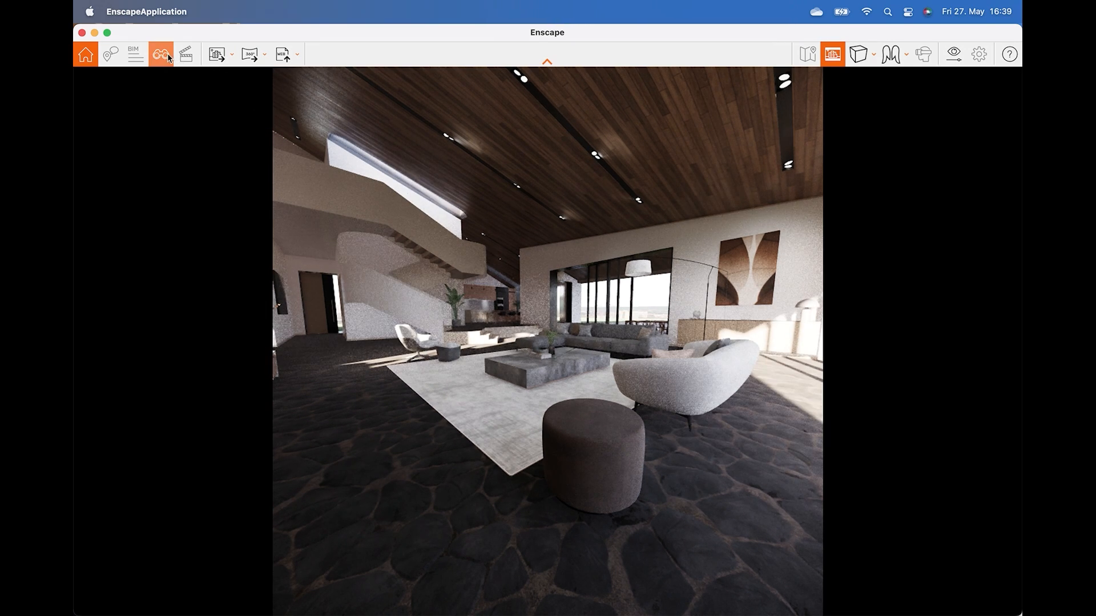
{"action": "left_click", "coordinate": [160, 54]}
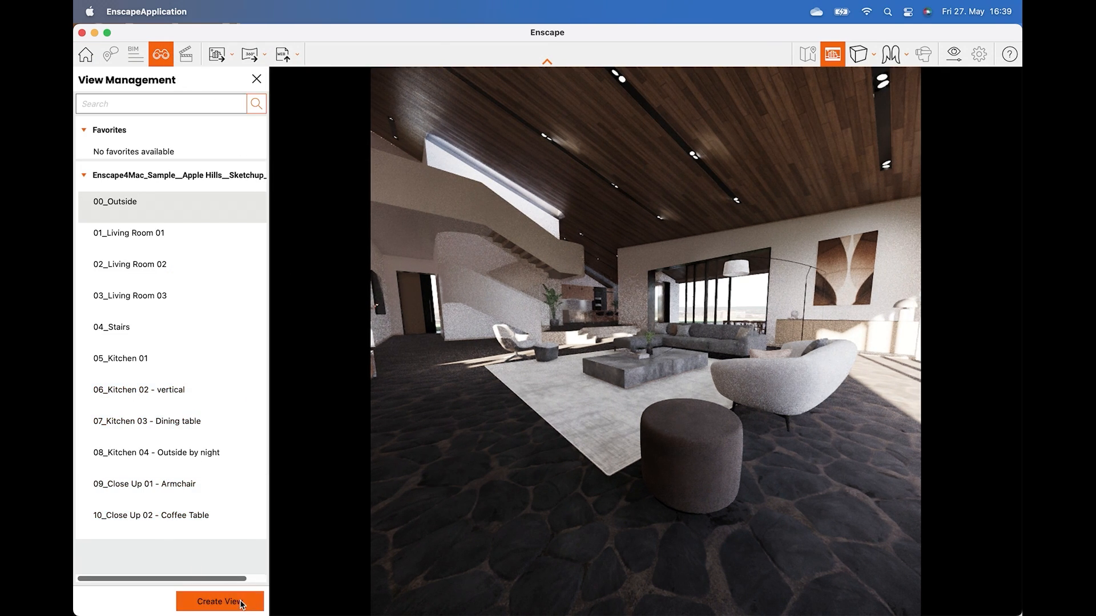
{"action": "left_click", "coordinate": [219, 601]}
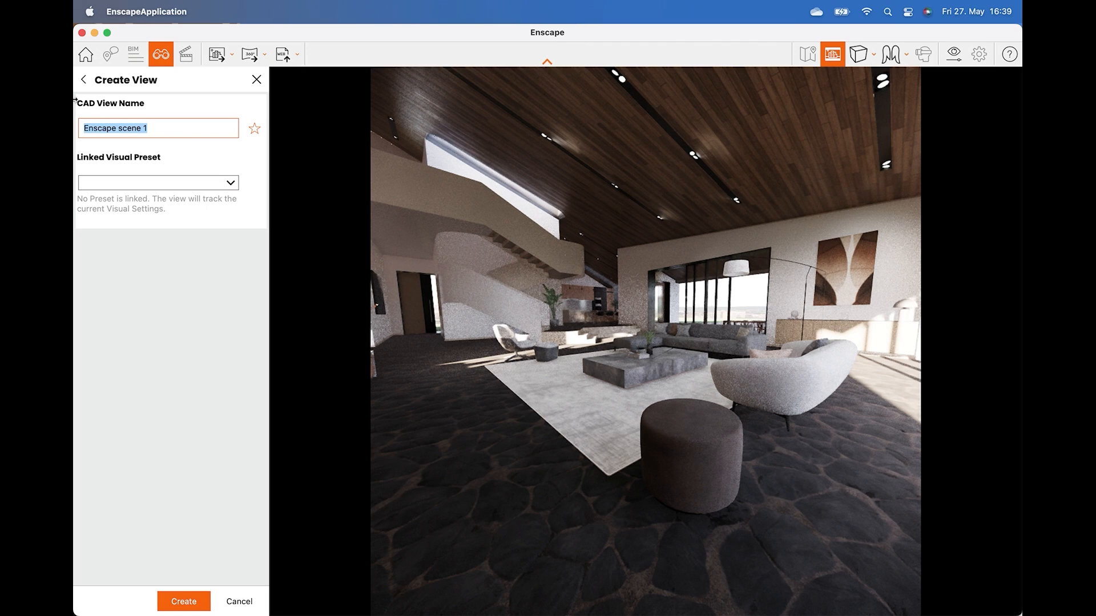
{"action": "type", "text": "Nice Perspectiv"}
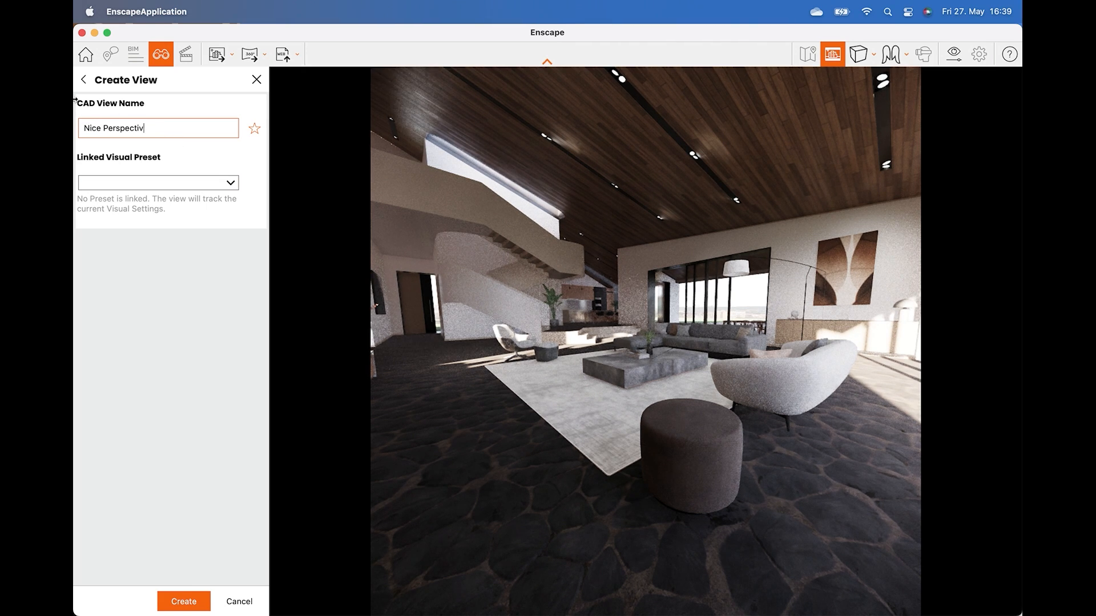
{"action": "type", "text": "e"}
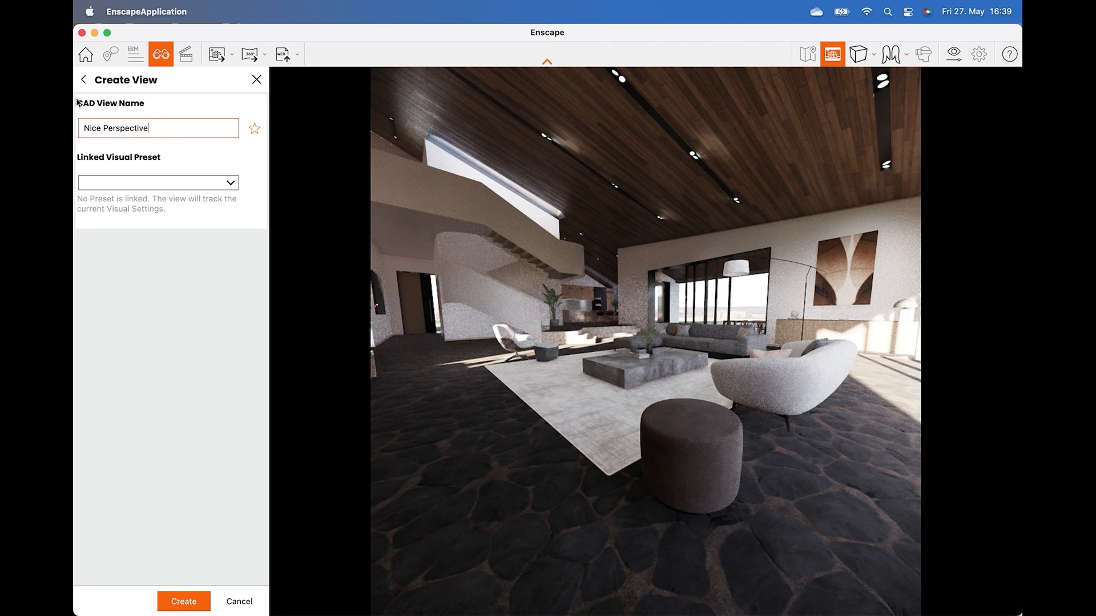
{"action": "mouse_move", "coordinate": [180, 580]}
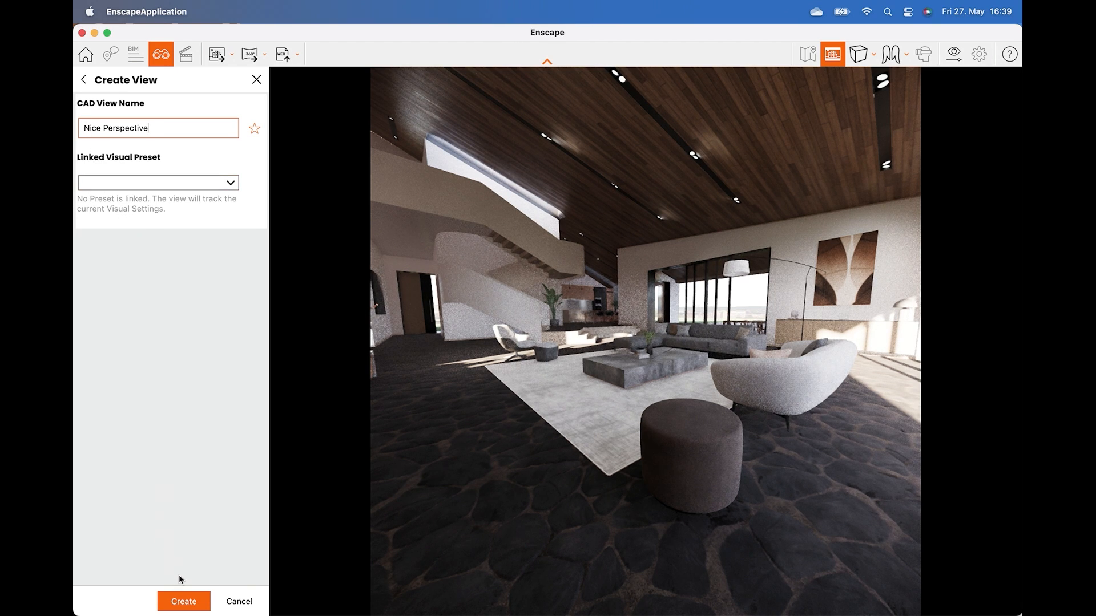
{"action": "left_click", "coordinate": [184, 601]}
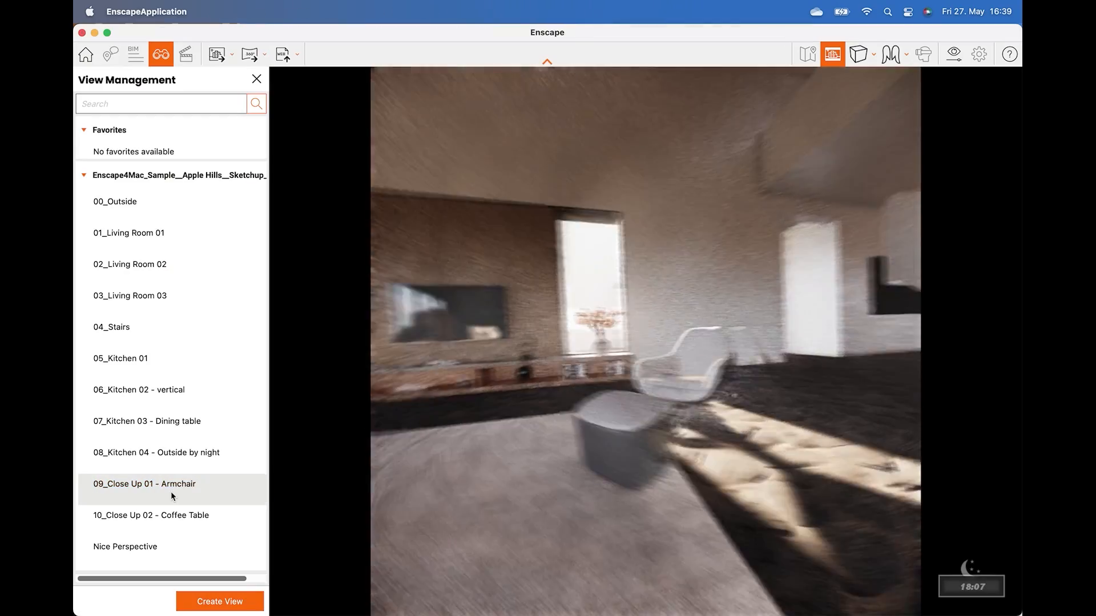
- Switch between the armchair and coffee table close-ups and return to Nice Perspective
{"action": "left_click", "coordinate": [126, 547]}
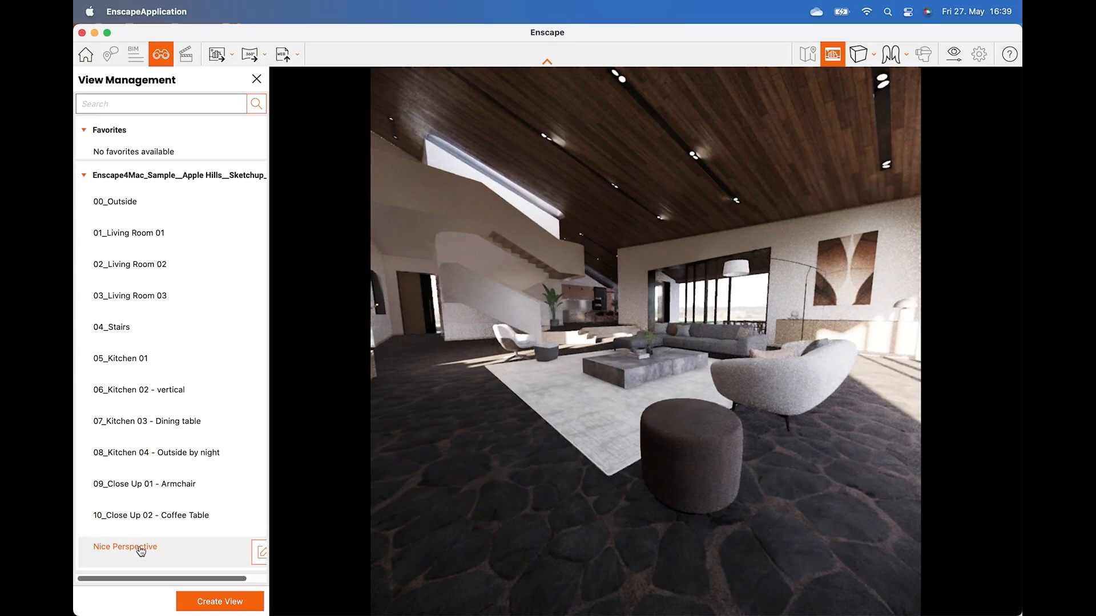
{"action": "left_click", "coordinate": [144, 484]}
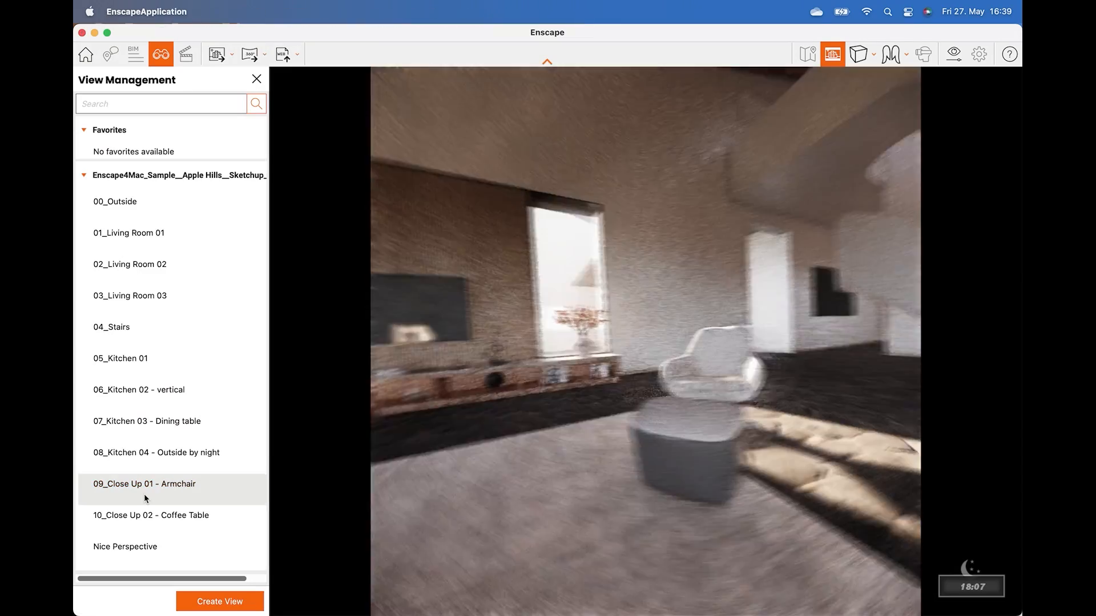
{"action": "left_click", "coordinate": [151, 514]}
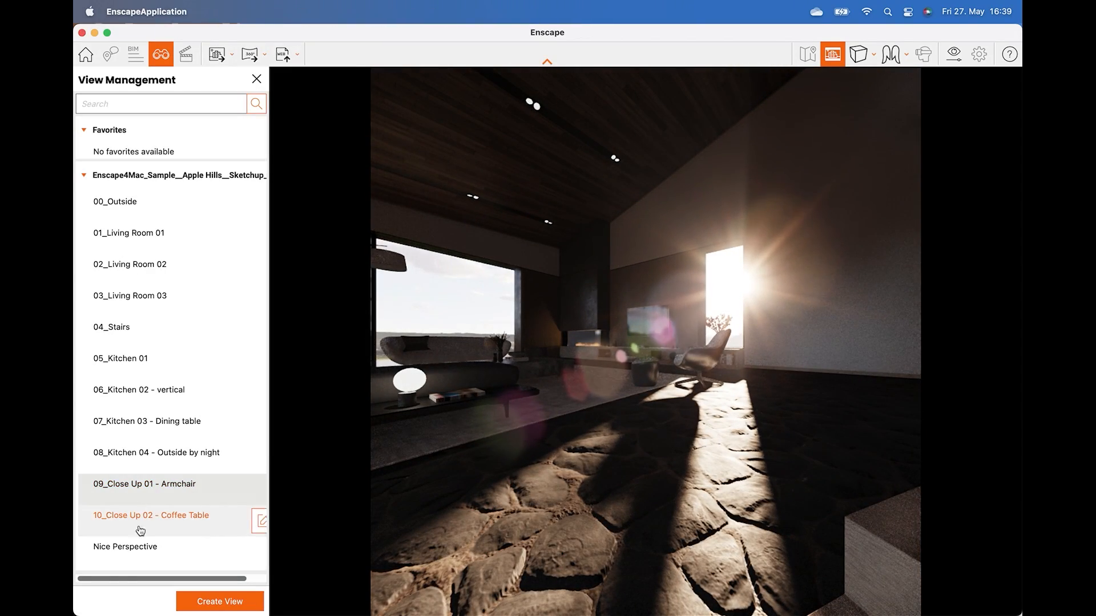
{"action": "left_click", "coordinate": [125, 547]}
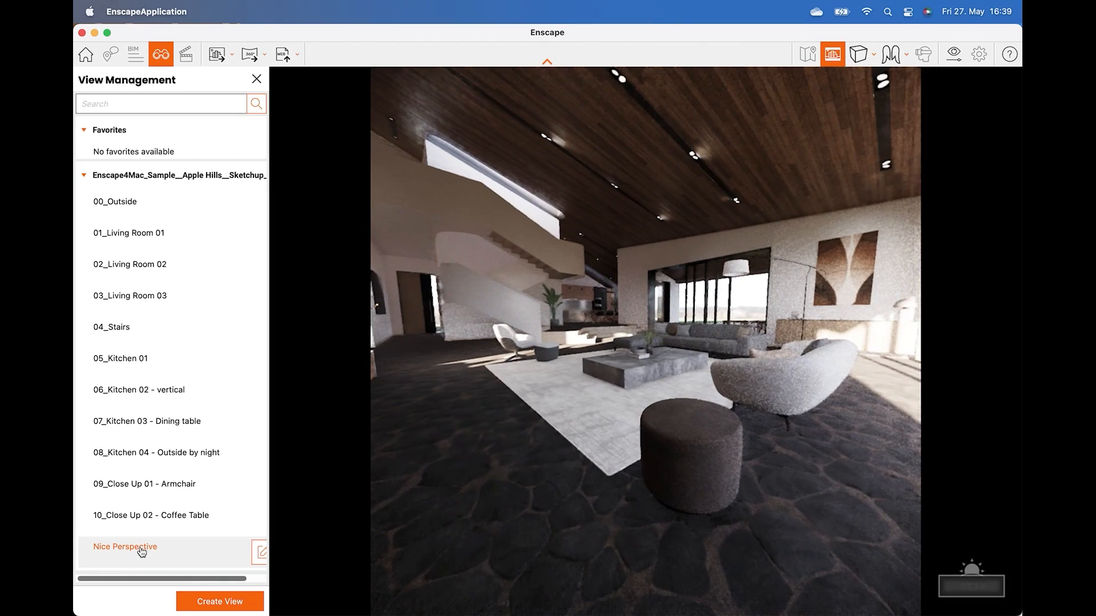
- Adjust outline strength on the Main tab and try the Desert horizon preset on the Sky tab
{"action": "left_click", "coordinate": [951, 54]}
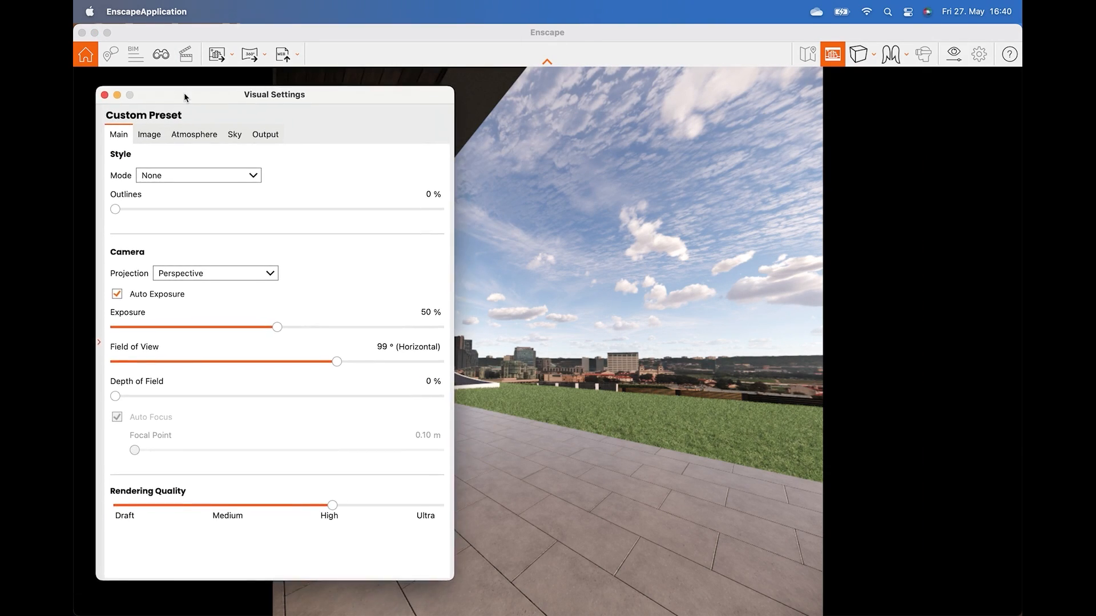
{"action": "left_click", "coordinate": [235, 135]}
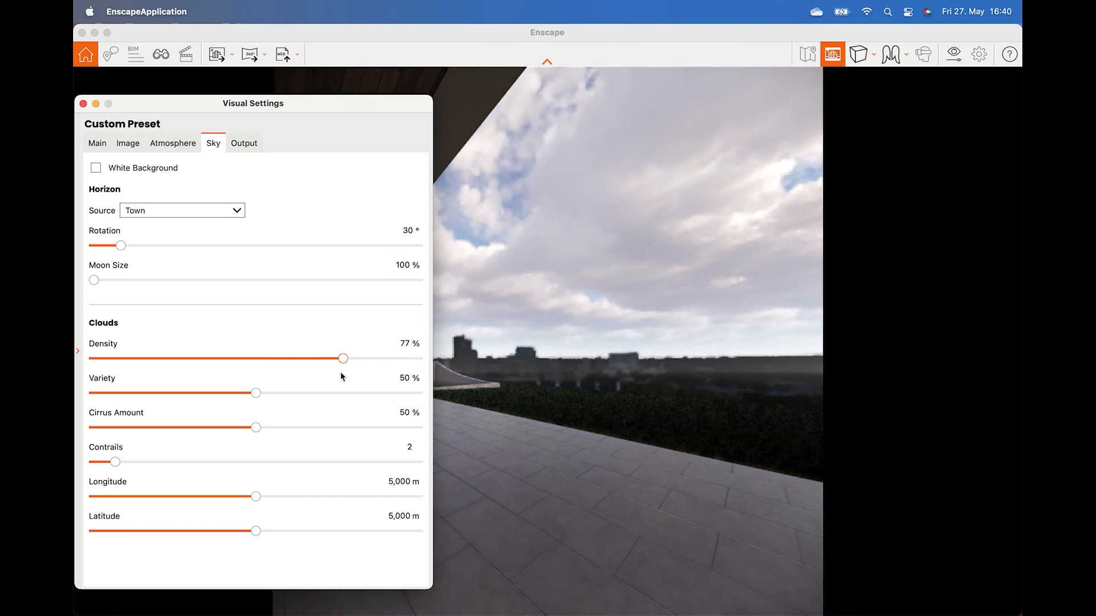
{"action": "left_click", "coordinate": [95, 144]}
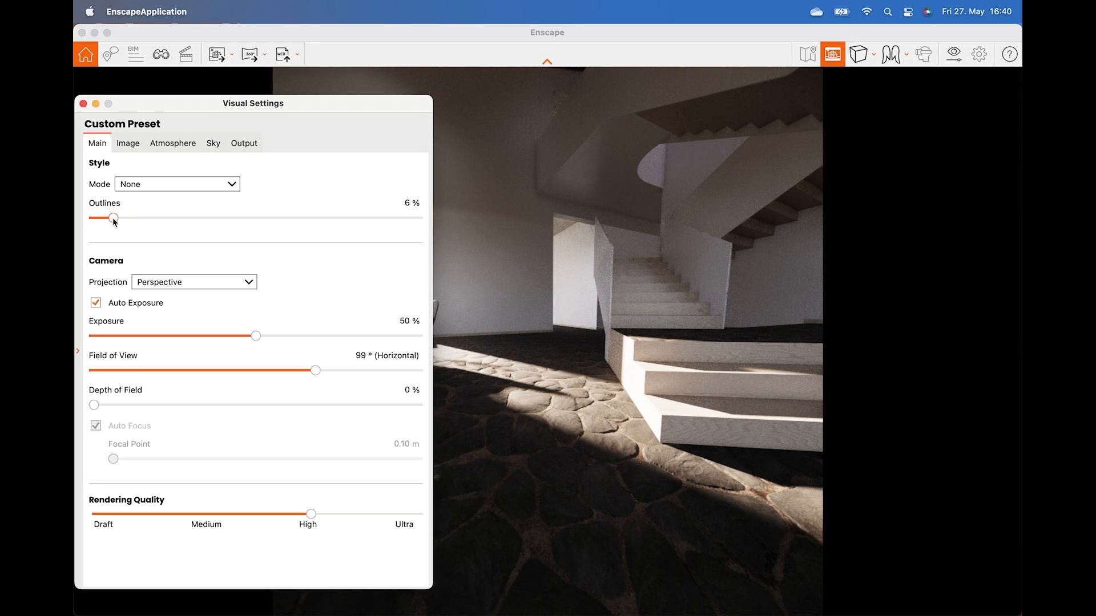
{"action": "left_click_drag", "start_coordinate": [113, 218], "coordinate": [300, 218]}
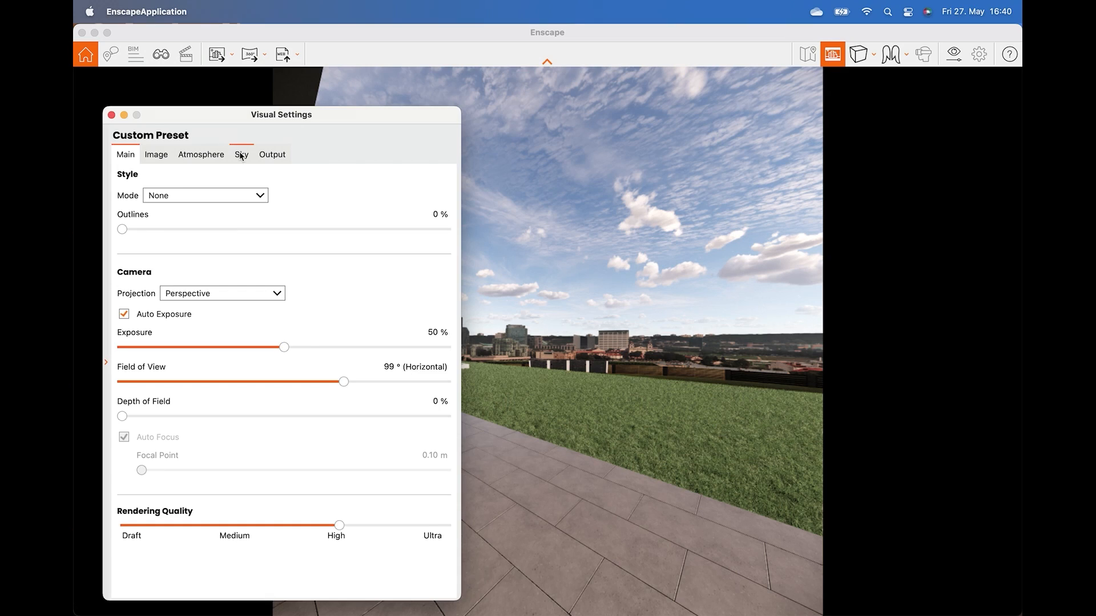
{"action": "left_click", "coordinate": [240, 154]}
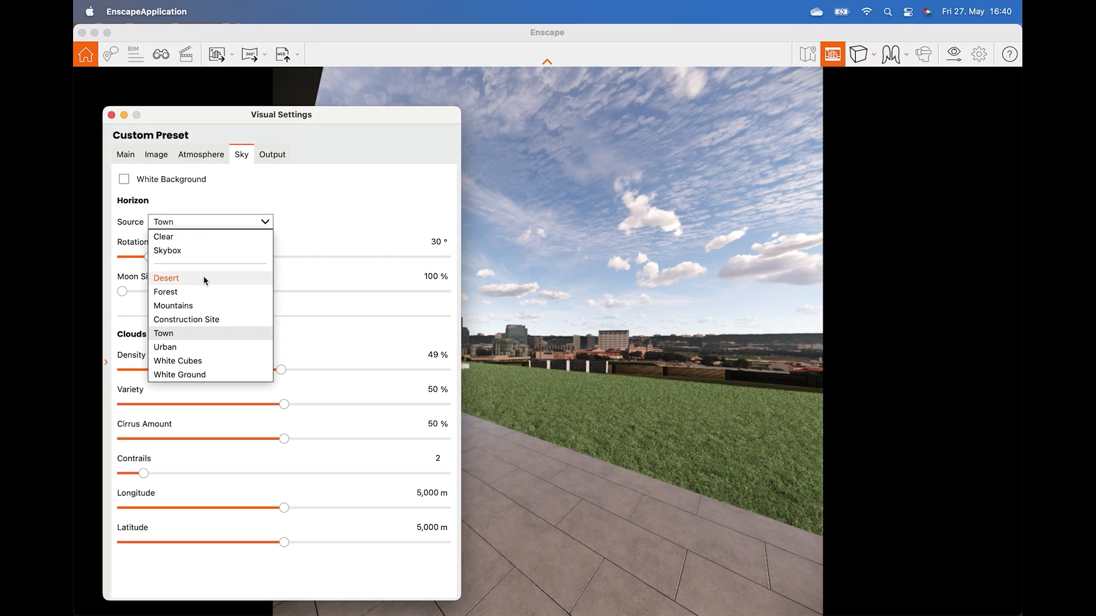
{"action": "left_click", "coordinate": [166, 279]}
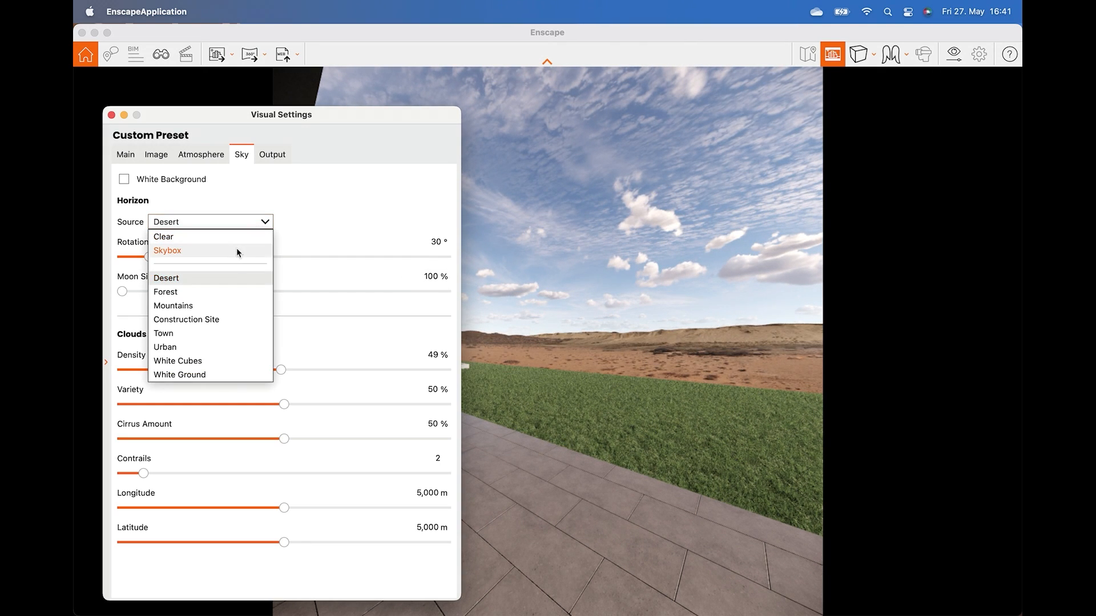
{"action": "left_click", "coordinate": [952, 53]}
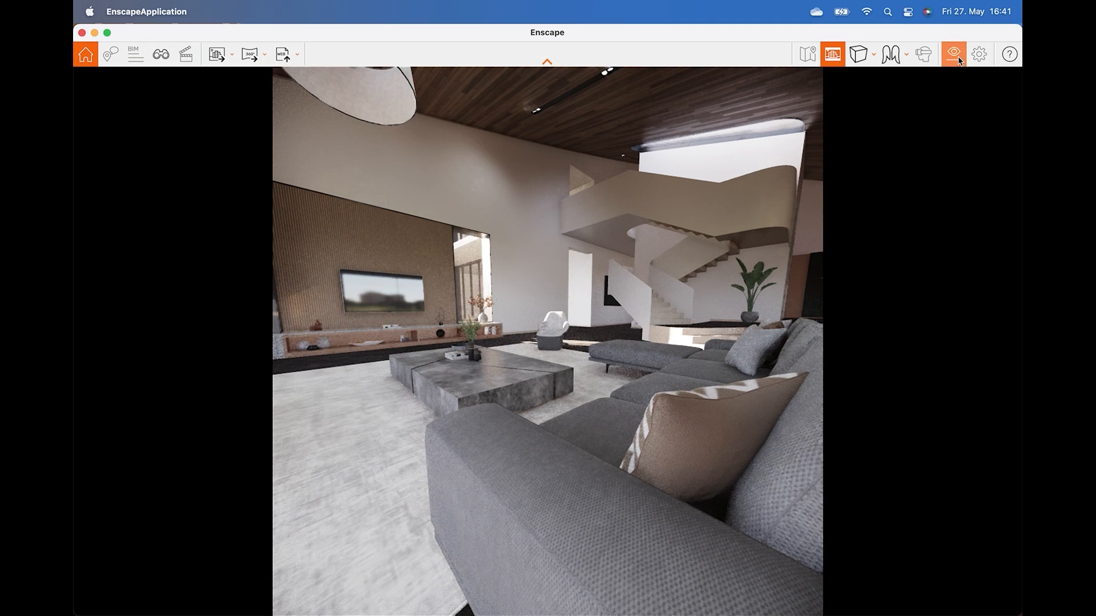
- Switch off Auto Focus on the Main tab to use a manual focal point for depth of field
{"action": "left_click", "coordinate": [952, 54]}
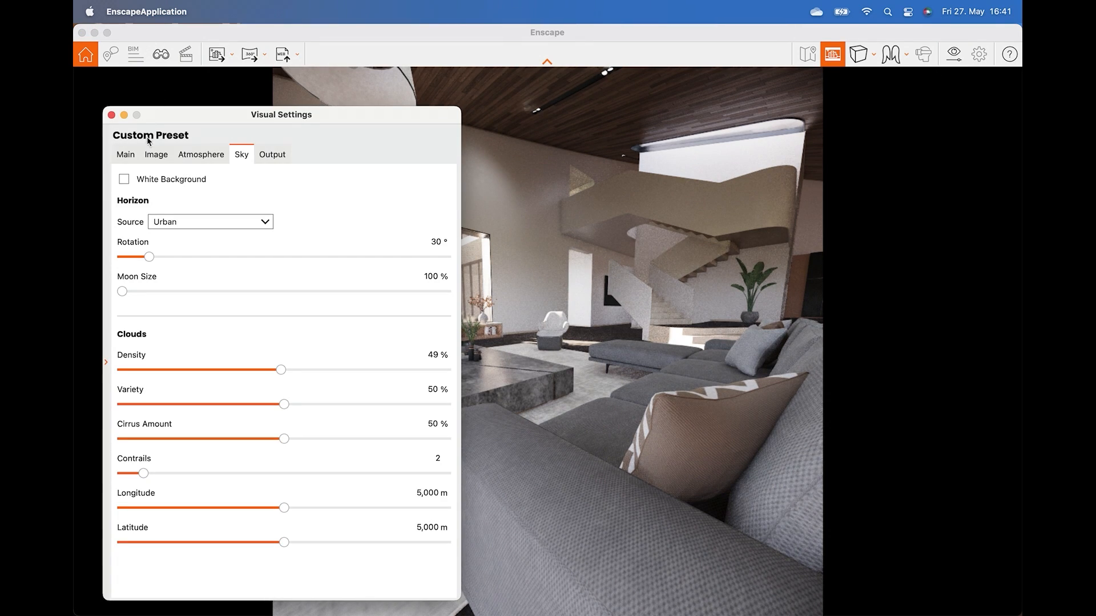
{"action": "left_click", "coordinate": [126, 154]}
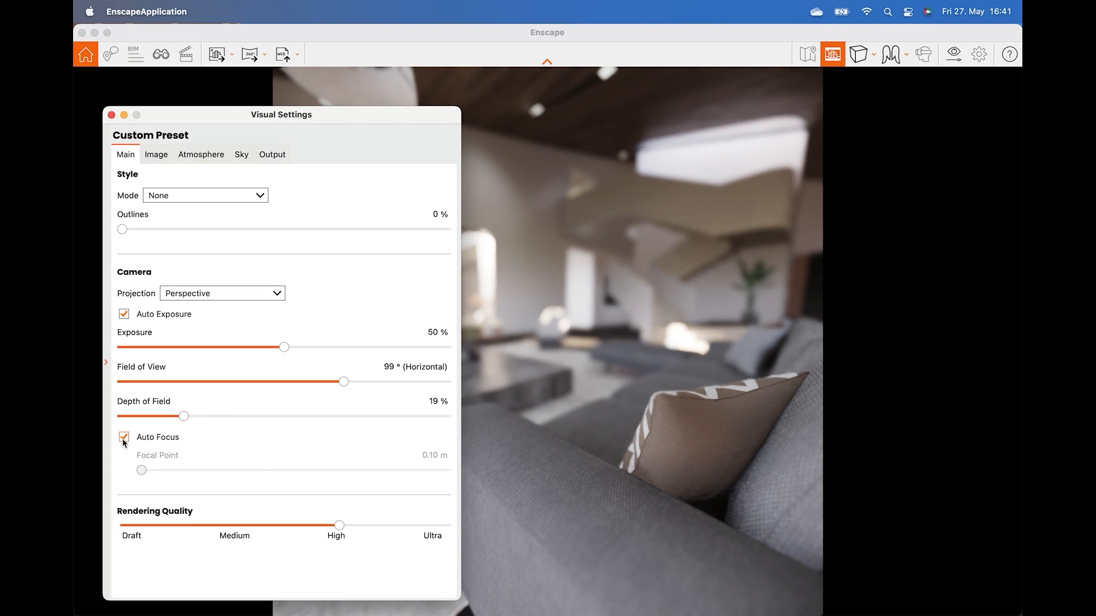
{"action": "left_click", "coordinate": [124, 437]}
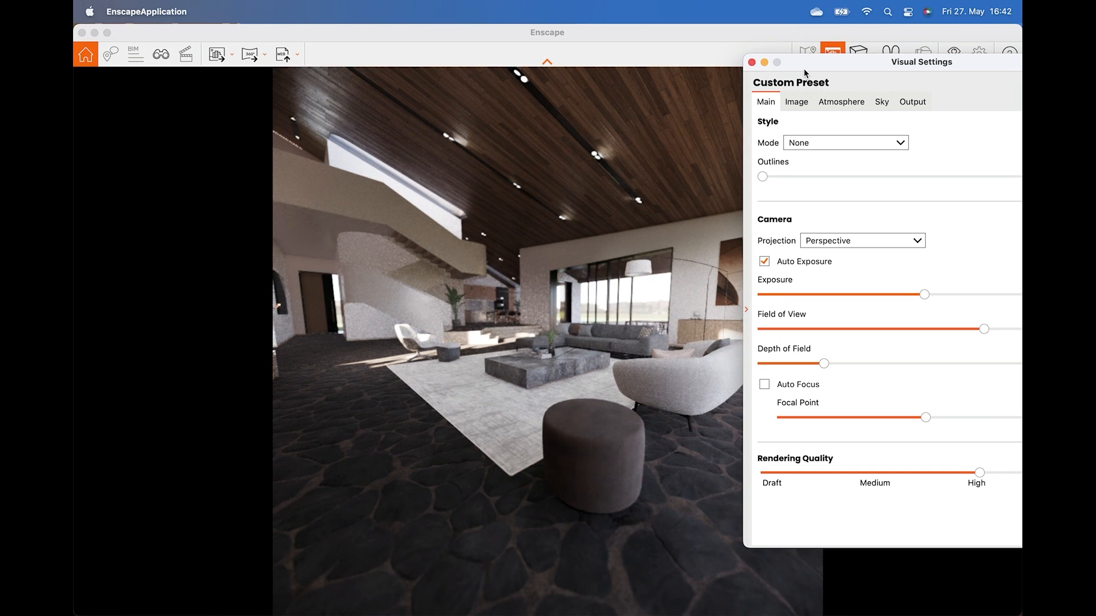
- Render the square living-room view to an image and save the screenshot, then move to the fireplace
{"action": "left_click", "coordinate": [754, 62]}
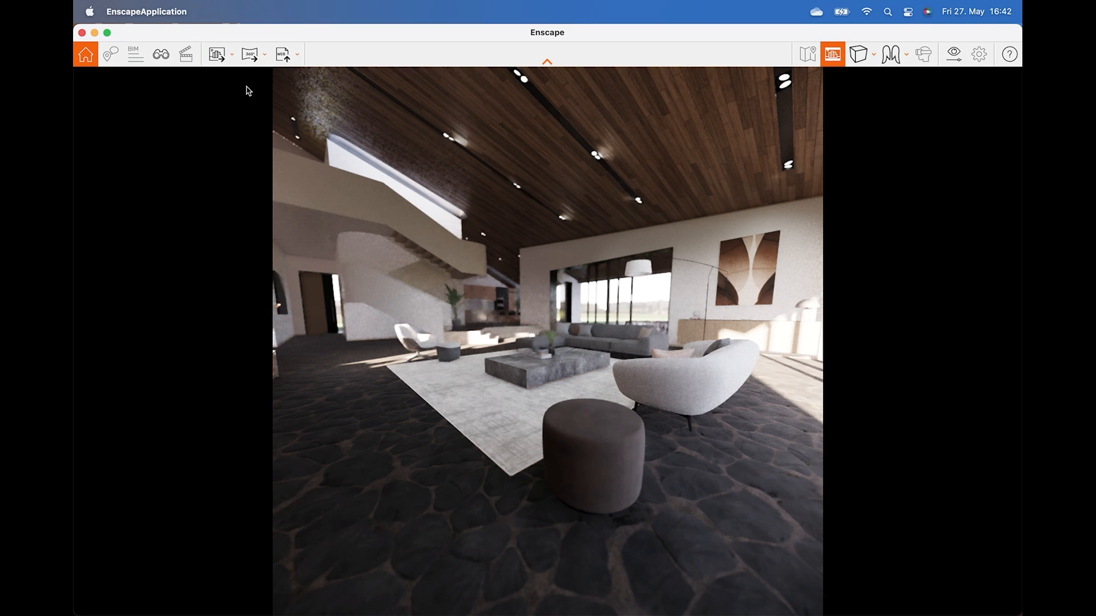
{"action": "mouse_move", "coordinate": [215, 54]}
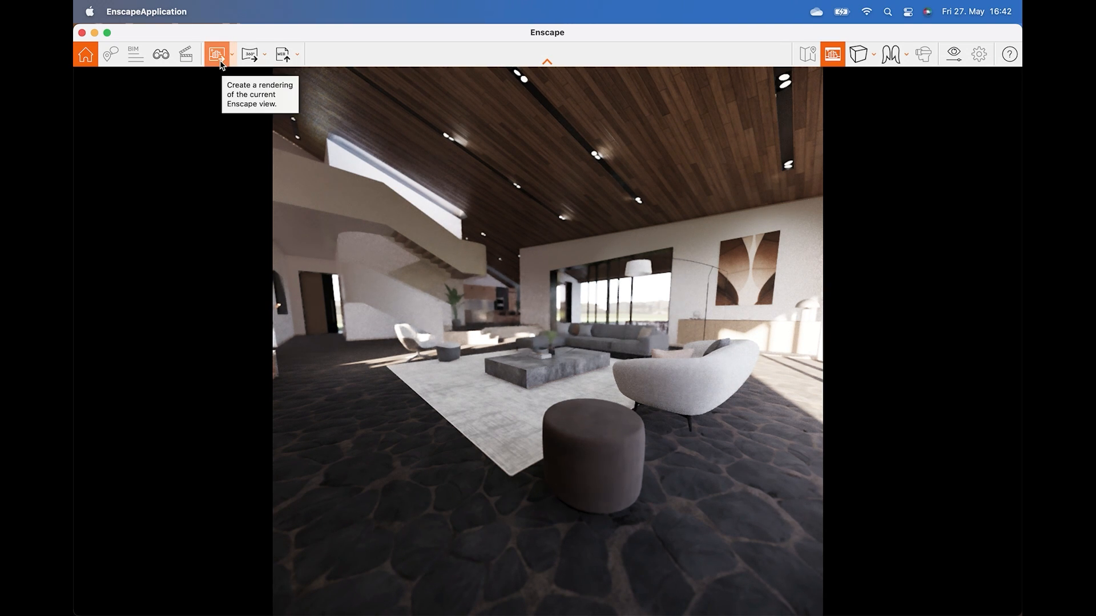
{"action": "left_click", "coordinate": [216, 54]}
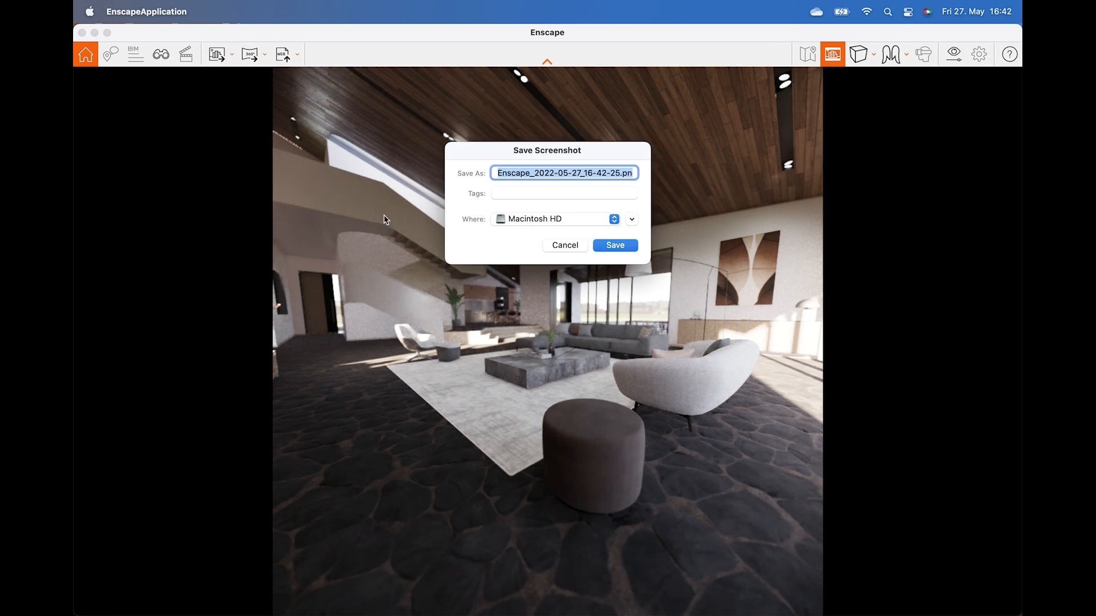
{"action": "left_click", "coordinate": [614, 245]}
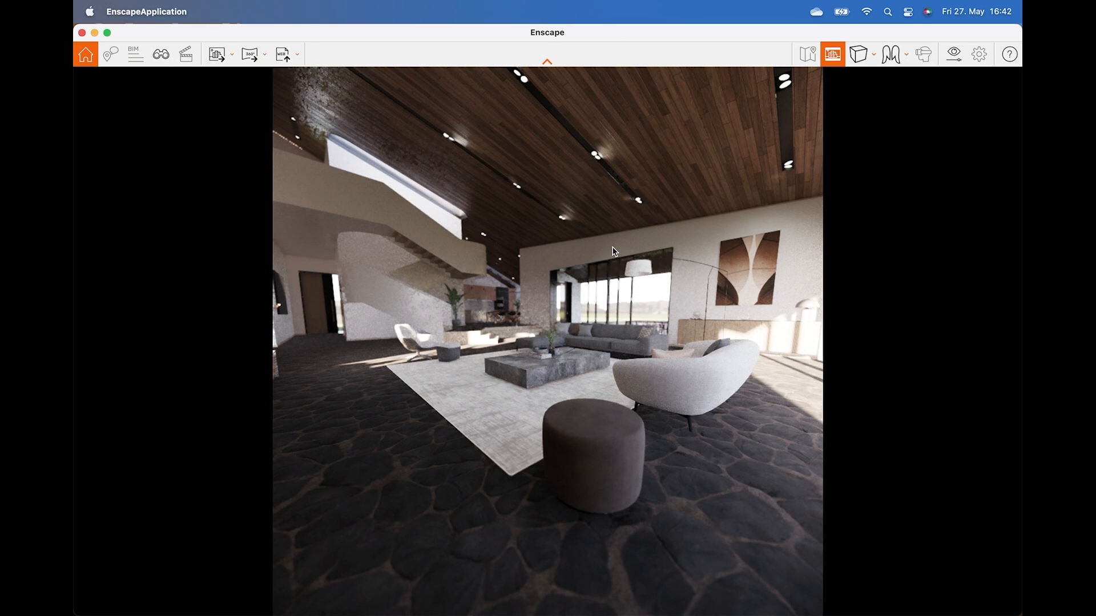
{"action": "left_click", "coordinate": [215, 53]}
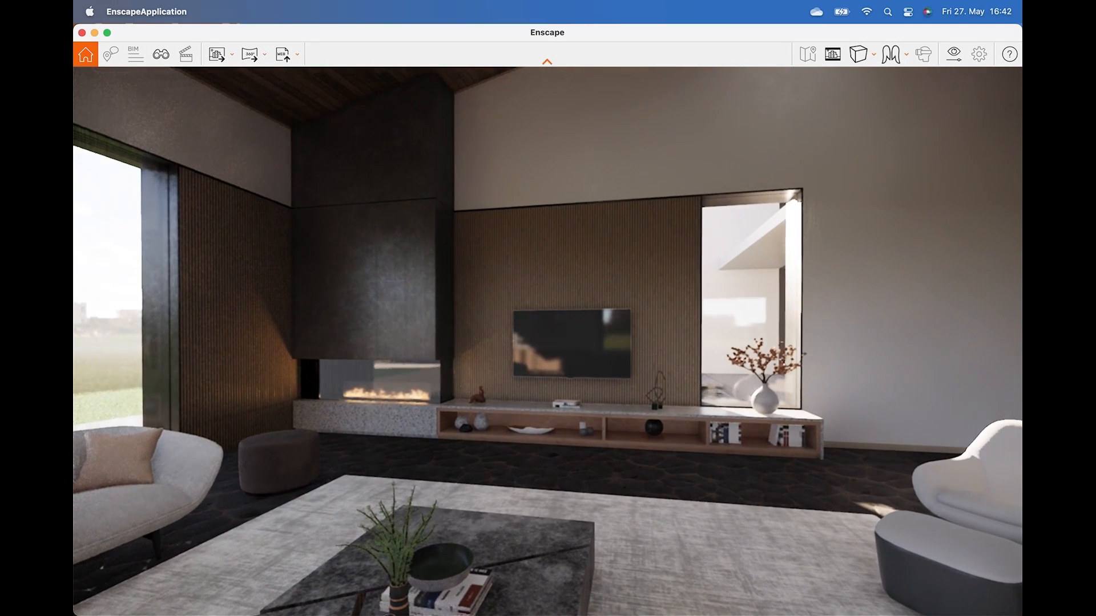
- Capture a 360° panorama of the living area from the current view
{"action": "left_click", "coordinate": [249, 54]}
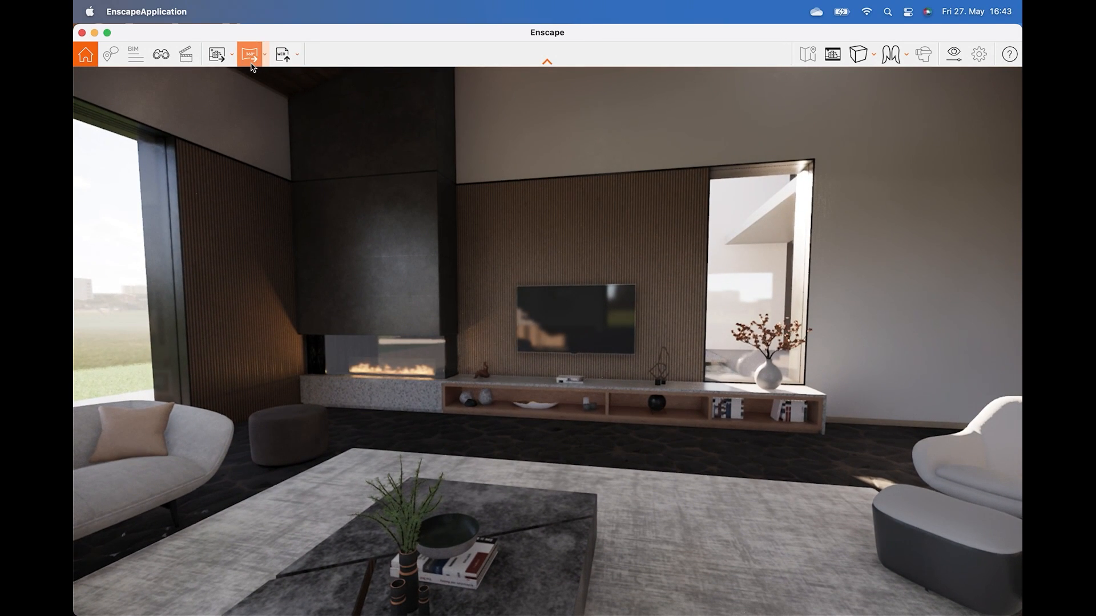
{"action": "left_click", "coordinate": [250, 54]}
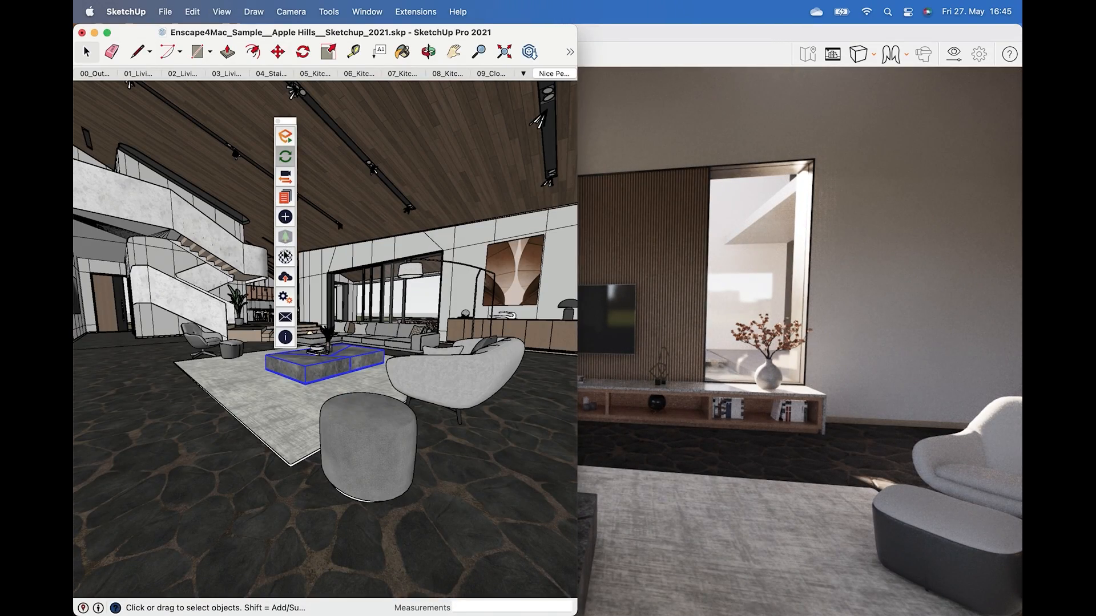
{"action": "mouse_move", "coordinate": [284, 276]}
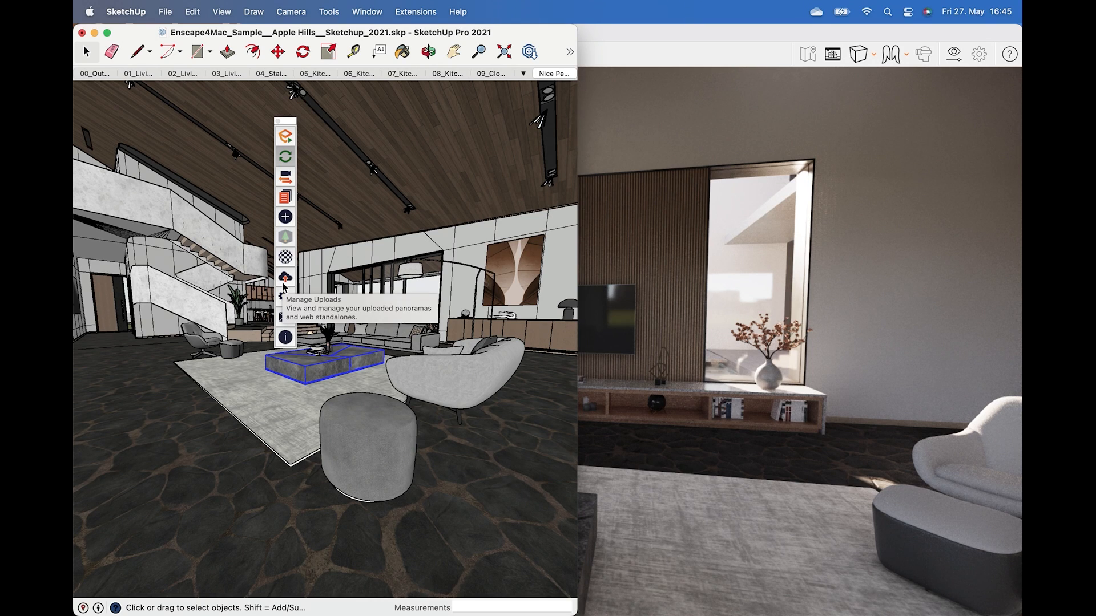
- Select the newest 8192 × 4096 panorama in Manage Uploads and upload it to the cloud
{"action": "left_click", "coordinate": [285, 279]}
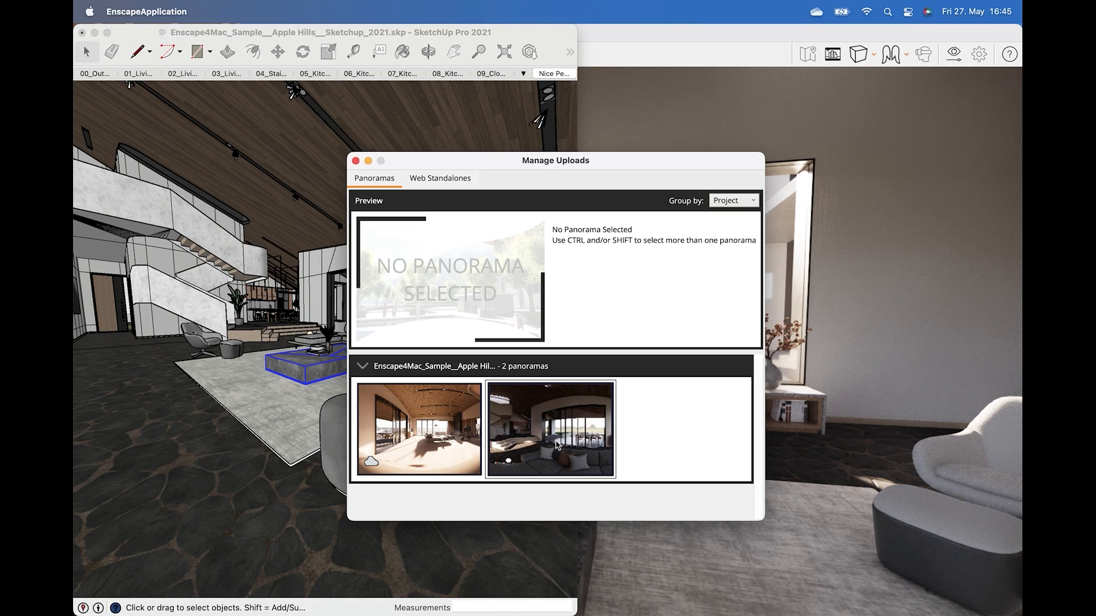
{"action": "left_click", "coordinate": [550, 429]}
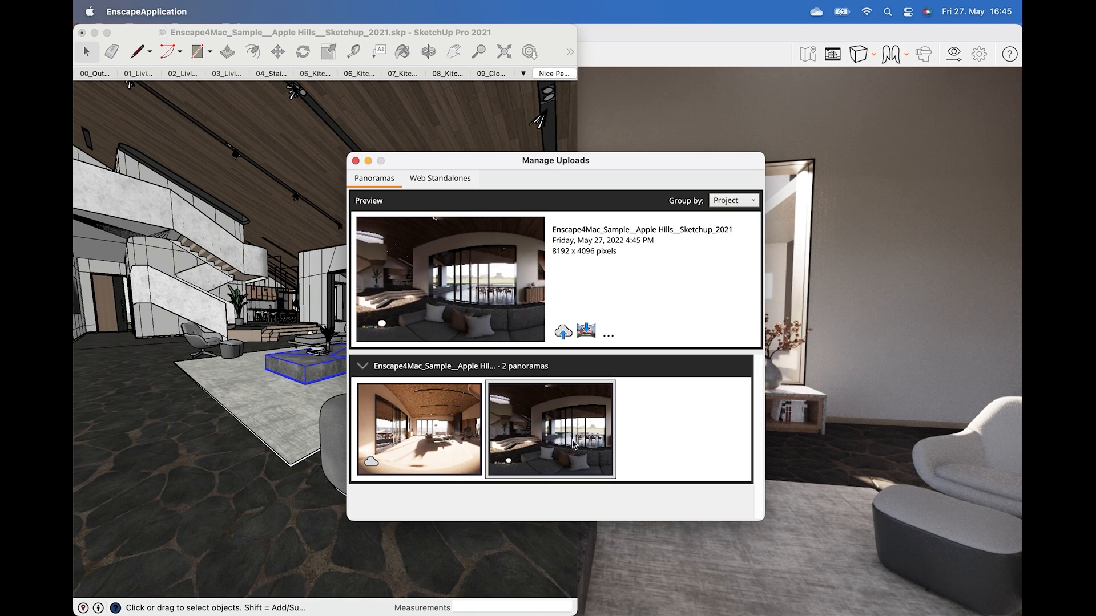
{"action": "left_click", "coordinate": [607, 332]}
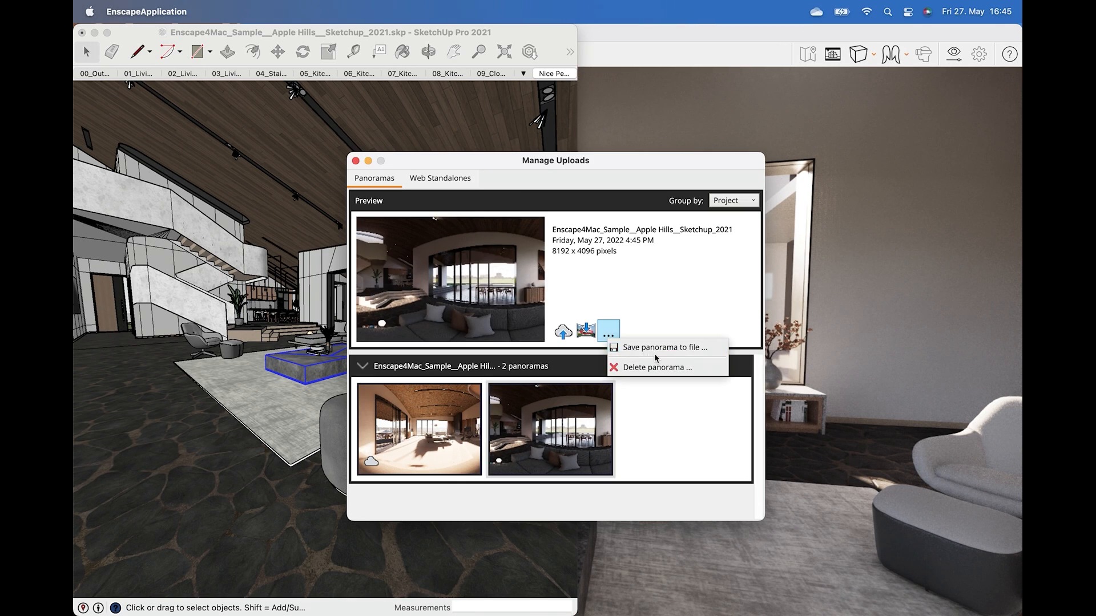
{"action": "mouse_move", "coordinate": [669, 327]}
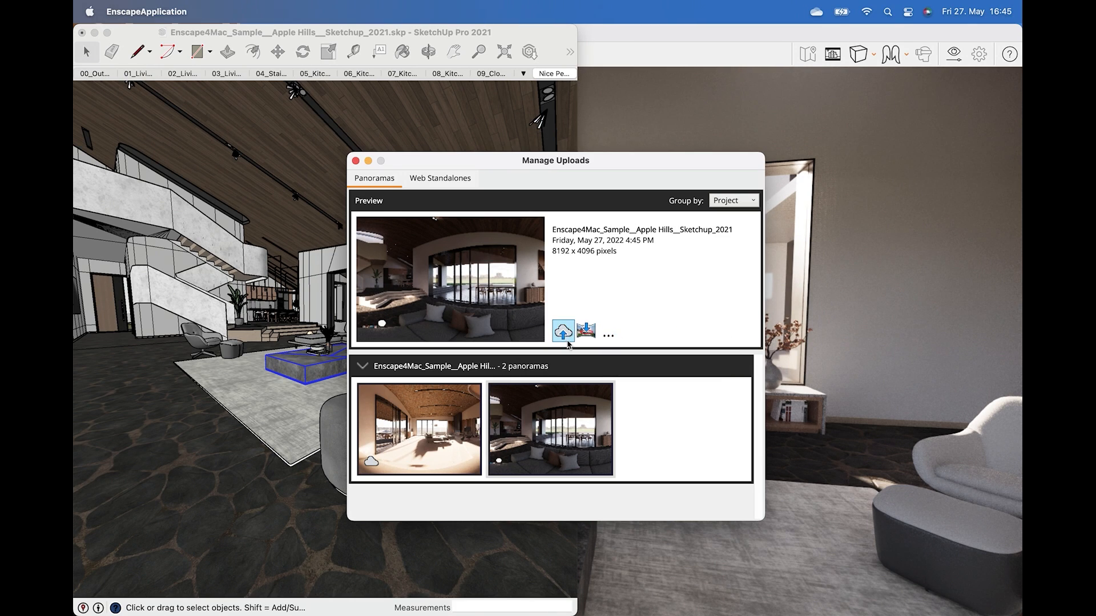
{"action": "left_click", "coordinate": [563, 331]}
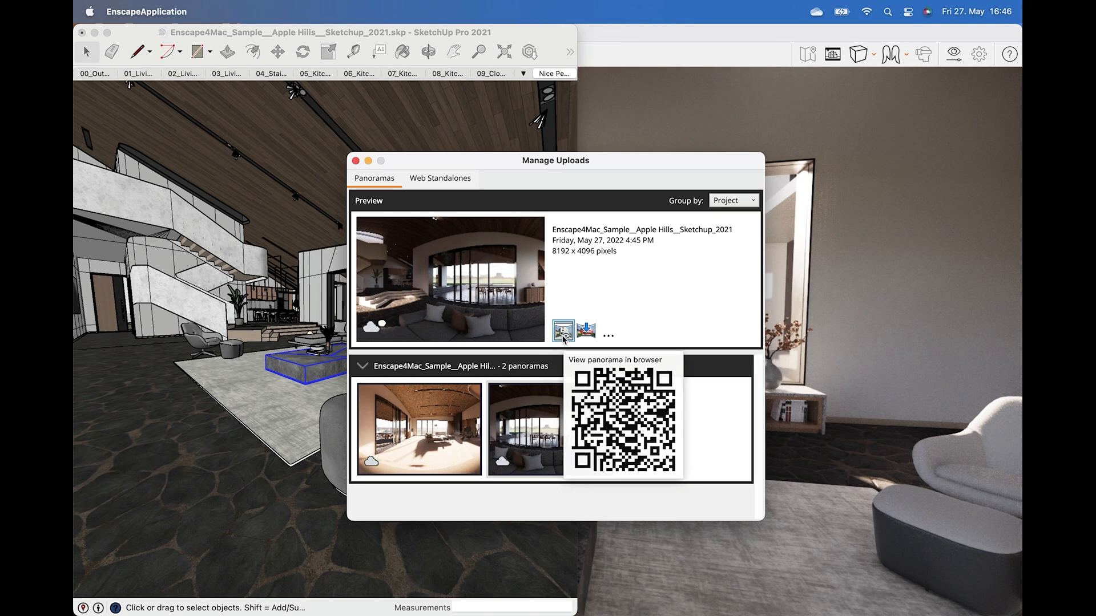
- Start saving the uploaded panorama's QR code to a file, then cancel
{"action": "left_click", "coordinate": [607, 332]}
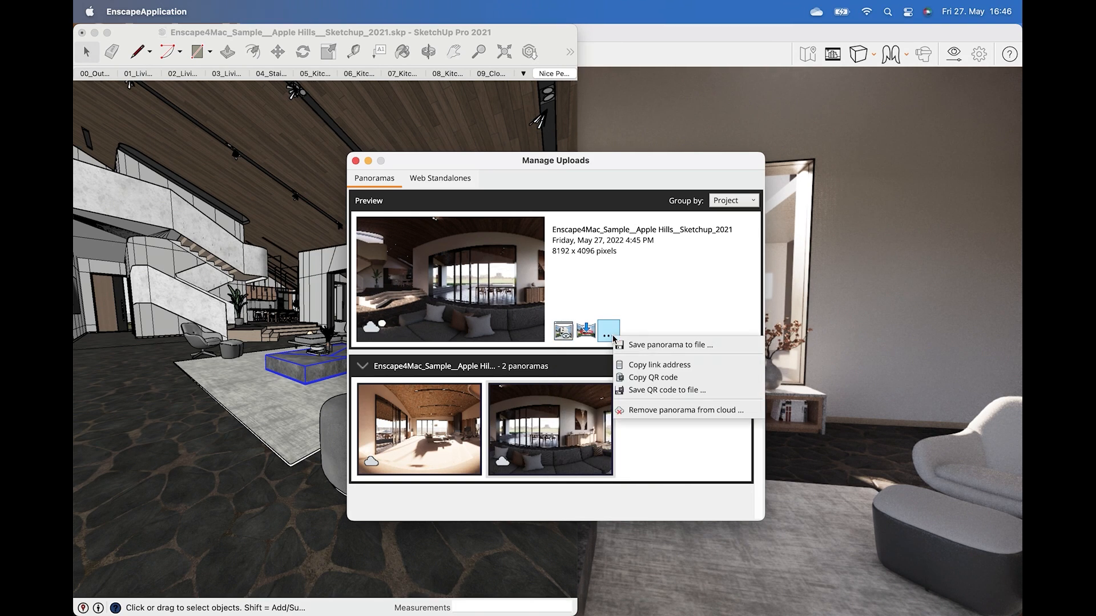
{"action": "mouse_move", "coordinate": [651, 391]}
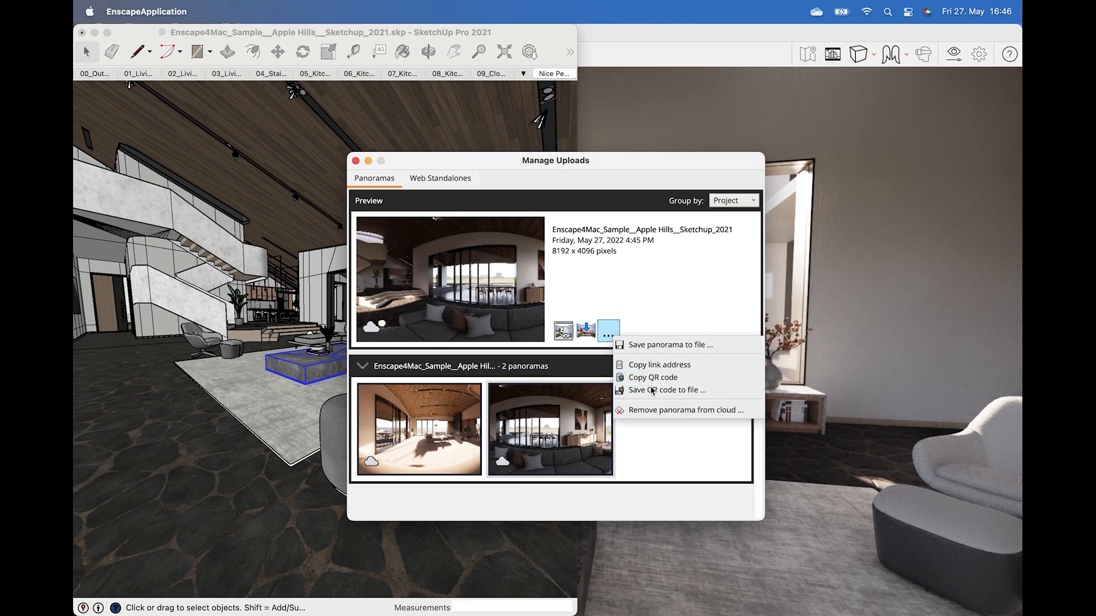
{"action": "left_click", "coordinate": [665, 390]}
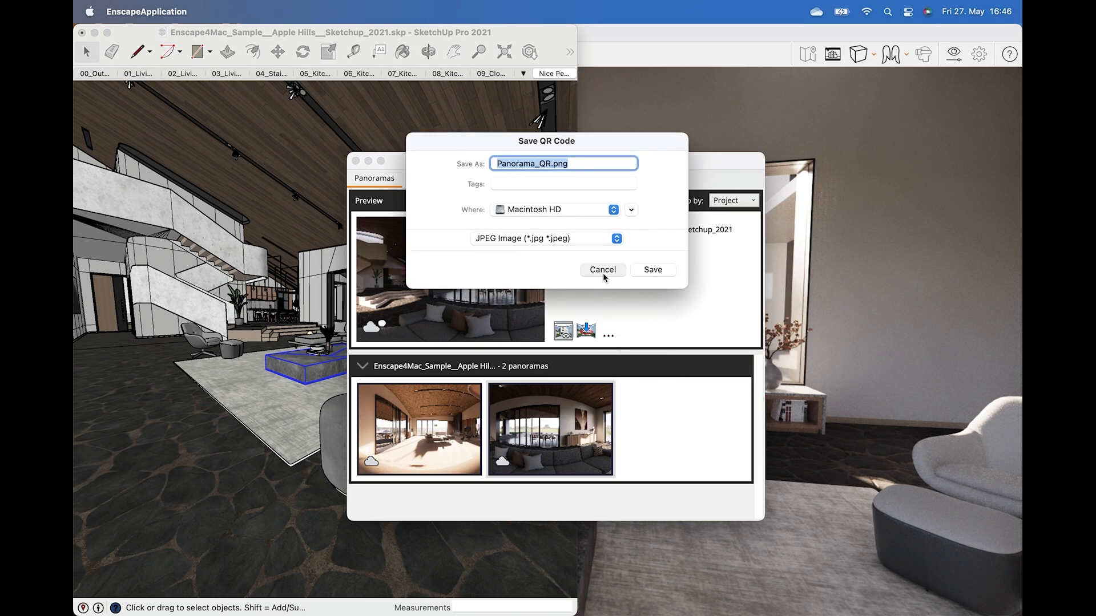
{"action": "left_click", "coordinate": [602, 269]}
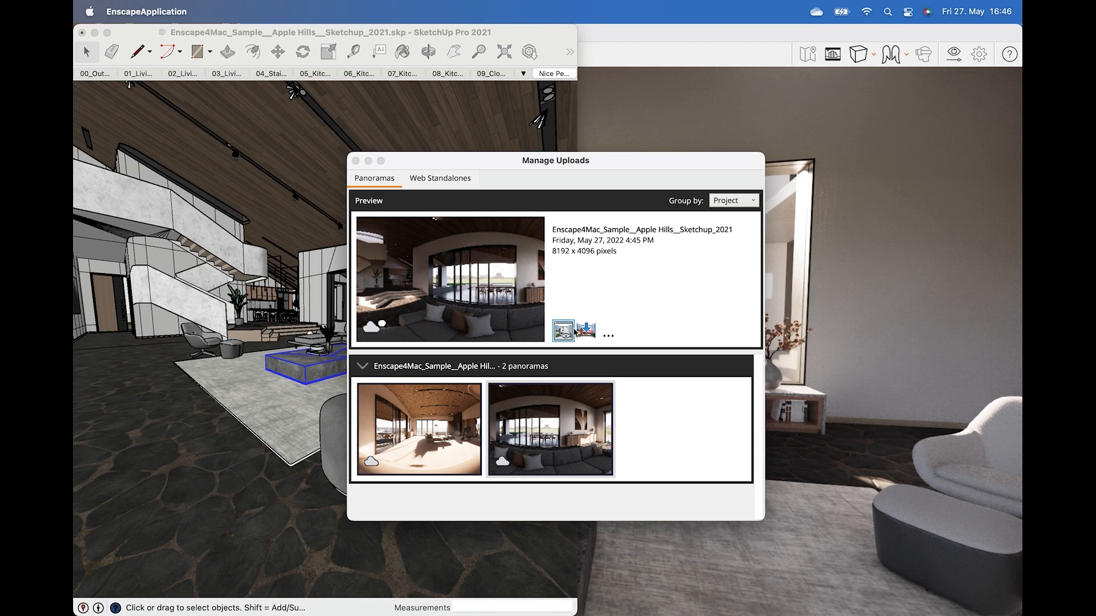
{"action": "left_click", "coordinate": [606, 332]}
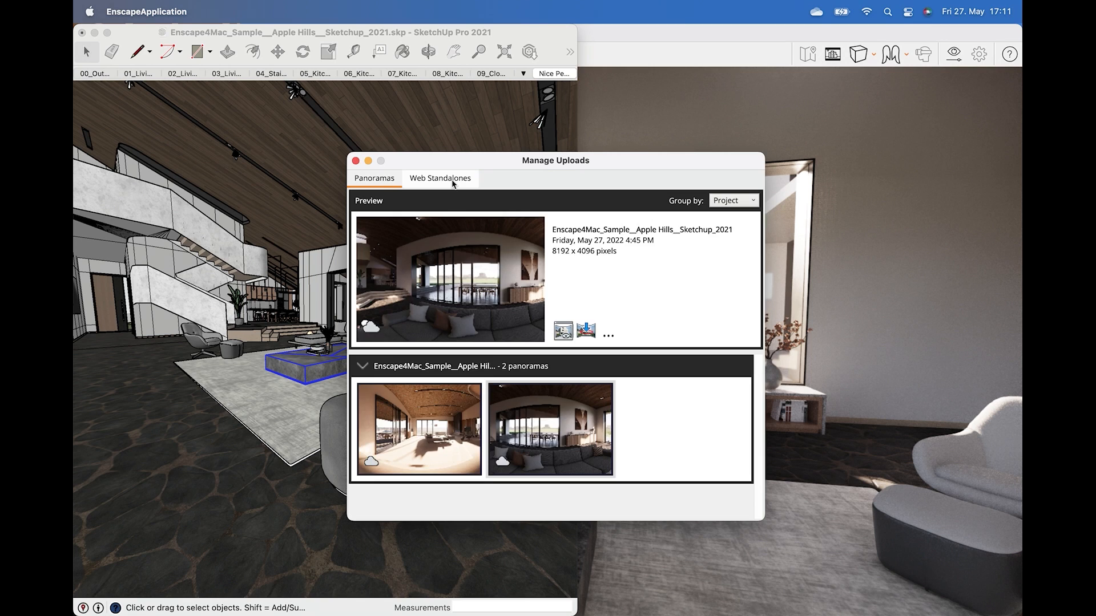
- Export the project as a Web Standalone from the Web Standalones tab, opening it in the browser
{"action": "left_click", "coordinate": [440, 179]}
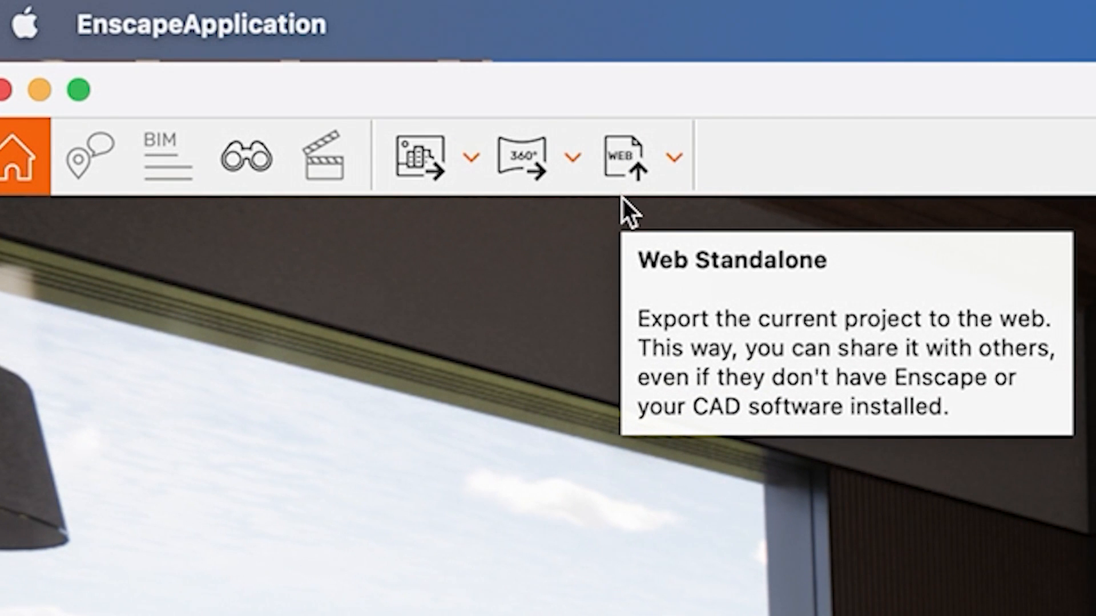
{"action": "left_click", "coordinate": [621, 155]}
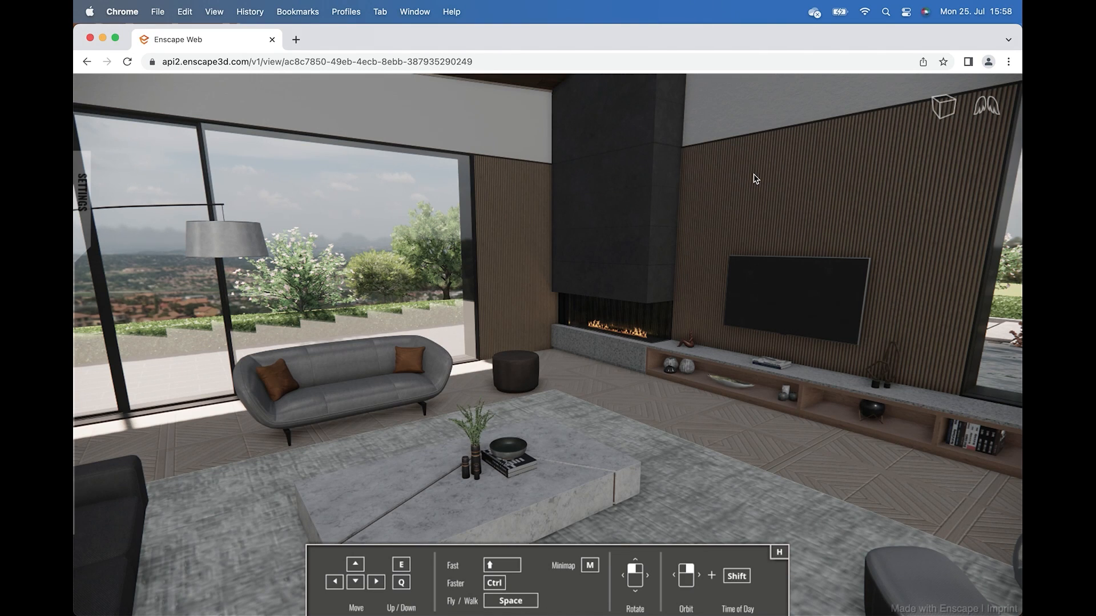
{"action": "mouse_move", "coordinate": [571, 340]}
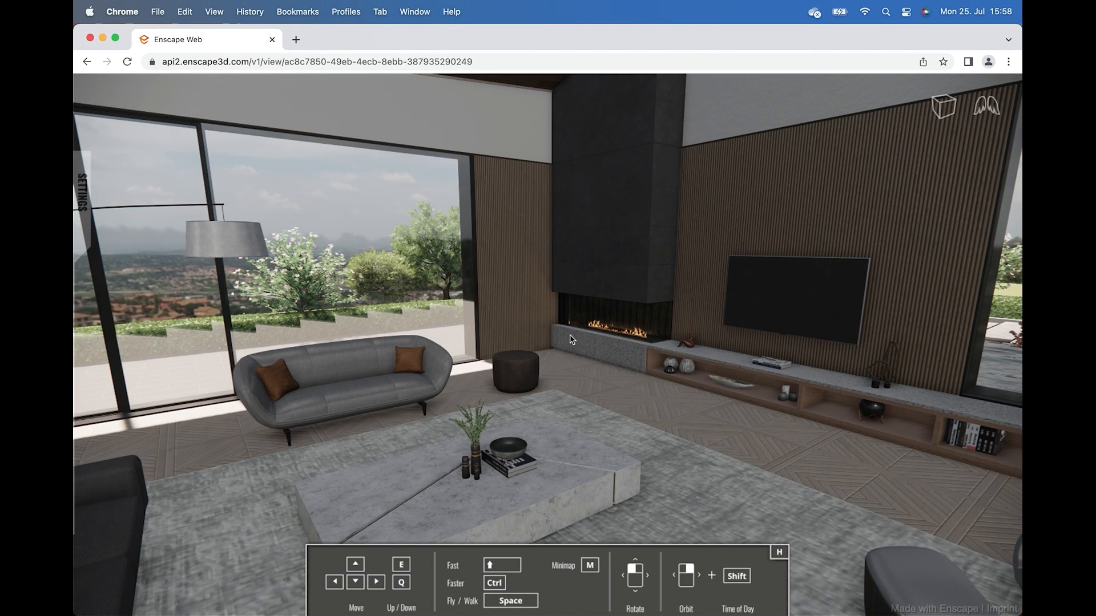